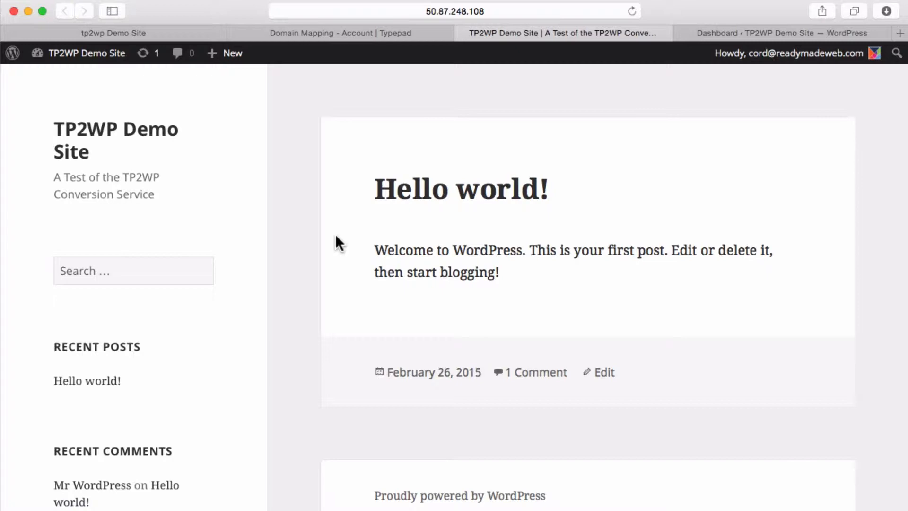
{"action": "mouse_move", "coordinate": [335, 246]}
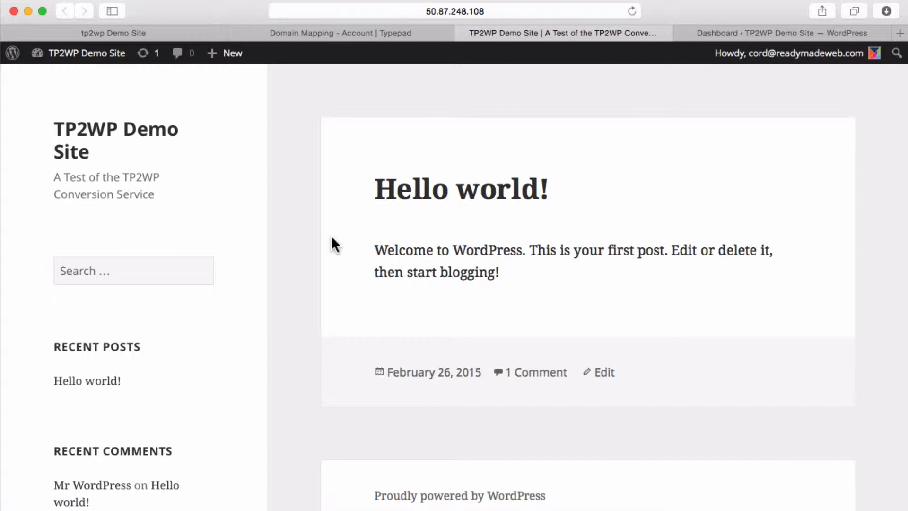
{"action": "mouse_move", "coordinate": [729, 53]}
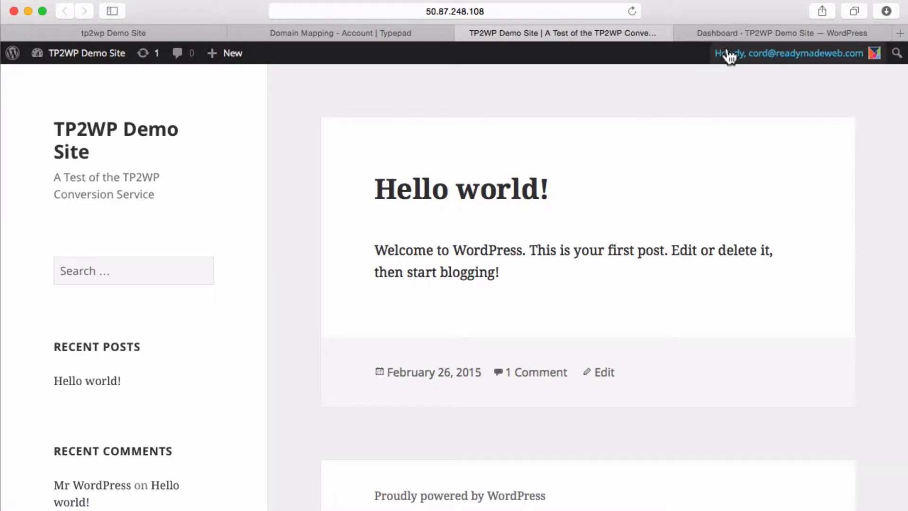
{"action": "mouse_move", "coordinate": [649, 94]}
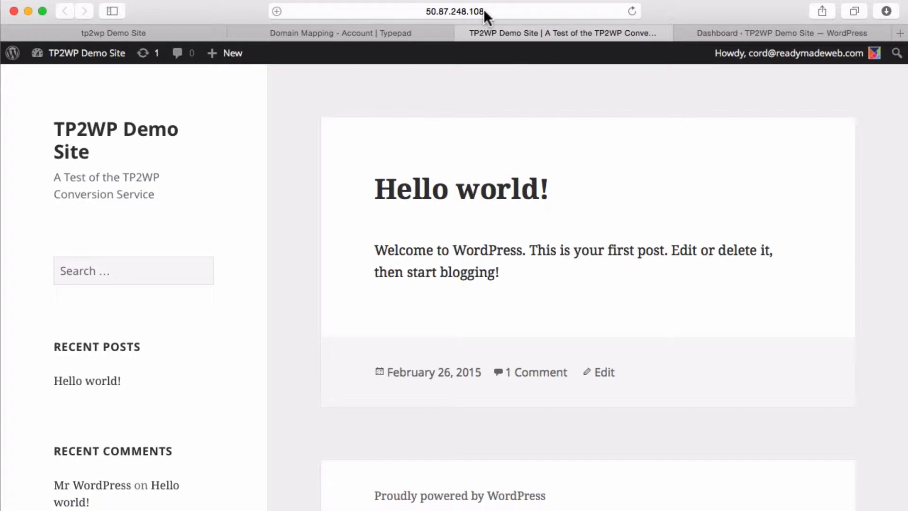
{"action": "mouse_move", "coordinate": [538, 122]}
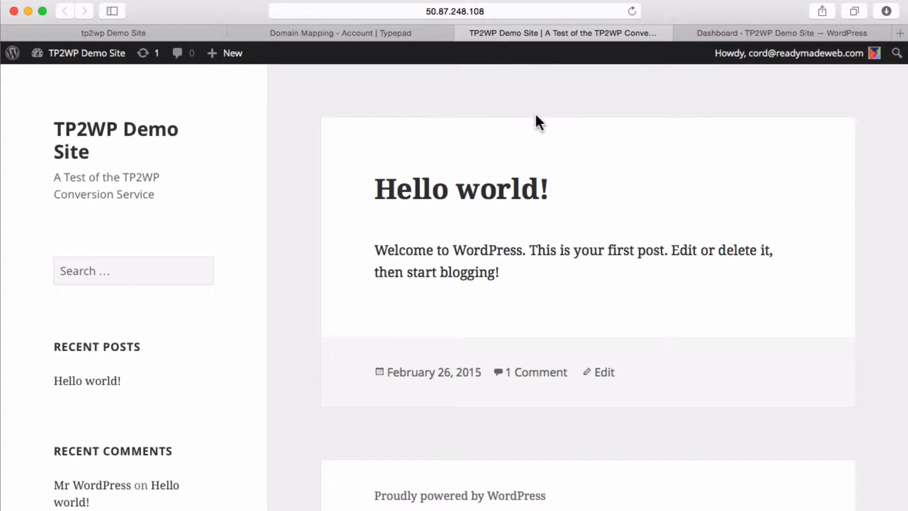
{"action": "mouse_move", "coordinate": [542, 120]}
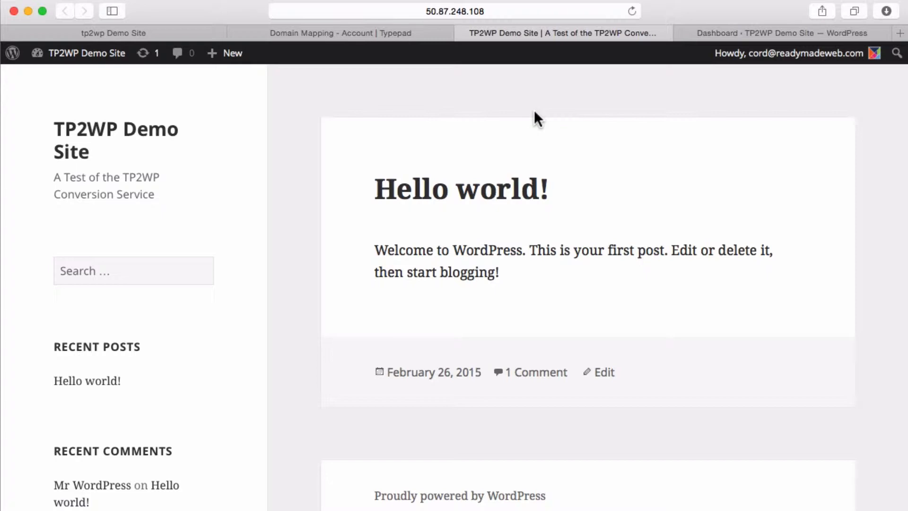
{"action": "mouse_move", "coordinate": [522, 285]}
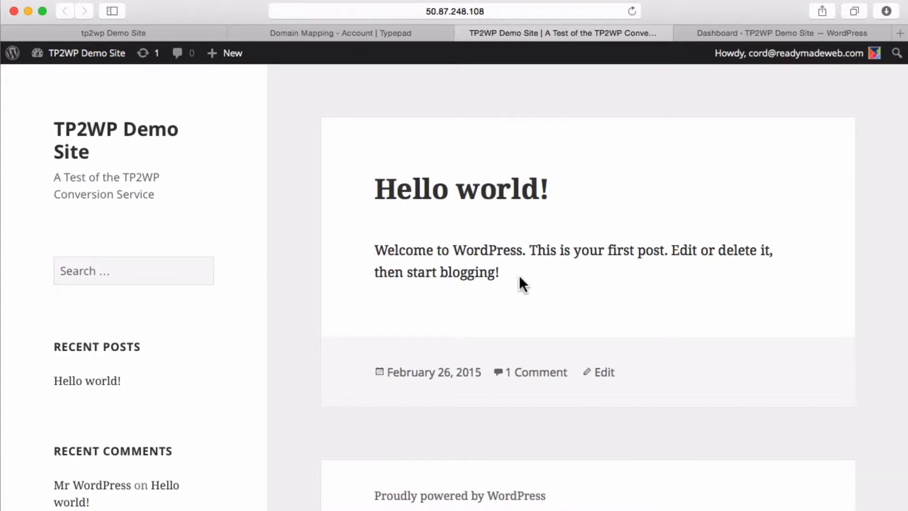
{"action": "mouse_move", "coordinate": [388, 156]}
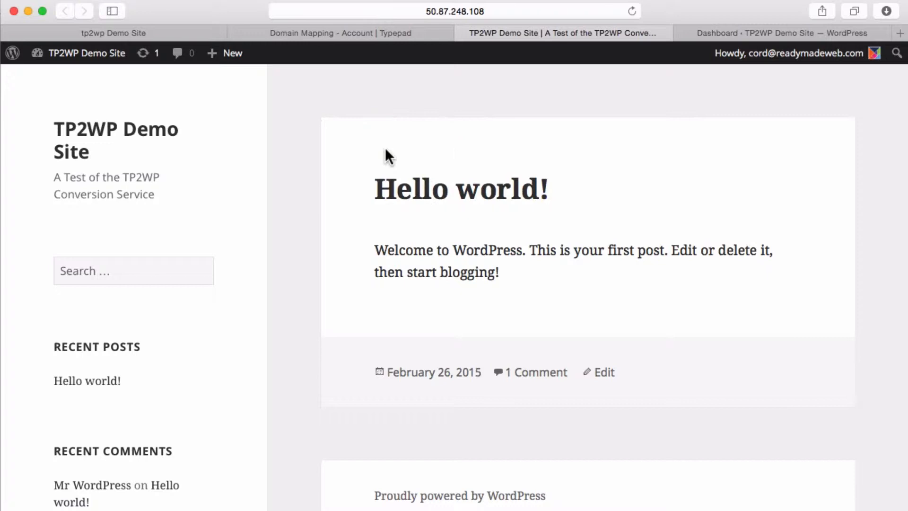
{"action": "mouse_move", "coordinate": [391, 174]}
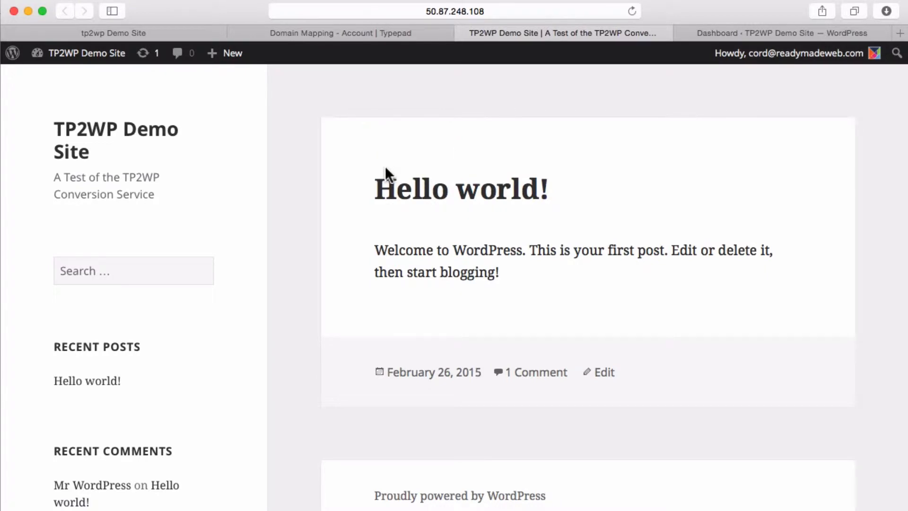
{"action": "mouse_move", "coordinate": [387, 180]}
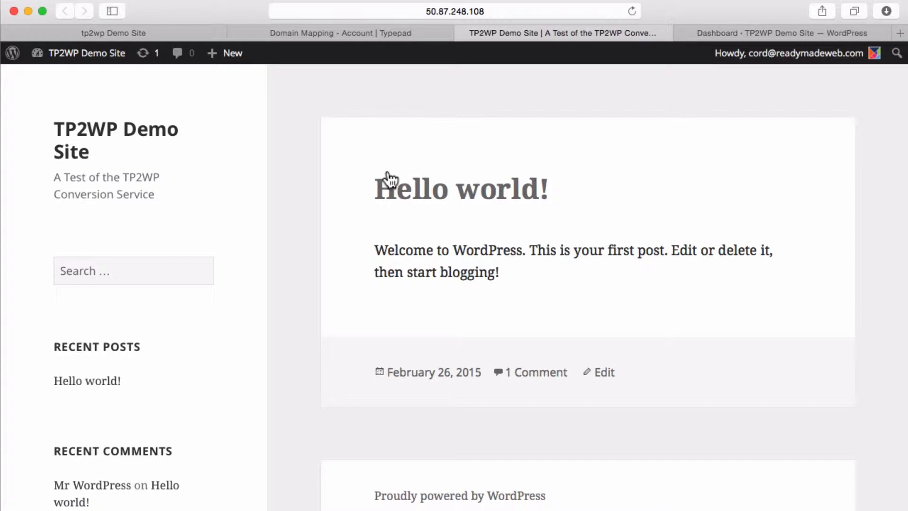
{"action": "mouse_move", "coordinate": [605, 228]}
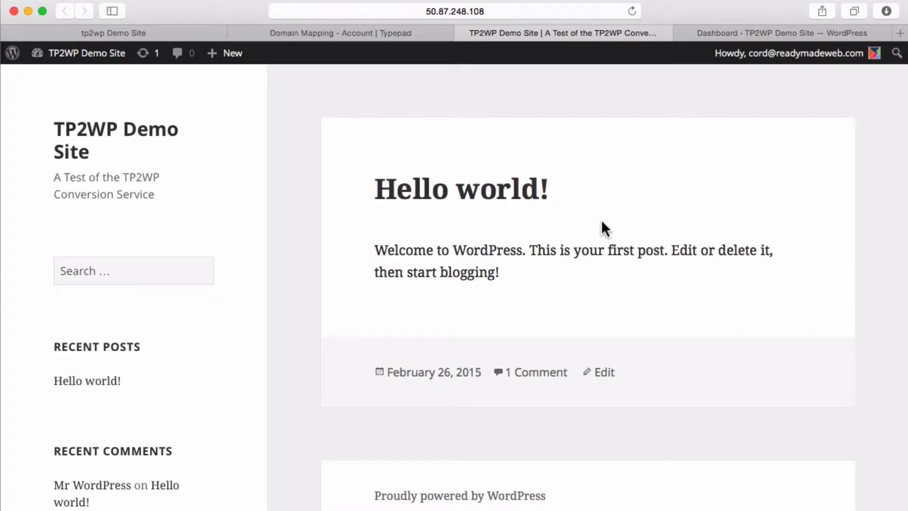
Switch from the public front page to the demo site's admin Dashboard
{"action": "left_click", "coordinate": [789, 53]}
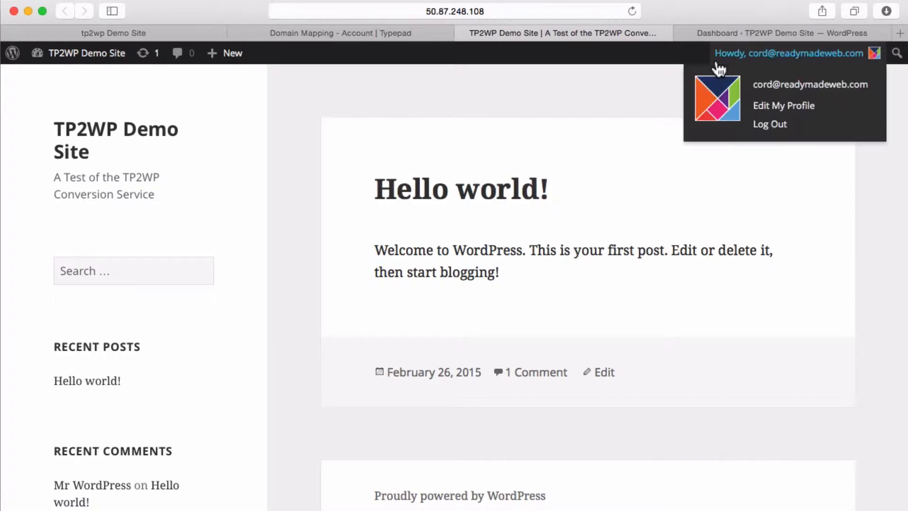
{"action": "left_click", "coordinate": [775, 34]}
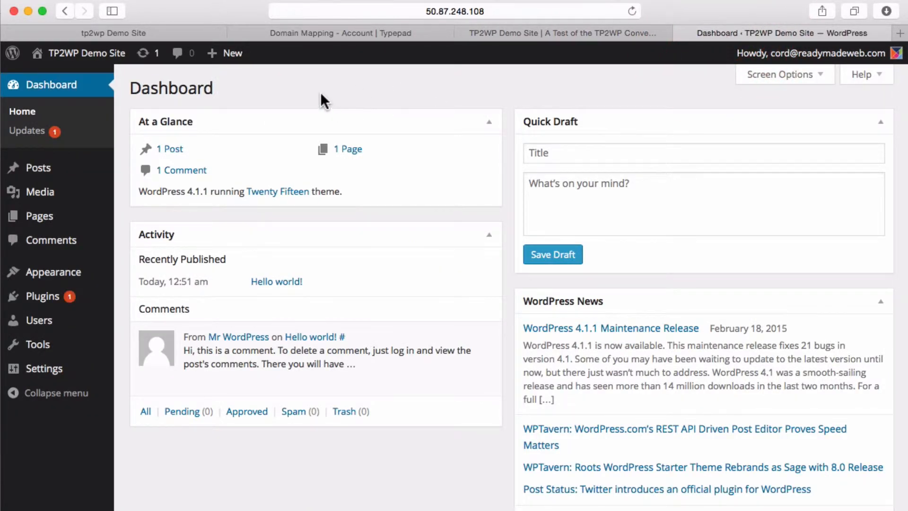
{"action": "mouse_move", "coordinate": [308, 109]}
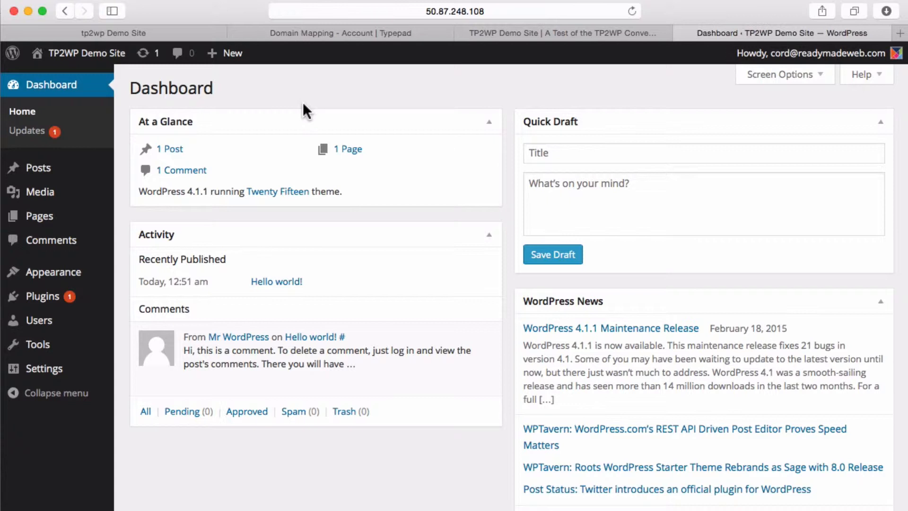
{"action": "mouse_move", "coordinate": [136, 264]}
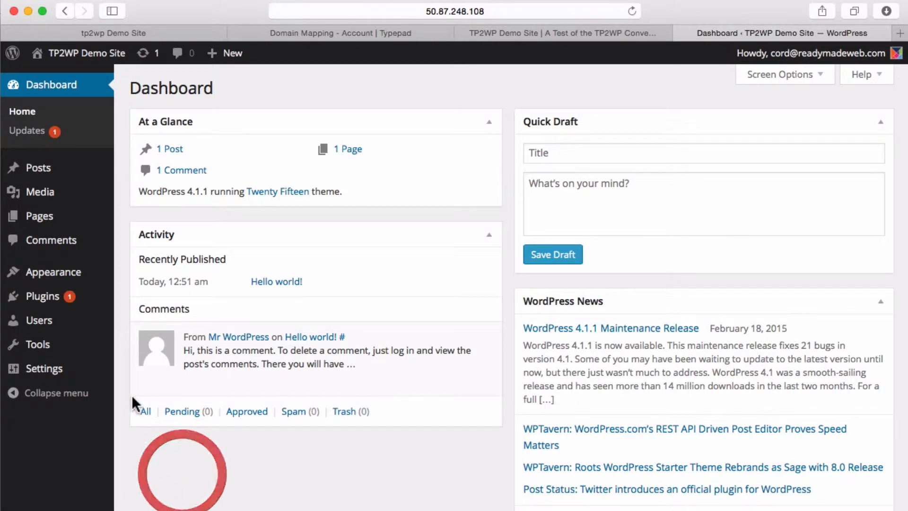
Bulk-delete all four preinstalled plugins (Akismet, Hello Dolly, Jetpack, MOJO Marketplace) with their data
{"action": "left_click", "coordinate": [38, 296]}
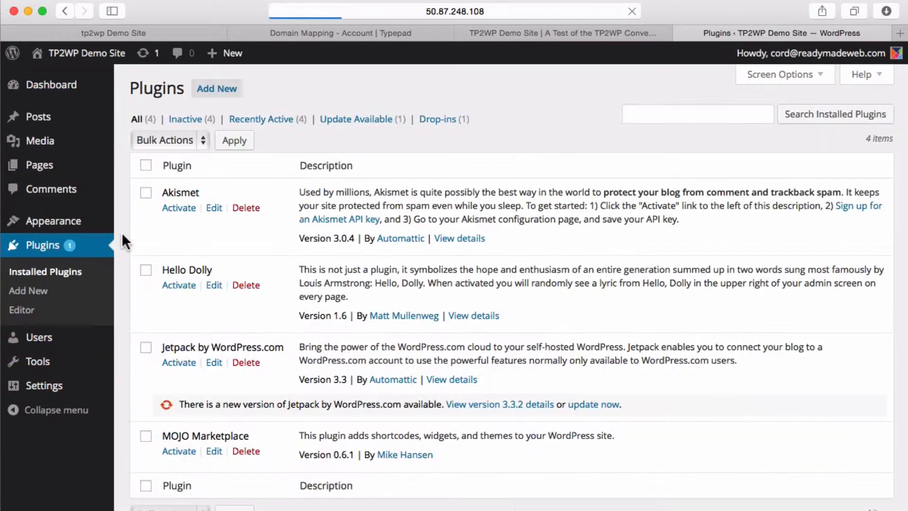
{"action": "left_click", "coordinate": [146, 165]}
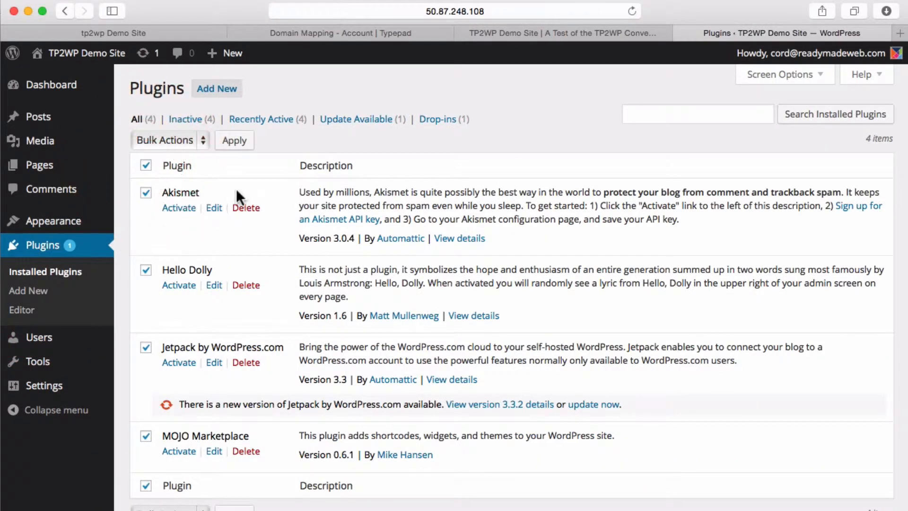
{"action": "left_click", "coordinate": [168, 140]}
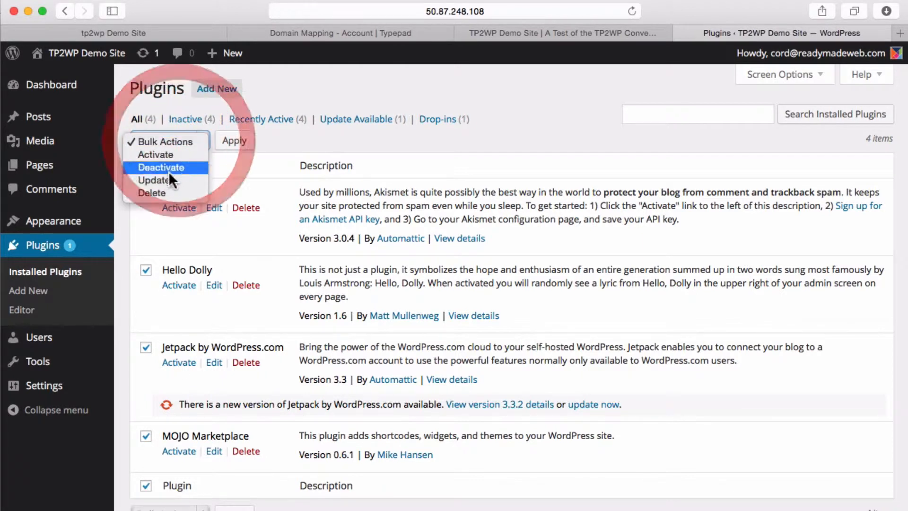
{"action": "left_click", "coordinate": [151, 193]}
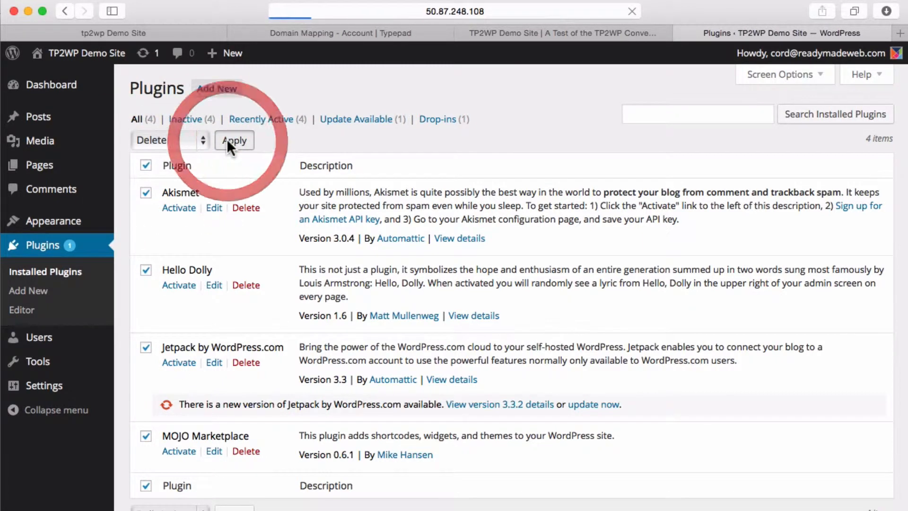
{"action": "left_click", "coordinate": [233, 140]}
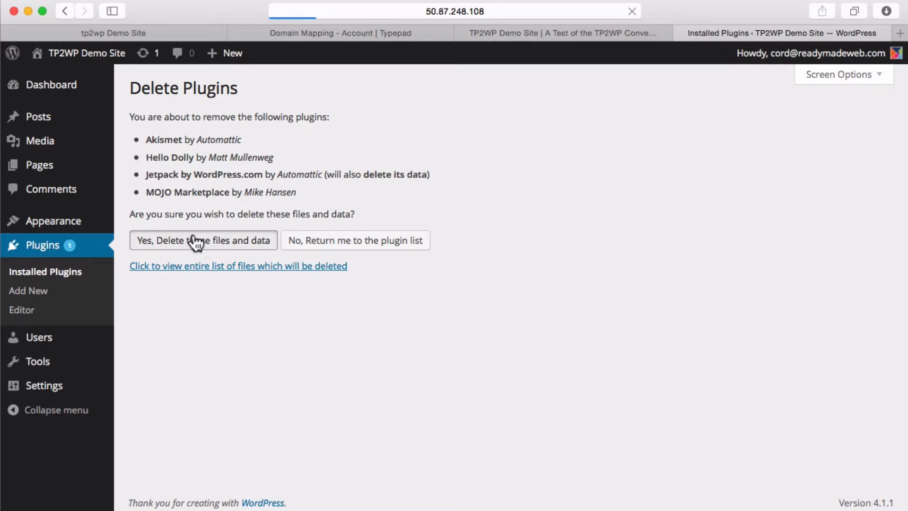
{"action": "left_click", "coordinate": [203, 240]}
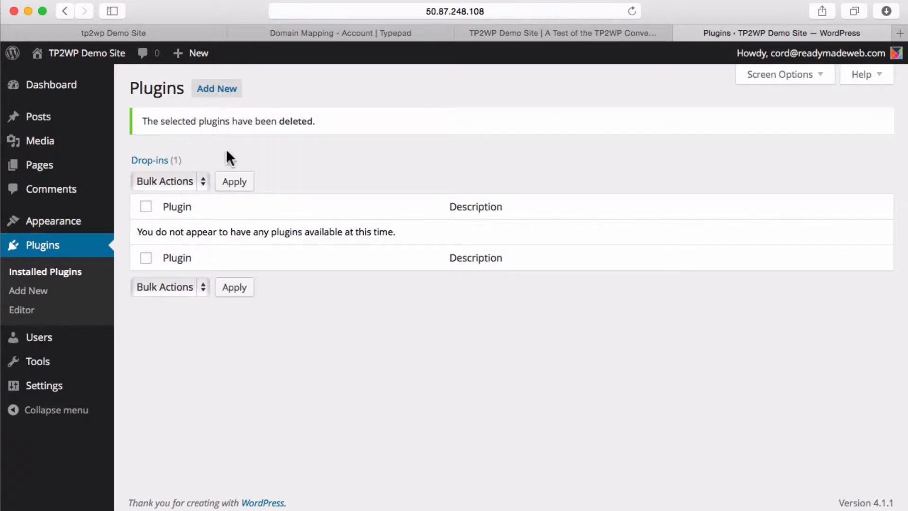
{"action": "mouse_move", "coordinate": [225, 156]}
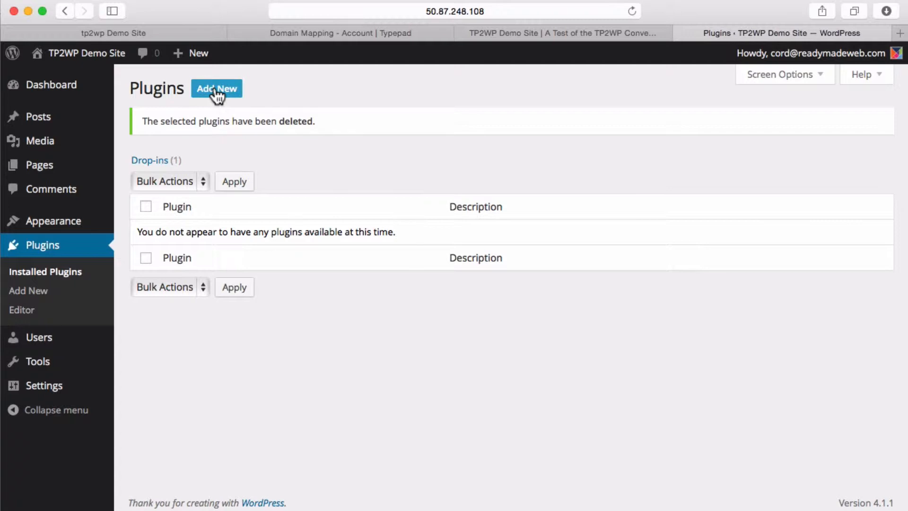
Search the Add Plugins catalogue for 'tp2w'
{"action": "left_click", "coordinate": [216, 89]}
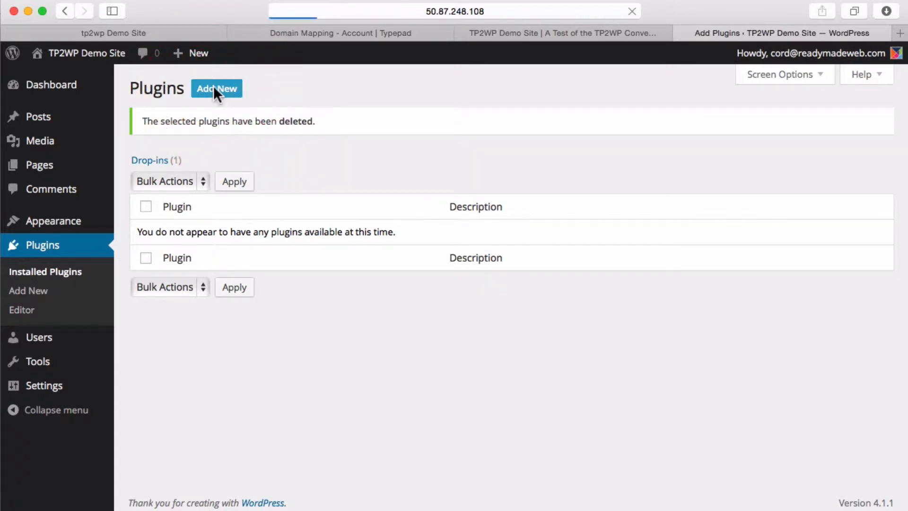
{"action": "left_click", "coordinate": [216, 89]}
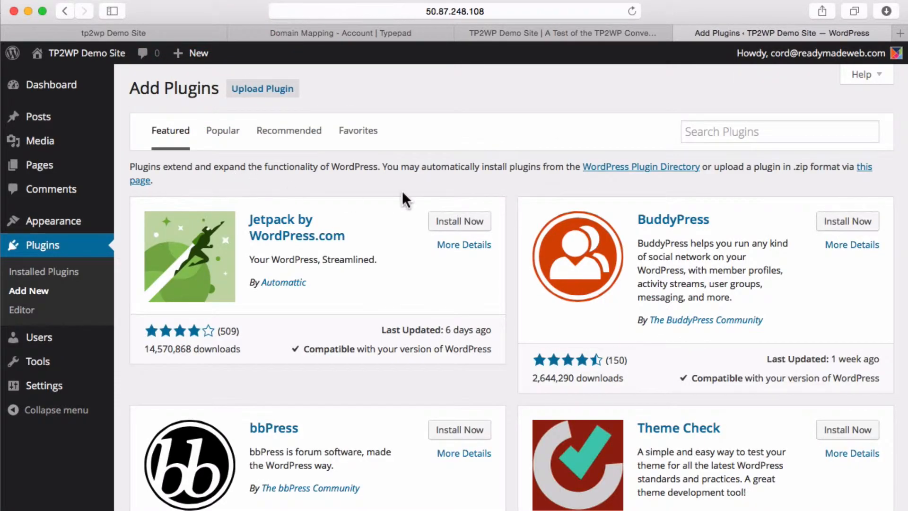
{"action": "mouse_move", "coordinate": [57, 245]}
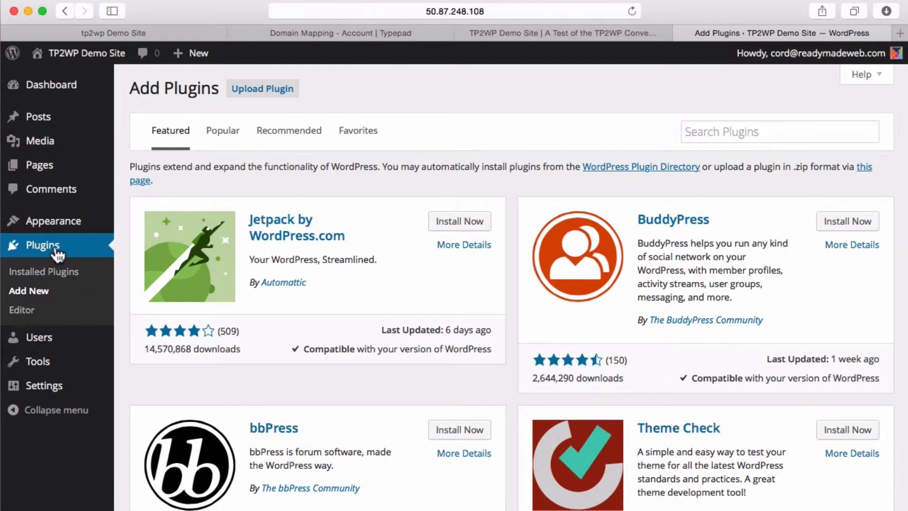
{"action": "mouse_move", "coordinate": [52, 292]}
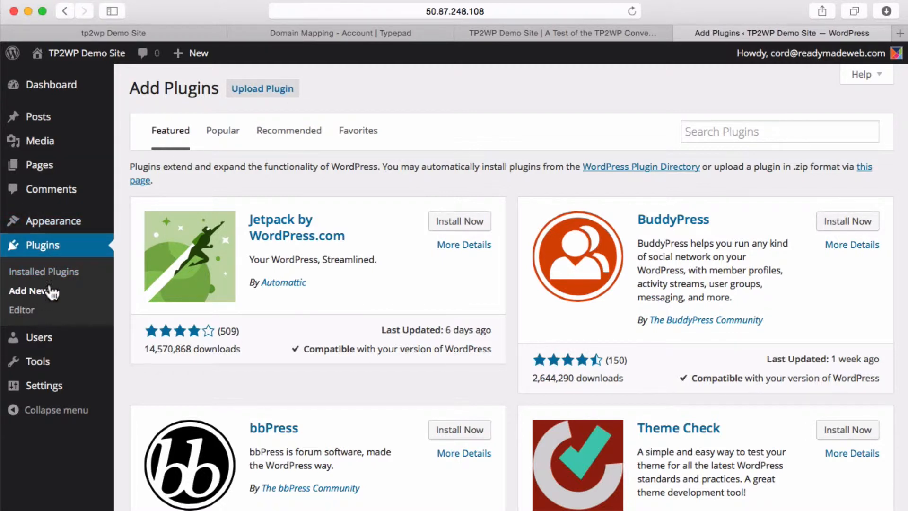
{"action": "mouse_move", "coordinate": [641, 178]}
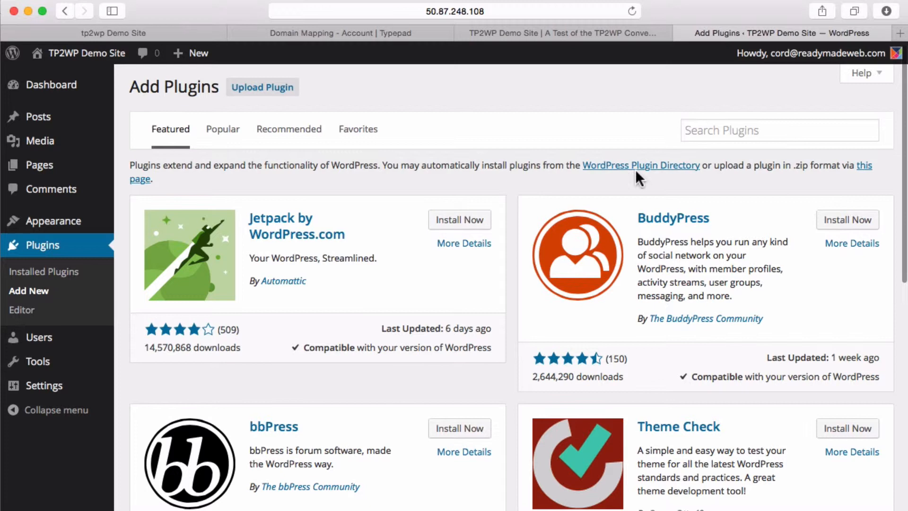
{"action": "left_click", "coordinate": [778, 129]}
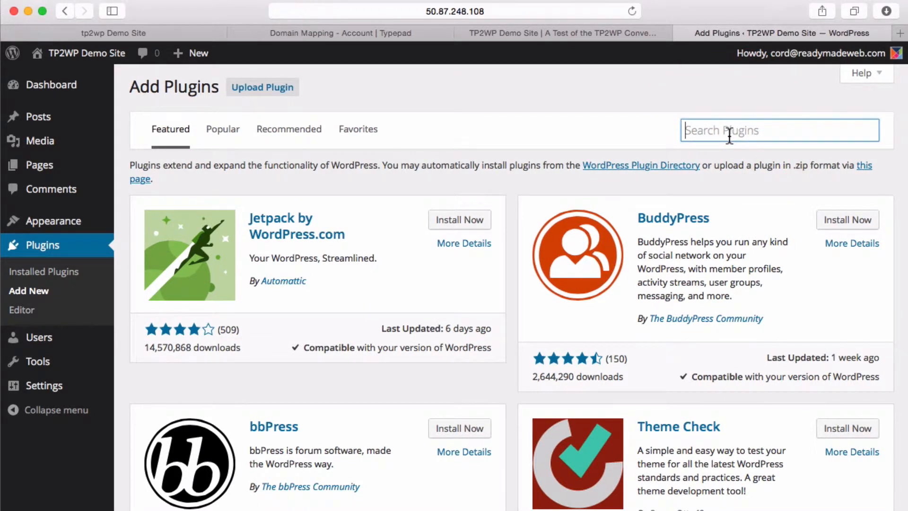
{"action": "type", "text": "tp2wp"}
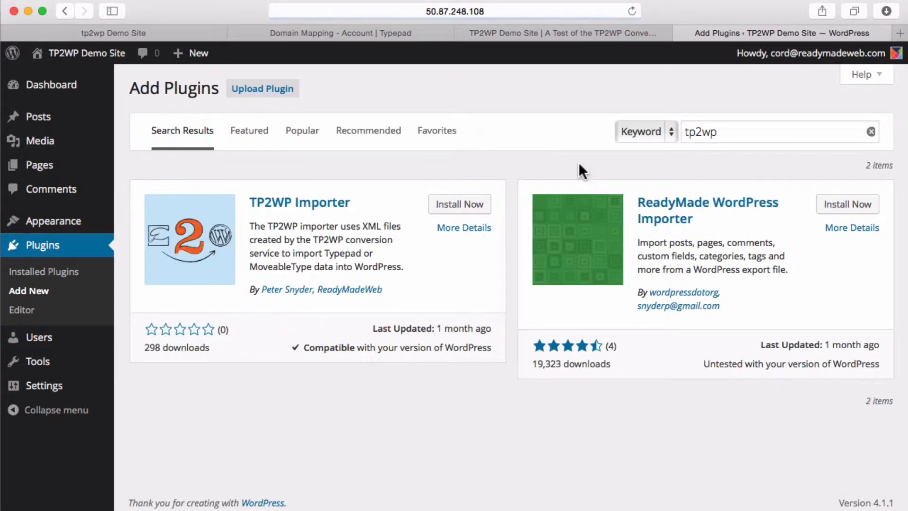
{"action": "mouse_move", "coordinate": [694, 289]}
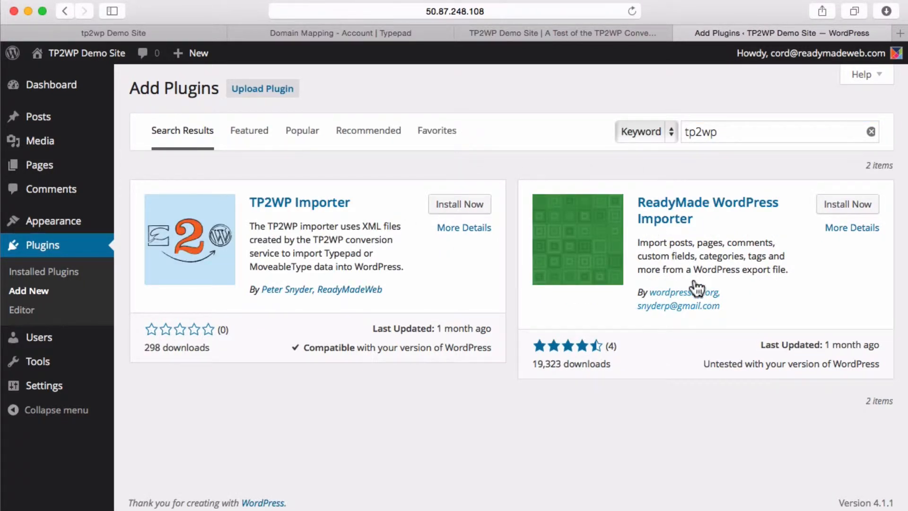
{"action": "mouse_move", "coordinate": [618, 327]}
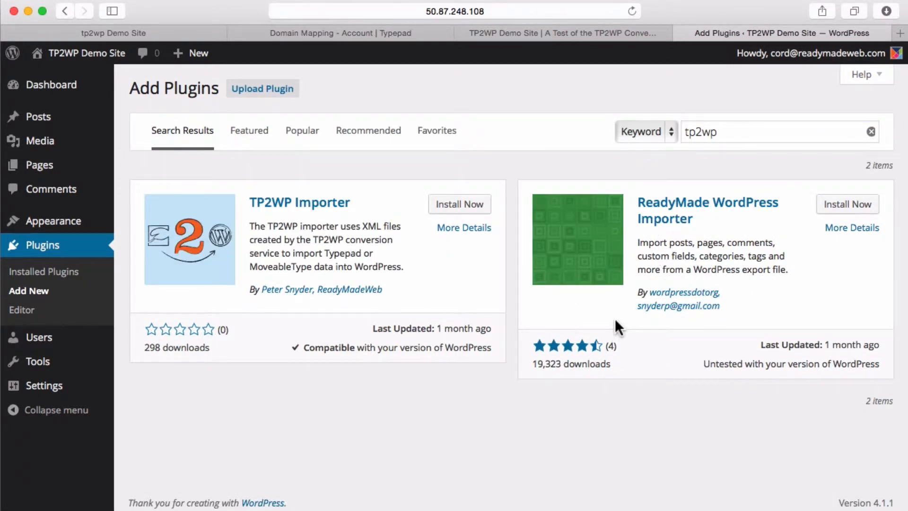
{"action": "mouse_move", "coordinate": [402, 264]}
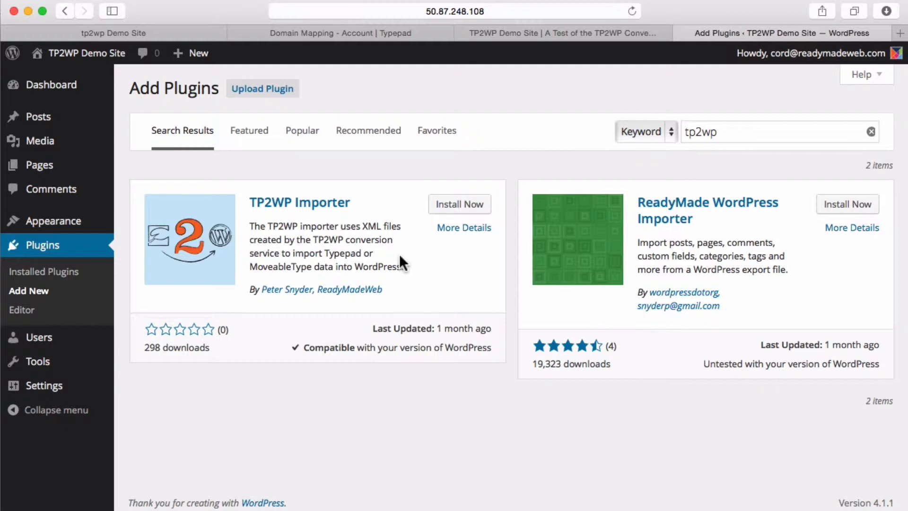
{"action": "mouse_move", "coordinate": [287, 208]}
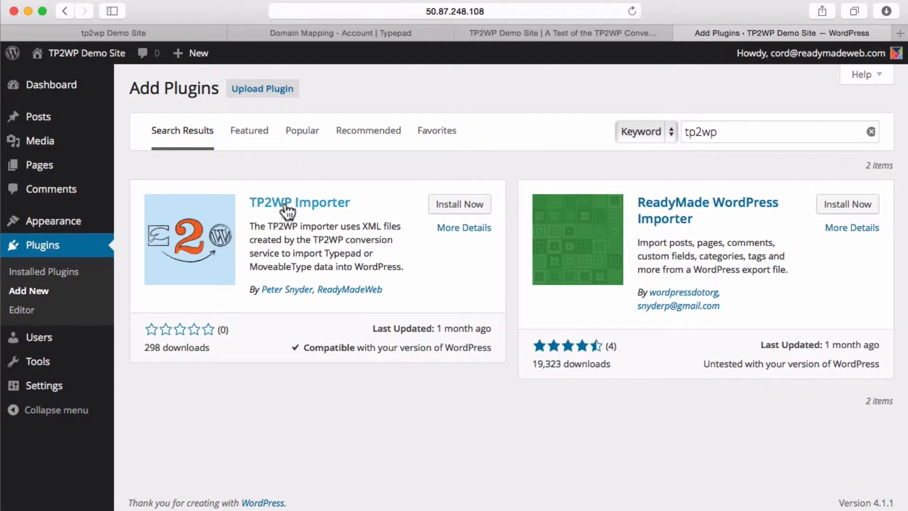
{"action": "mouse_move", "coordinate": [244, 229]}
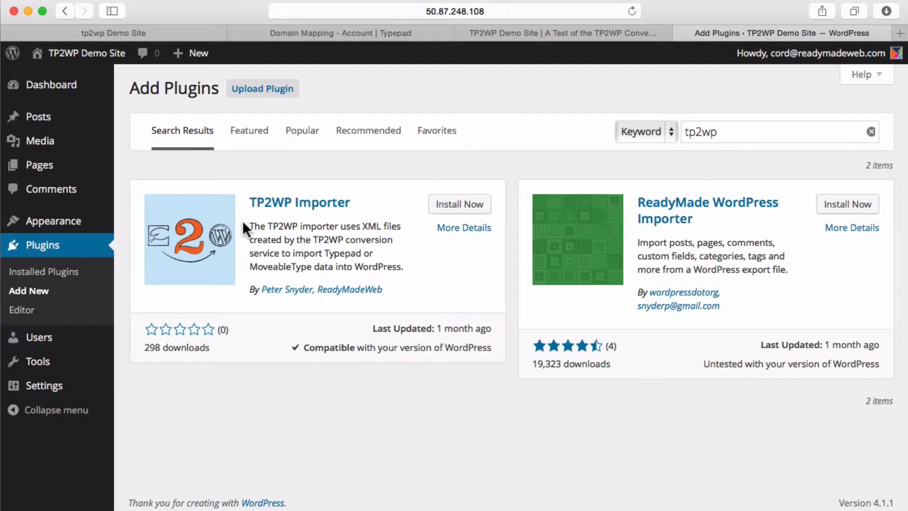
{"action": "mouse_move", "coordinate": [379, 219]}
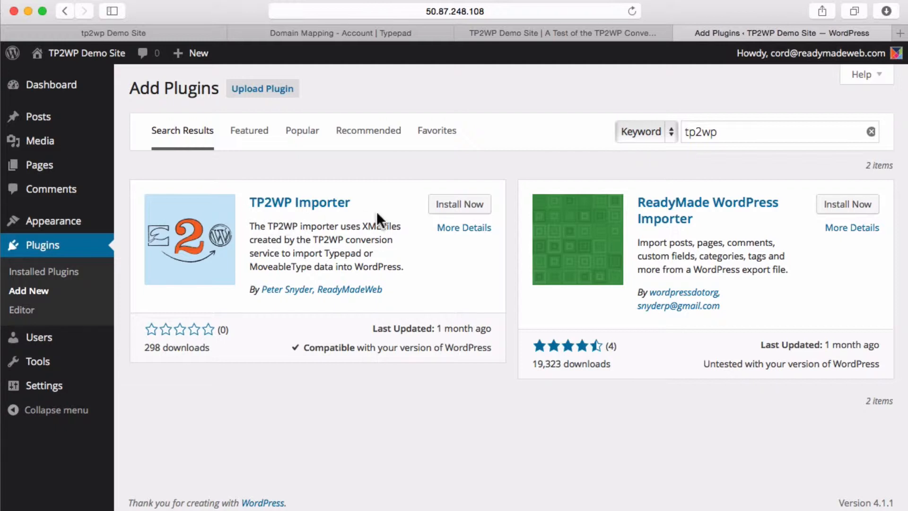
{"action": "mouse_move", "coordinate": [459, 204]}
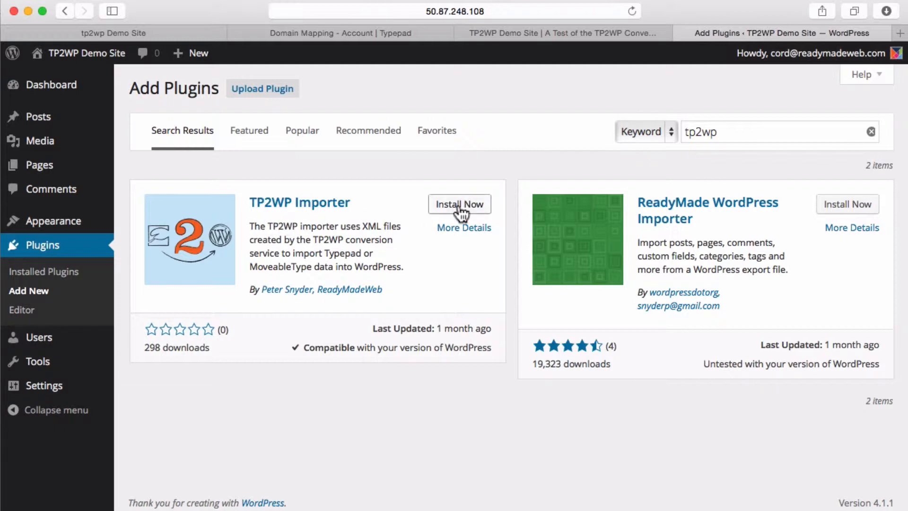
Install and activate the TP2WP Importer plugin and go to its Status Check
{"action": "left_click", "coordinate": [460, 204]}
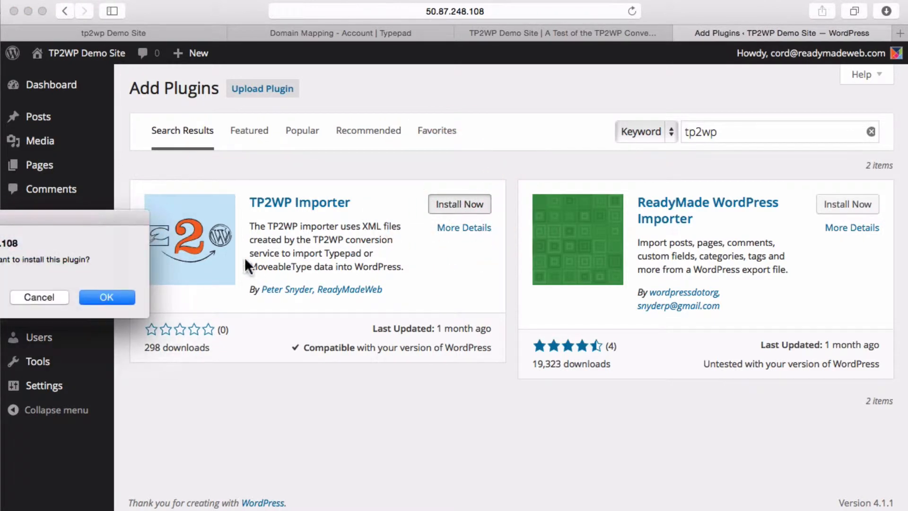
{"action": "mouse_move", "coordinate": [94, 220]}
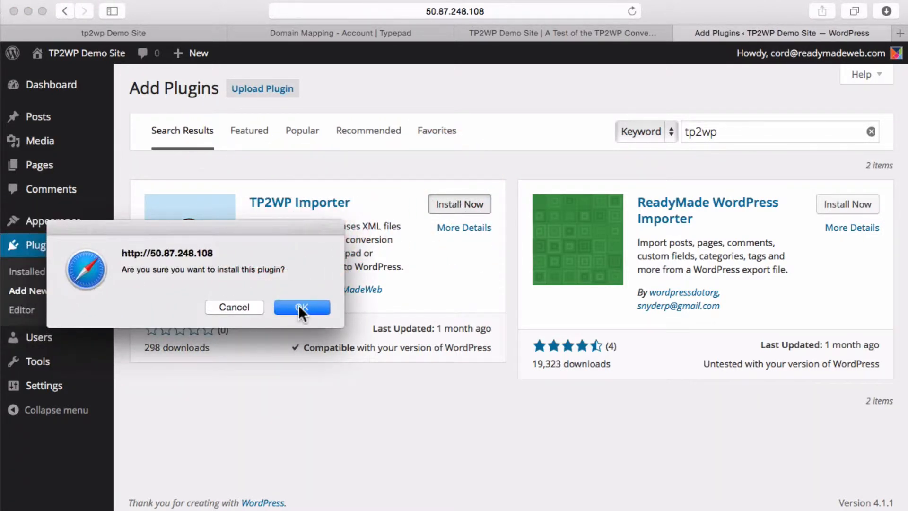
{"action": "left_click", "coordinate": [301, 307]}
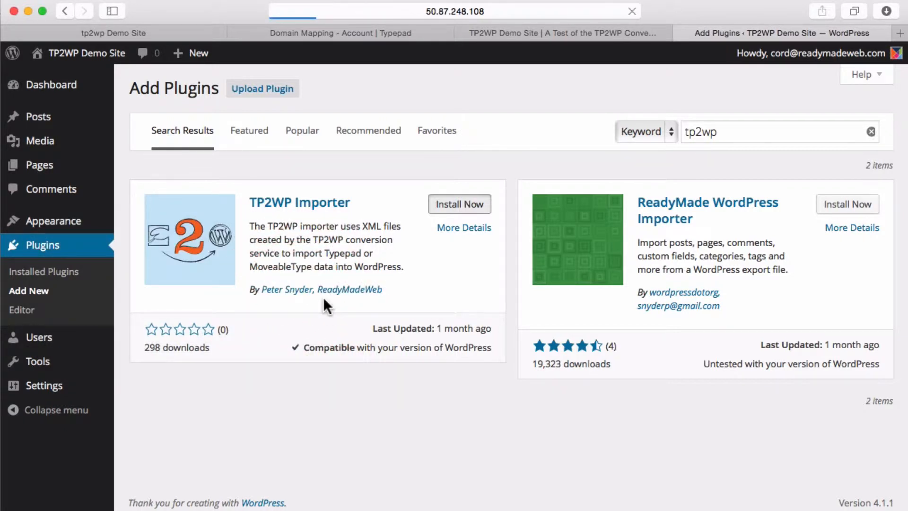
{"action": "left_click", "coordinate": [460, 204]}
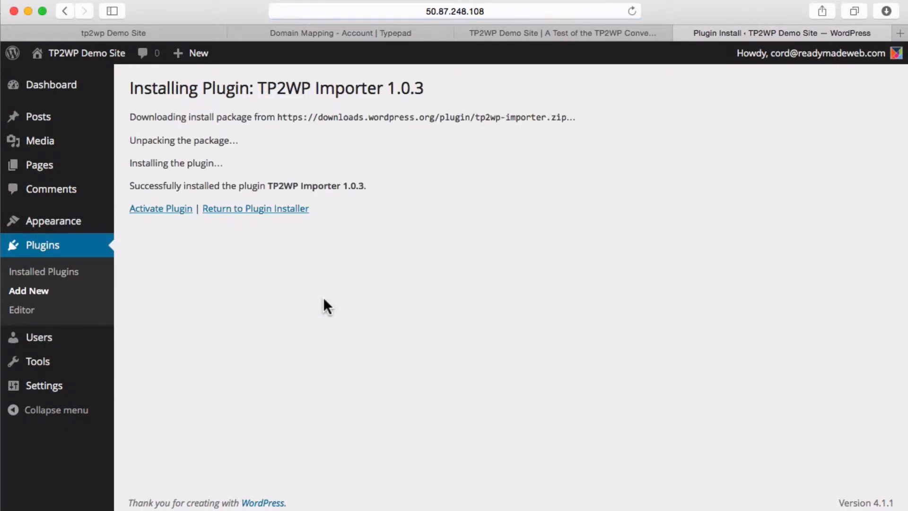
{"action": "mouse_move", "coordinate": [164, 242]}
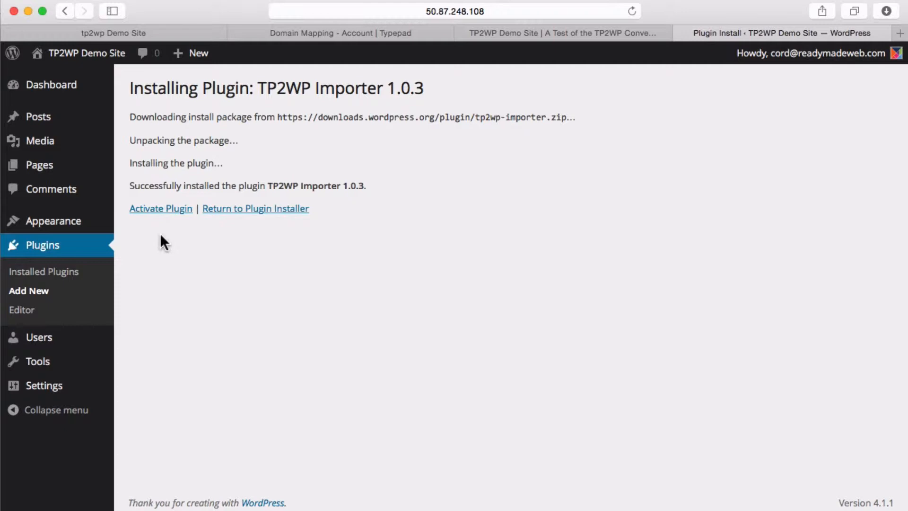
{"action": "left_click", "coordinate": [161, 209]}
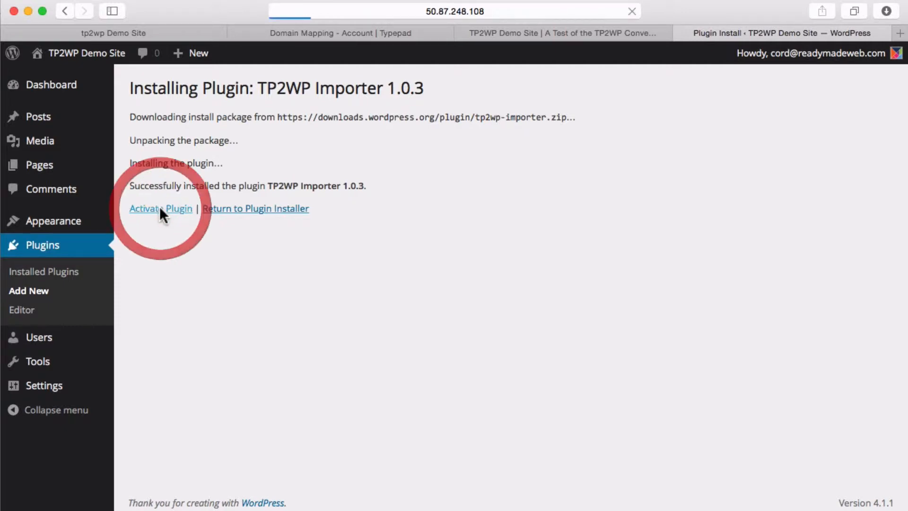
{"action": "left_click", "coordinate": [161, 208]}
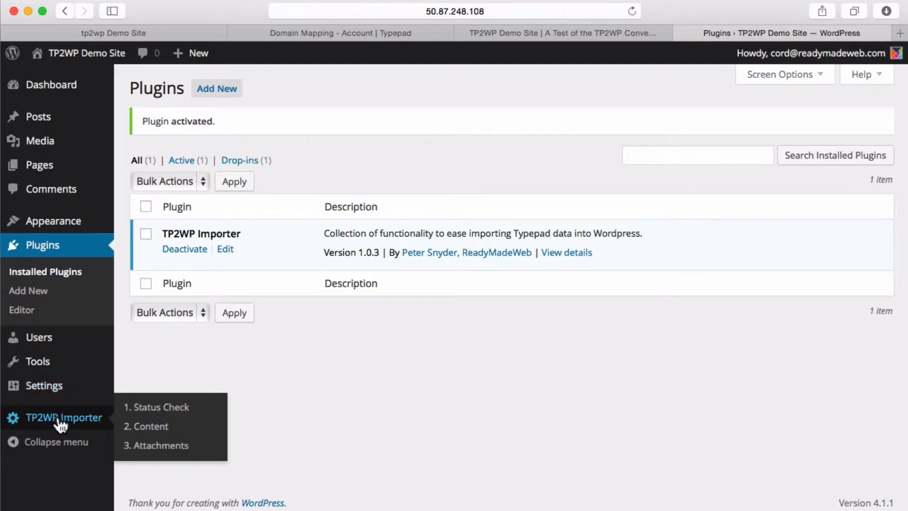
{"action": "left_click", "coordinate": [161, 407]}
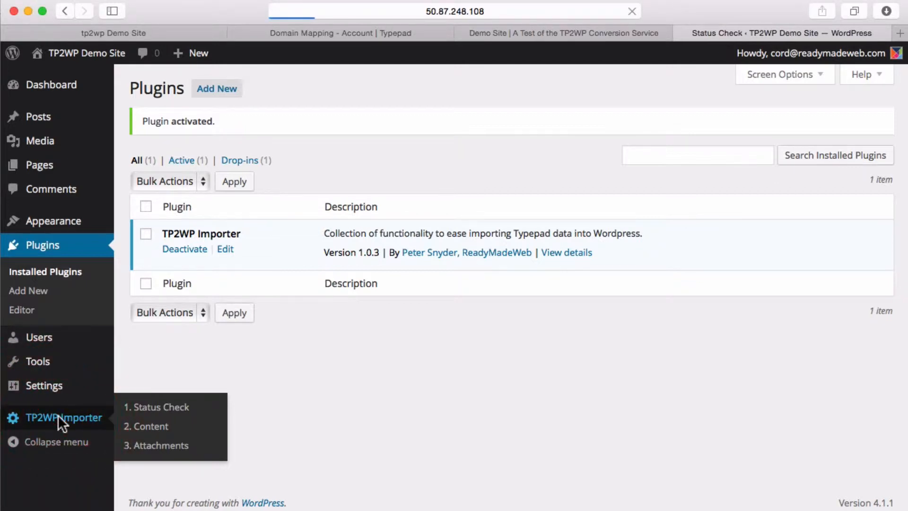
Review the Status Check table showing a permalink failure and an execution-time warning
{"action": "left_click", "coordinate": [161, 406]}
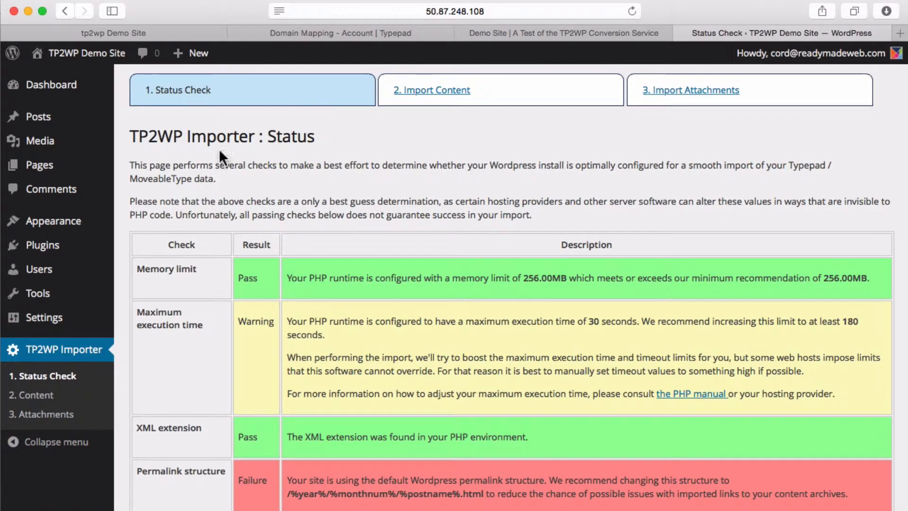
{"action": "scroll", "scroll_direction": "down", "scroll_amount": 3}
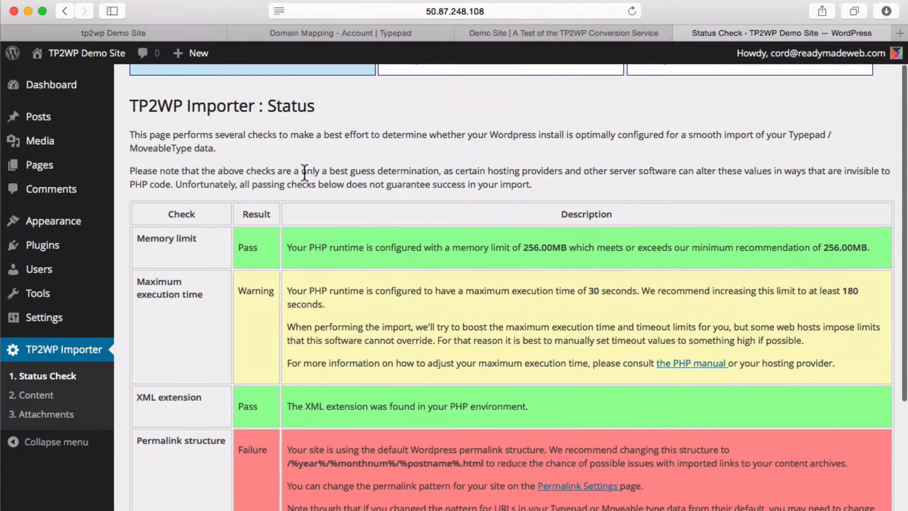
{"action": "scroll", "scroll_direction": "up", "scroll_amount": 3}
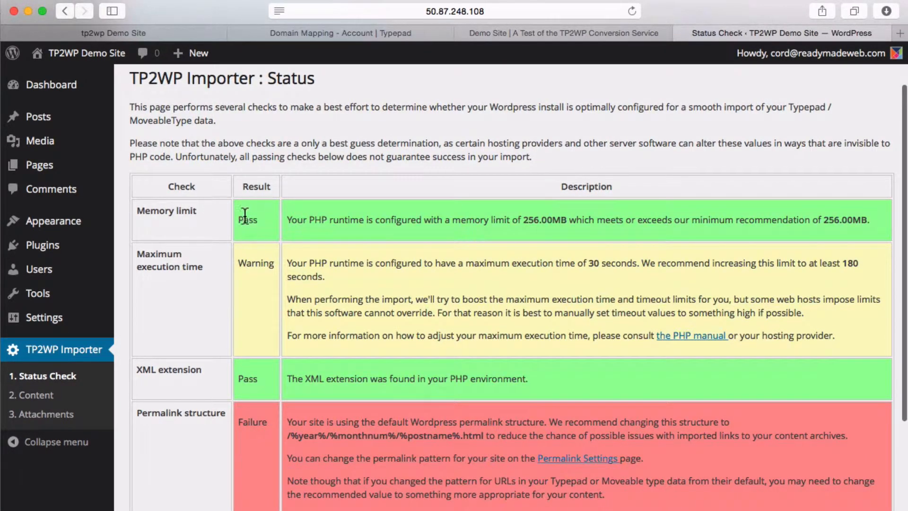
{"action": "mouse_move", "coordinate": [236, 225]}
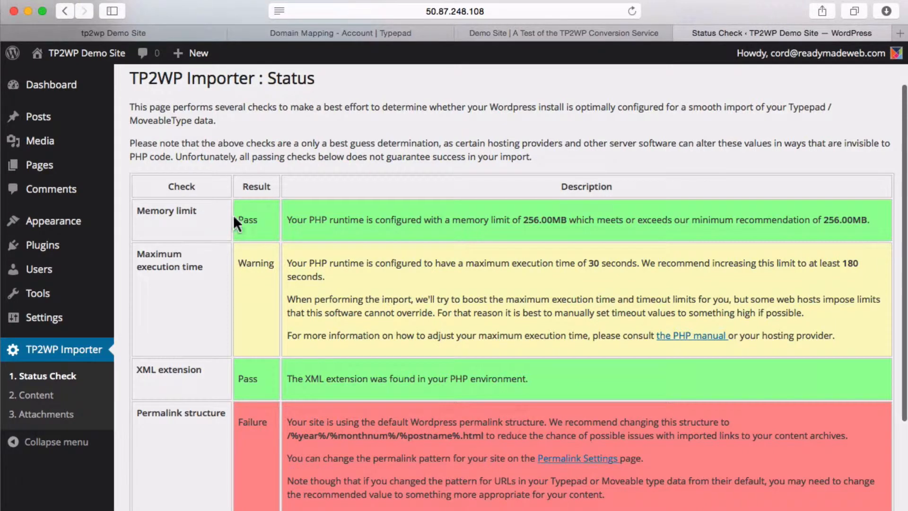
{"action": "scroll", "scroll_direction": "down", "scroll_amount": 3}
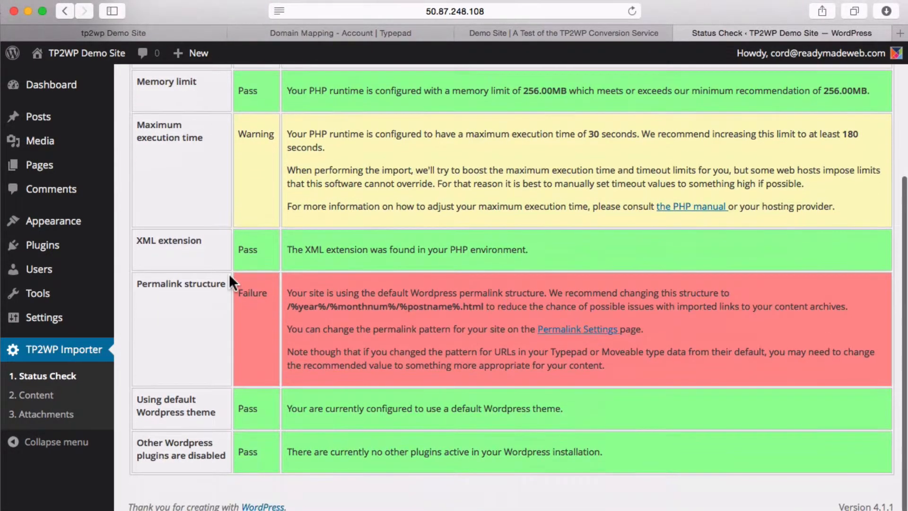
{"action": "mouse_move", "coordinate": [284, 220]}
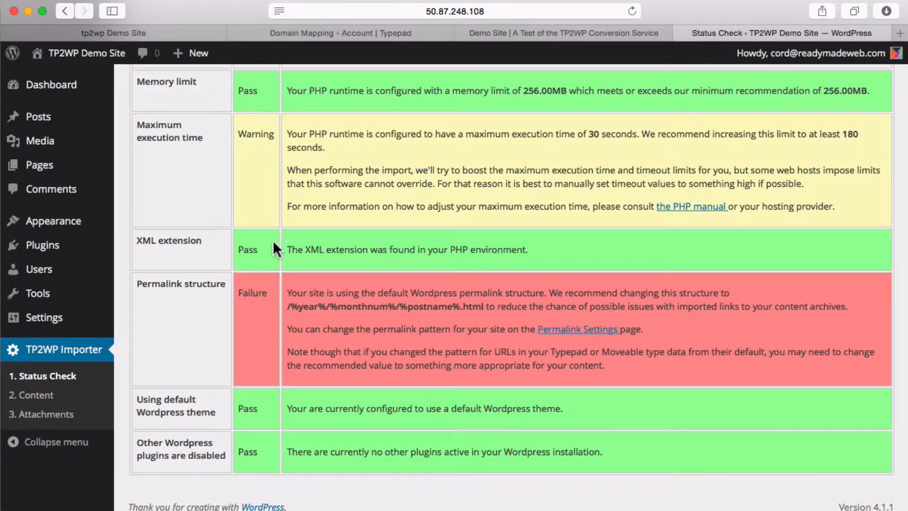
{"action": "scroll", "scroll_direction": "up", "scroll_amount": 3}
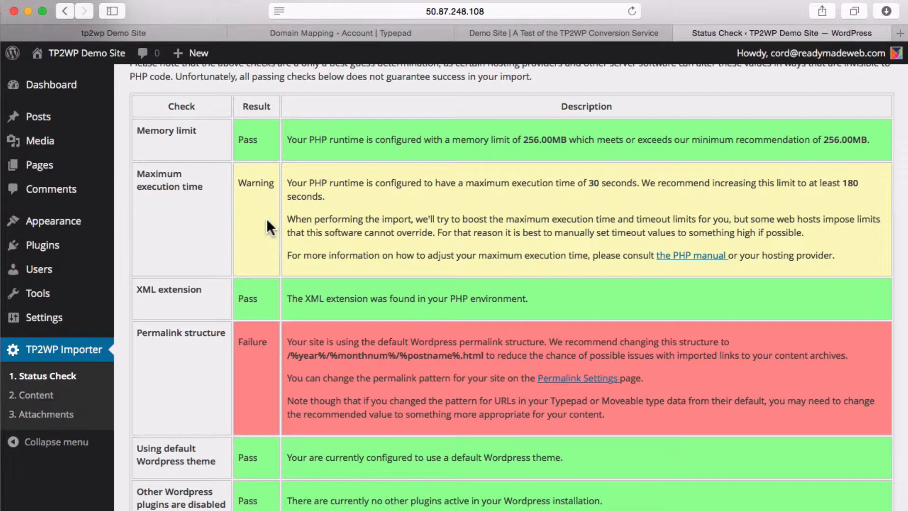
{"action": "mouse_move", "coordinate": [341, 353]}
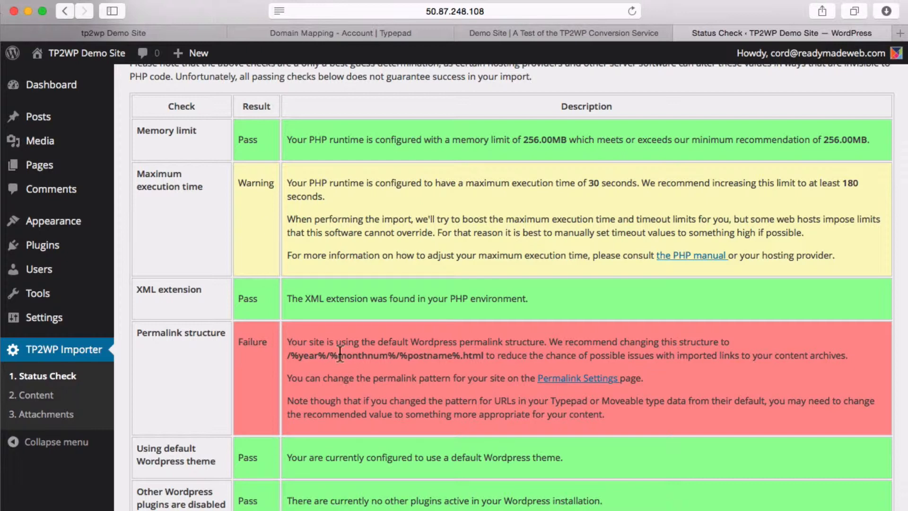
{"action": "scroll", "scroll_direction": "up", "scroll_amount": 3}
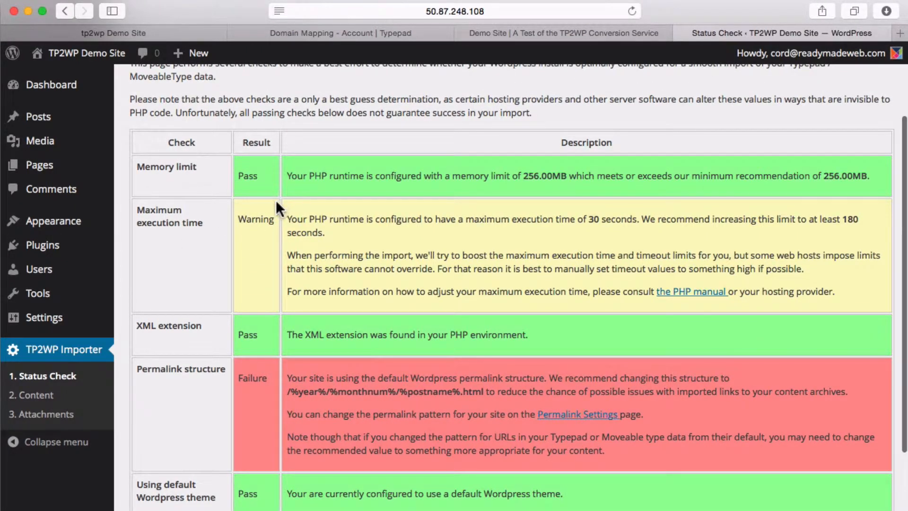
{"action": "scroll", "scroll_direction": "up", "scroll_amount": 3}
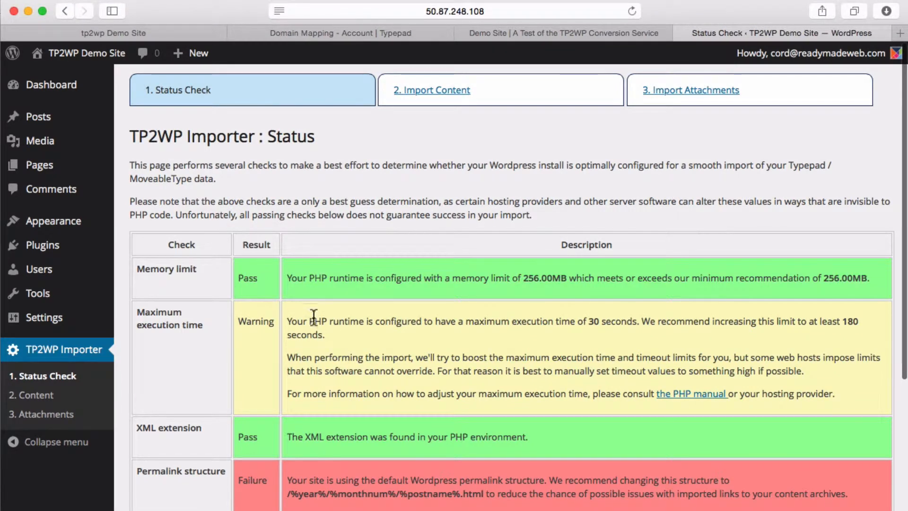
{"action": "mouse_move", "coordinate": [559, 322]}
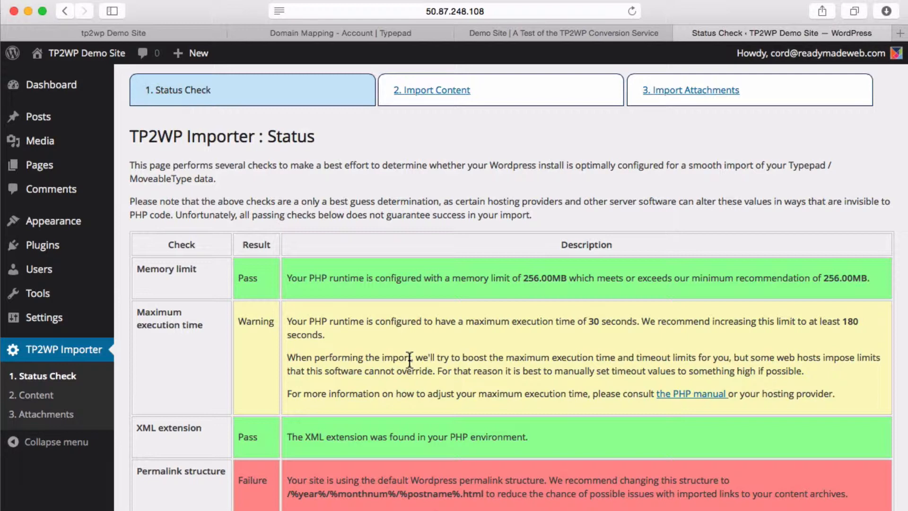
{"action": "mouse_move", "coordinate": [422, 346]}
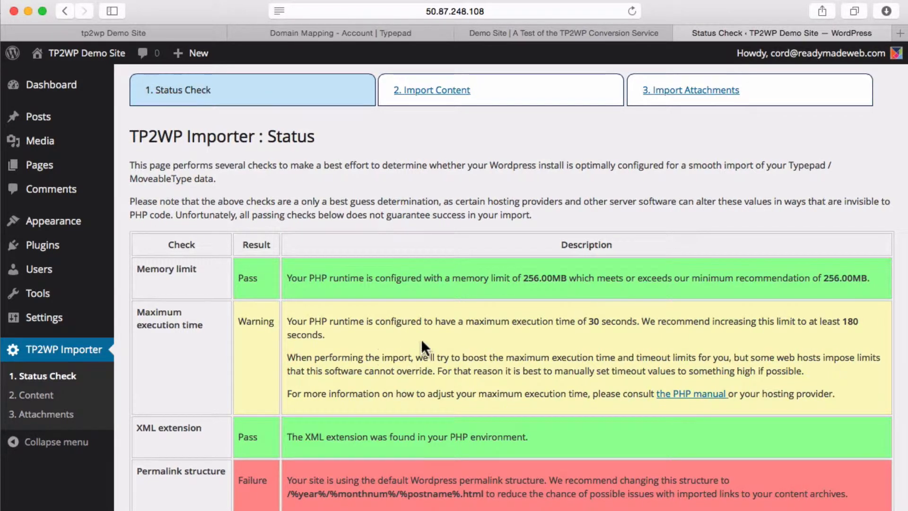
{"action": "scroll", "scroll_direction": "down", "scroll_amount": 3}
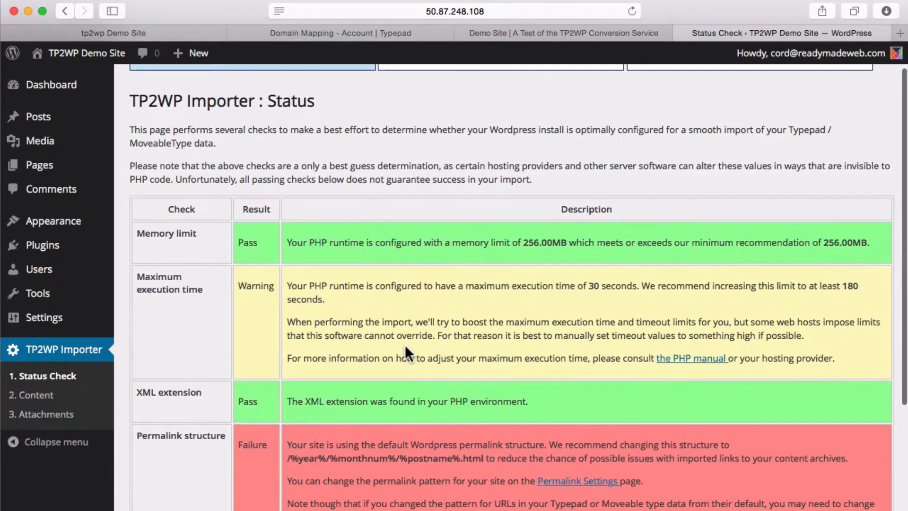
{"action": "mouse_move", "coordinate": [365, 399]}
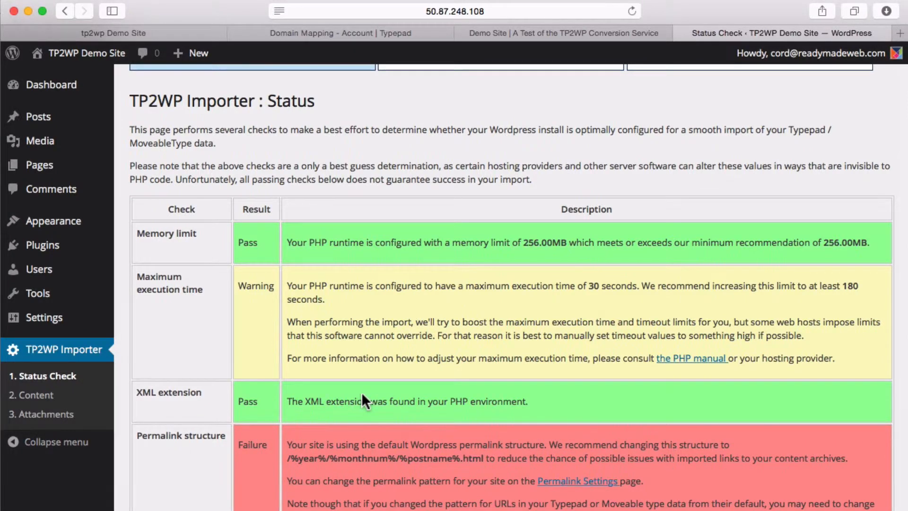
{"action": "scroll", "scroll_direction": "down", "scroll_amount": 3}
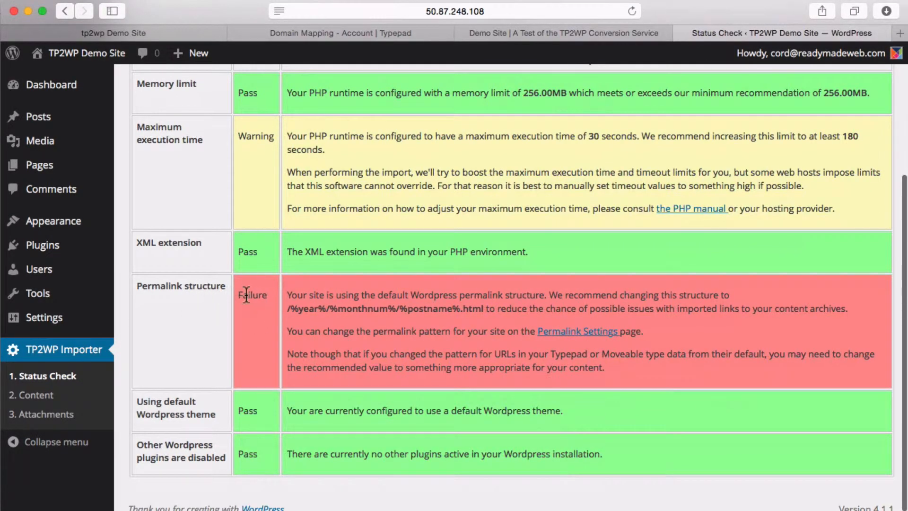
{"action": "mouse_move", "coordinate": [319, 287]}
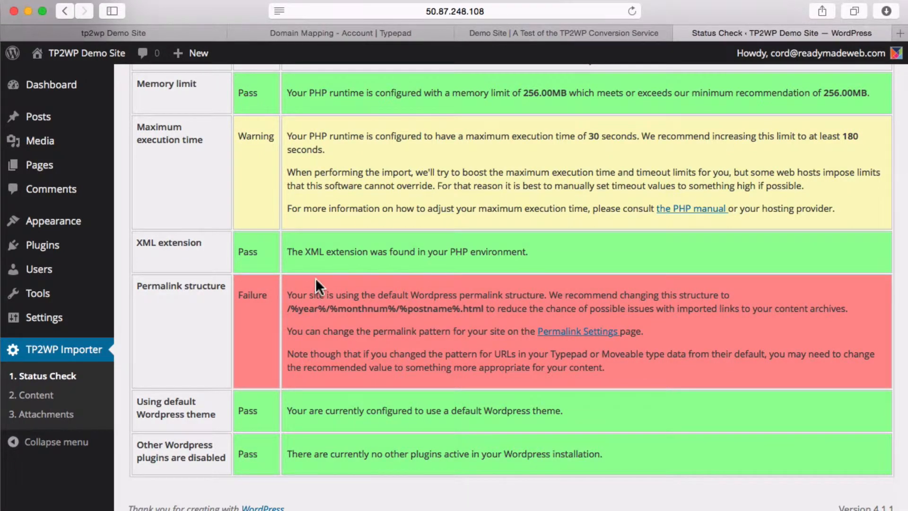
{"action": "mouse_move", "coordinate": [444, 295]}
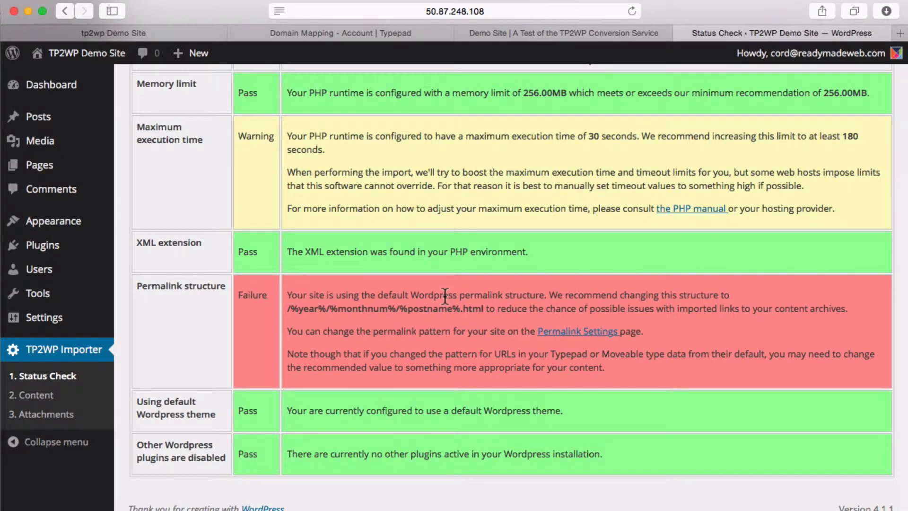
{"action": "mouse_move", "coordinate": [608, 297]}
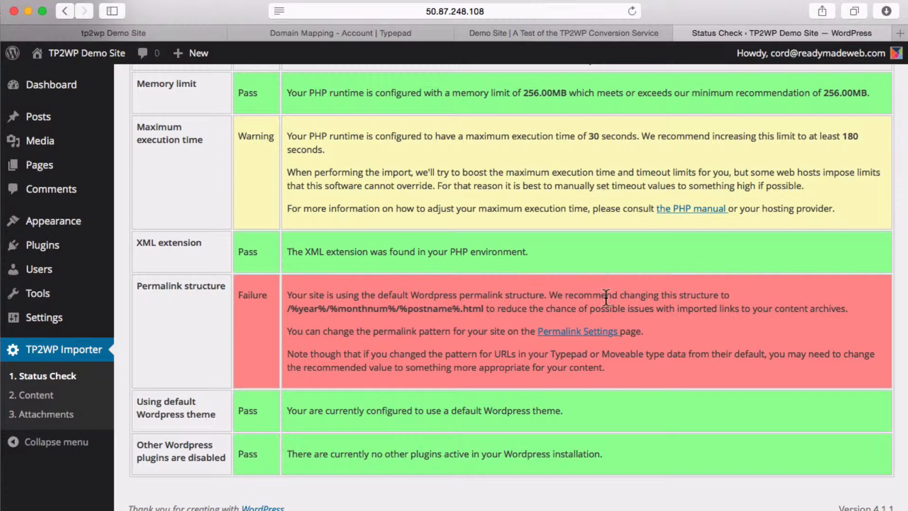
{"action": "mouse_move", "coordinate": [290, 313]}
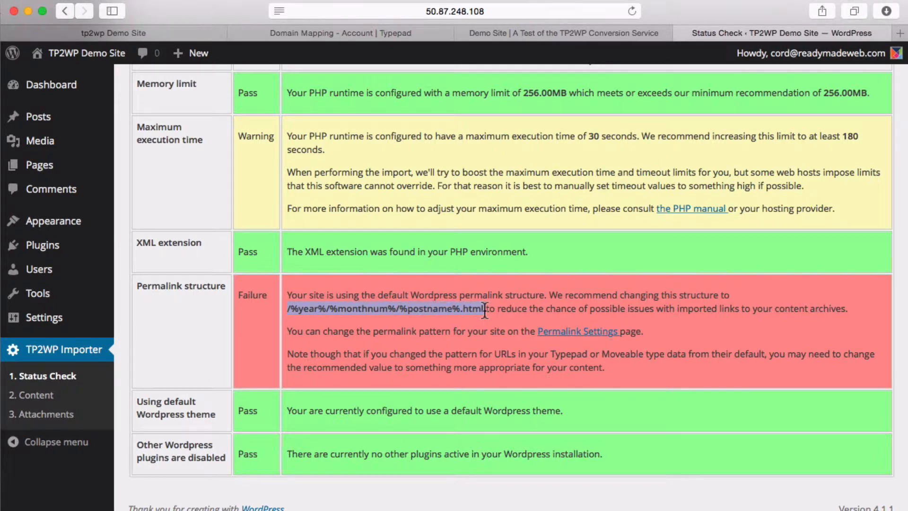
Copy the recommended /%year%/%monthnum%/%postname%.html permalink pattern
{"action": "right_click", "coordinate": [437, 310]}
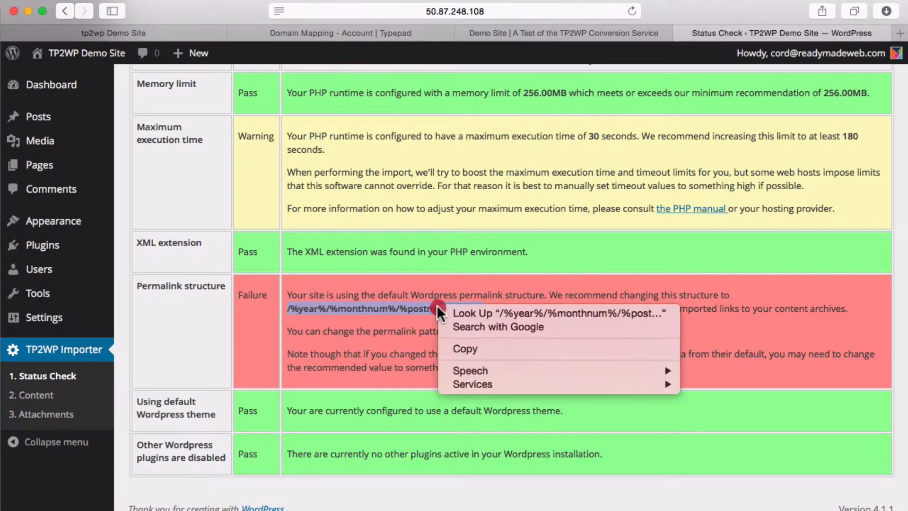
{"action": "left_click", "coordinate": [362, 306]}
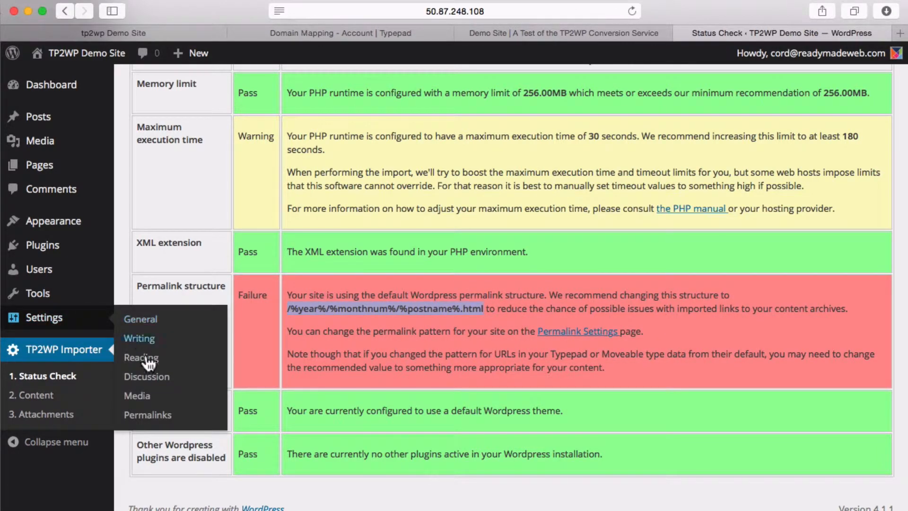
In Permalink settings, paste /%year%/%monthnum%/%postname%.html as the Custom Structure and save changes
{"action": "left_click", "coordinate": [148, 414]}
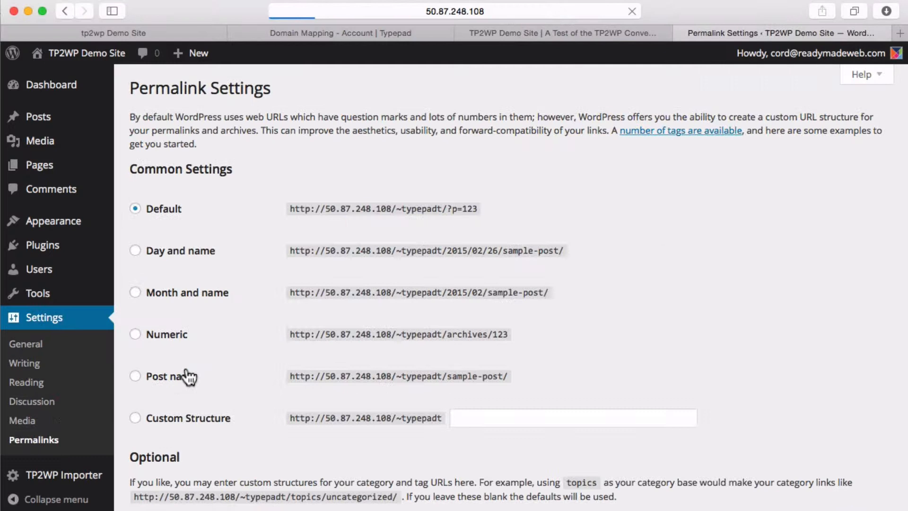
{"action": "mouse_move", "coordinate": [176, 208]}
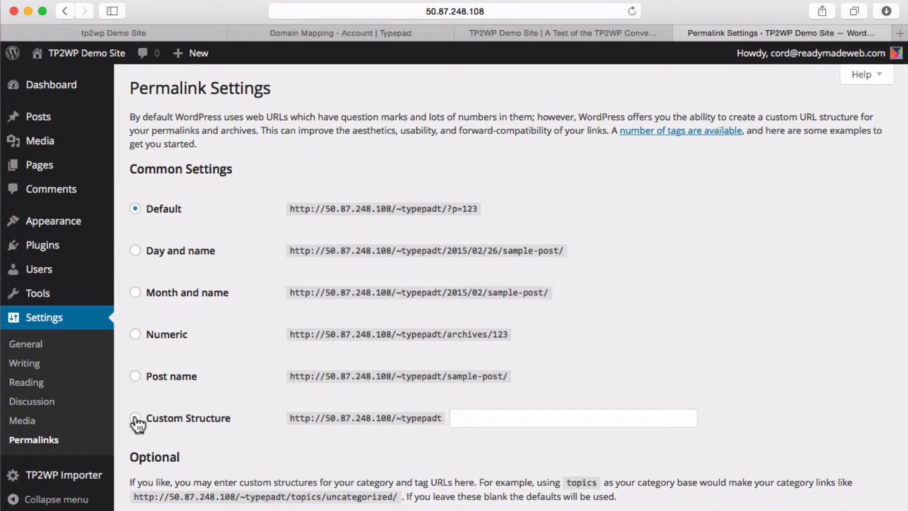
{"action": "right_click", "coordinate": [469, 418]}
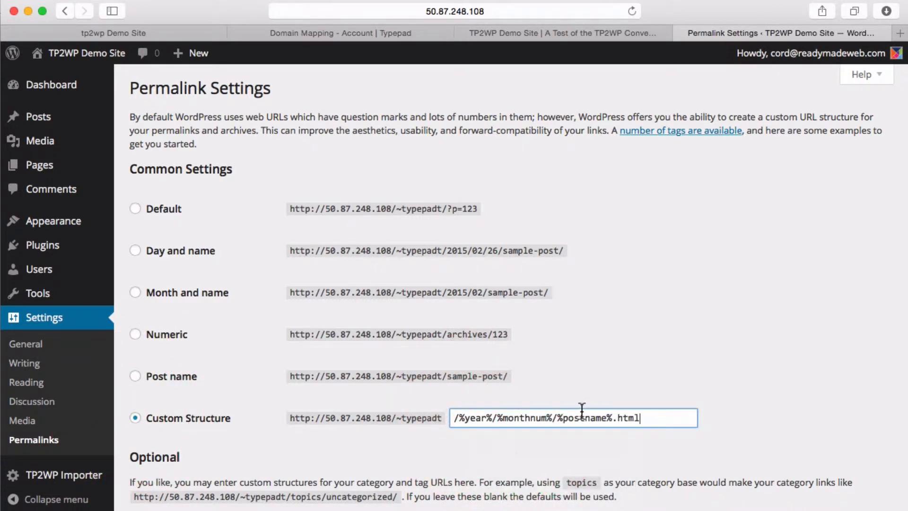
{"action": "scroll", "scroll_direction": "down", "scroll_amount": 3}
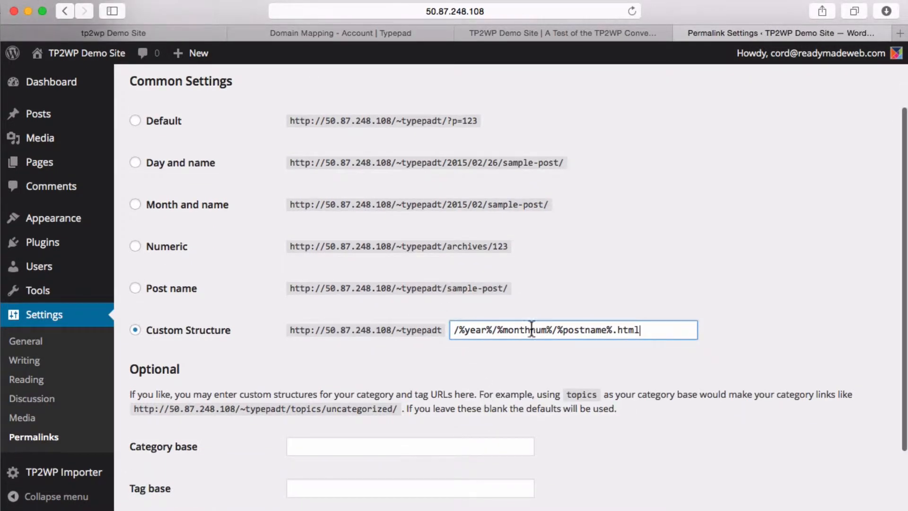
{"action": "mouse_move", "coordinate": [327, 367]}
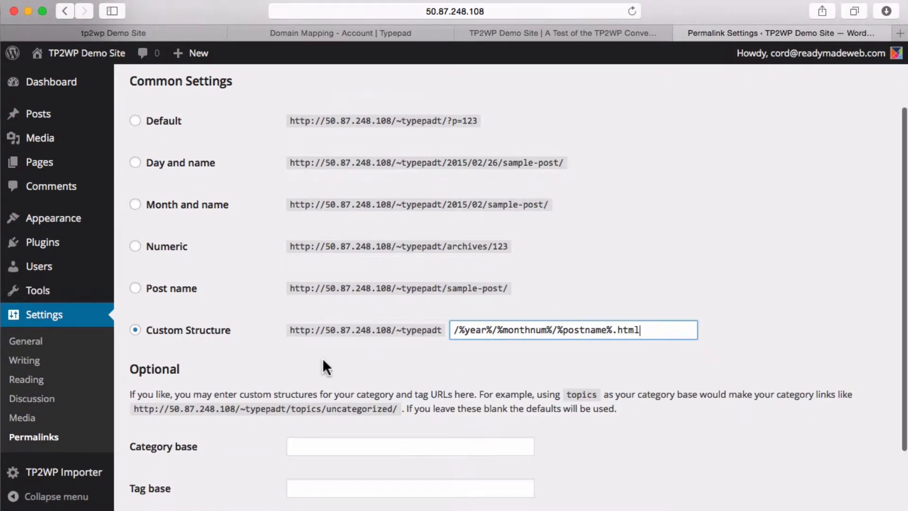
{"action": "left_click", "coordinate": [166, 443]}
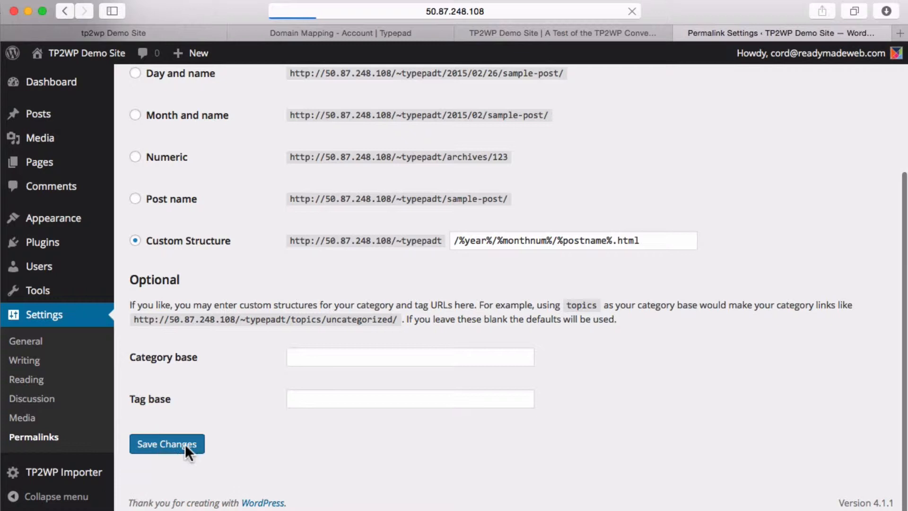
{"action": "left_click", "coordinate": [167, 443]}
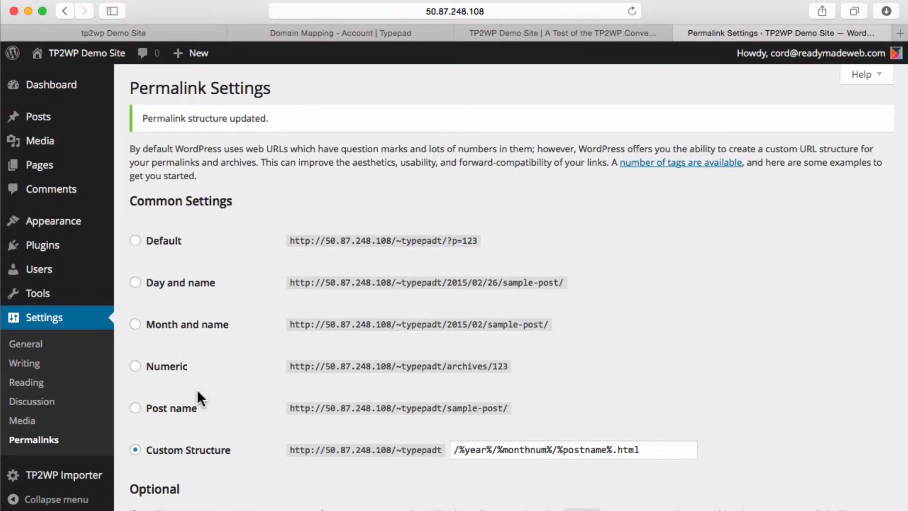
{"action": "mouse_move", "coordinate": [352, 401]}
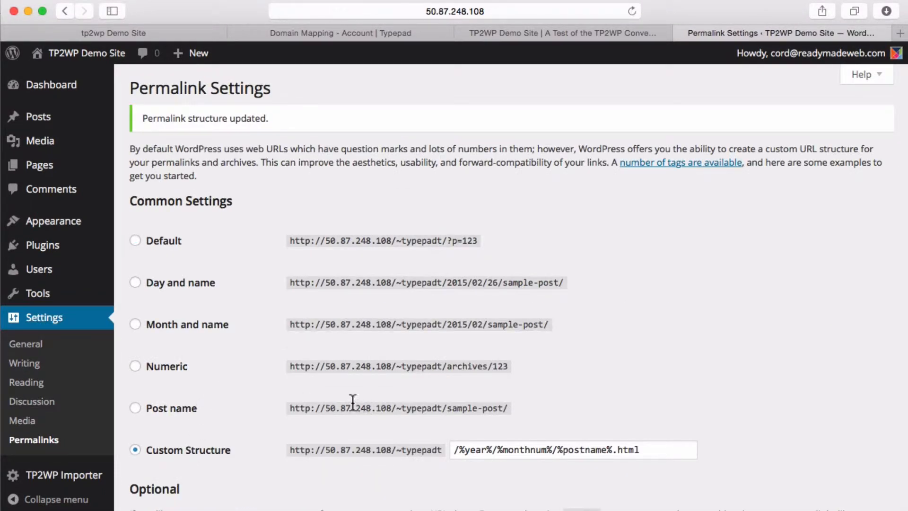
{"action": "mouse_move", "coordinate": [281, 452]}
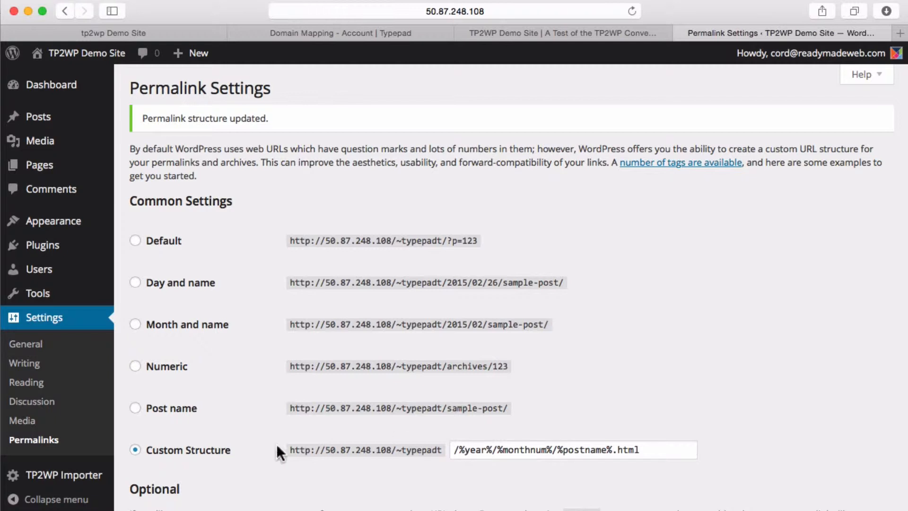
{"action": "mouse_move", "coordinate": [69, 456]}
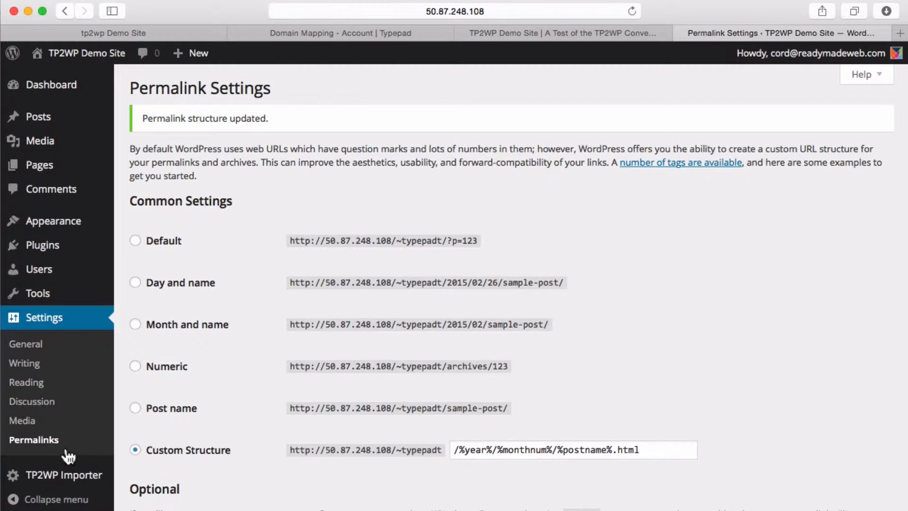
{"action": "mouse_move", "coordinate": [84, 475]}
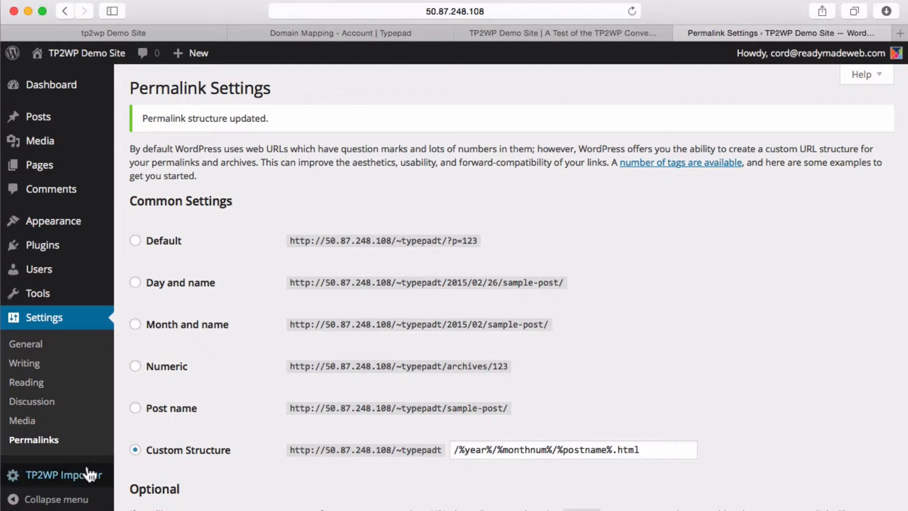
Re-run the importer's Status Check, where the permalink structure test now passes
{"action": "left_click", "coordinate": [62, 474]}
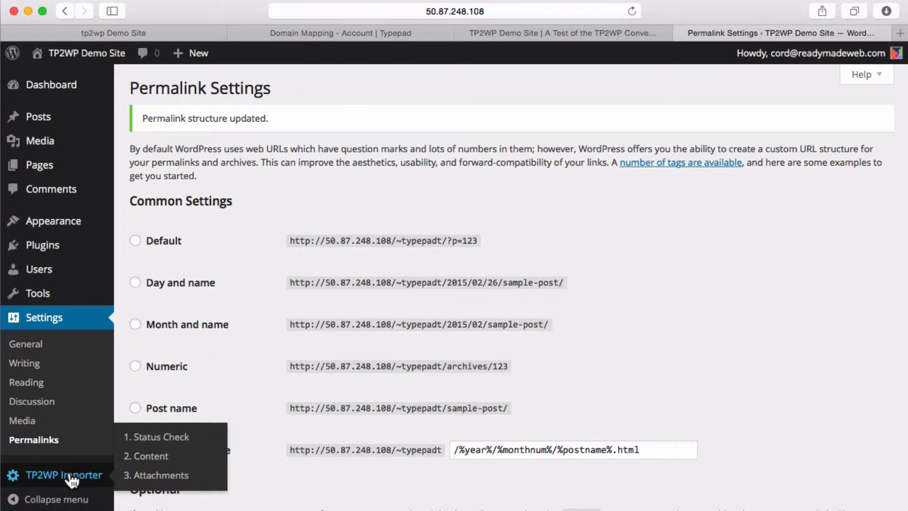
{"action": "left_click", "coordinate": [160, 438]}
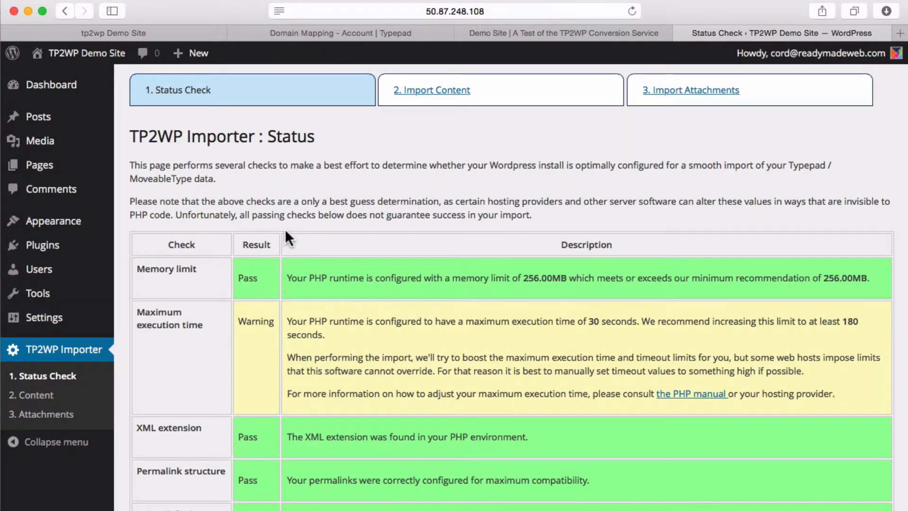
{"action": "scroll", "scroll_direction": "down", "scroll_amount": 3}
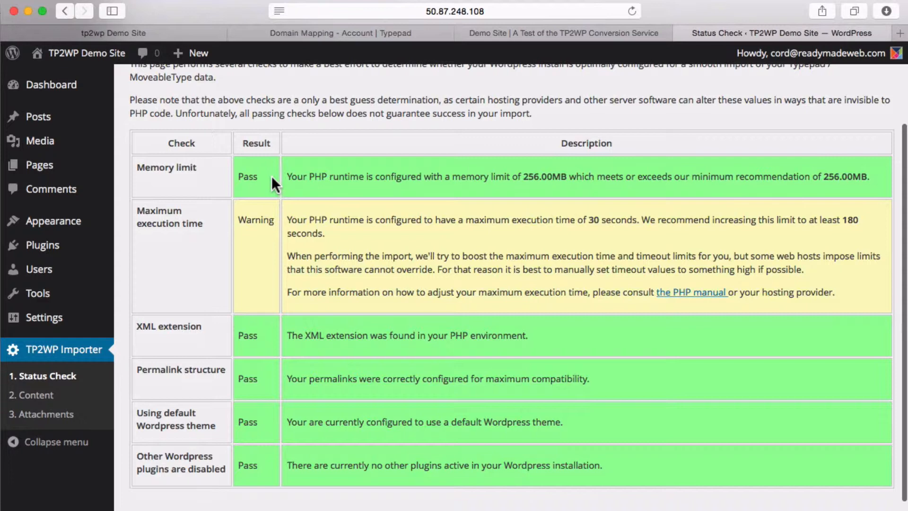
{"action": "scroll", "scroll_direction": "down", "scroll_amount": 3}
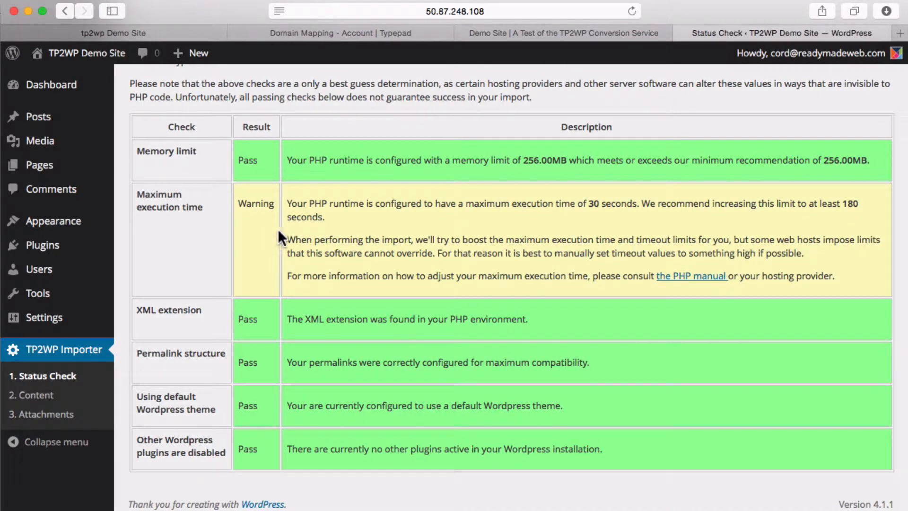
{"action": "mouse_move", "coordinate": [272, 231]}
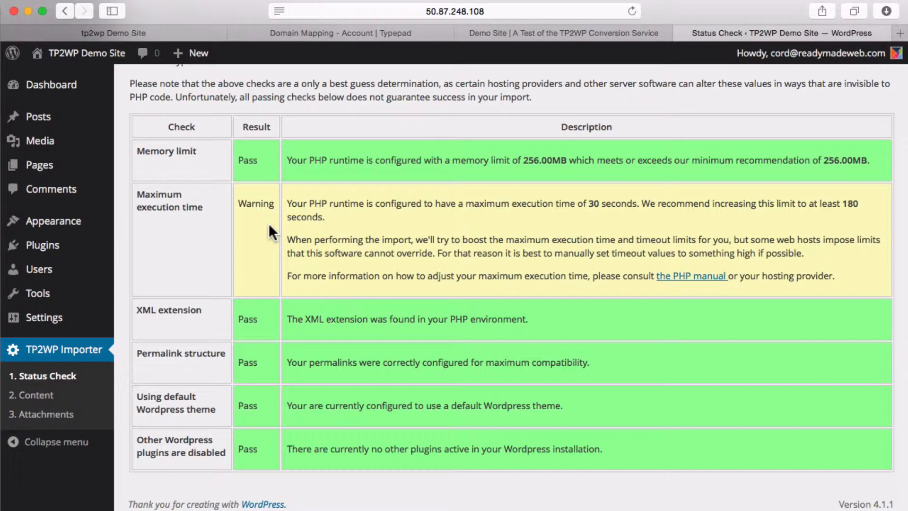
{"action": "scroll", "scroll_direction": "up", "scroll_amount": 3}
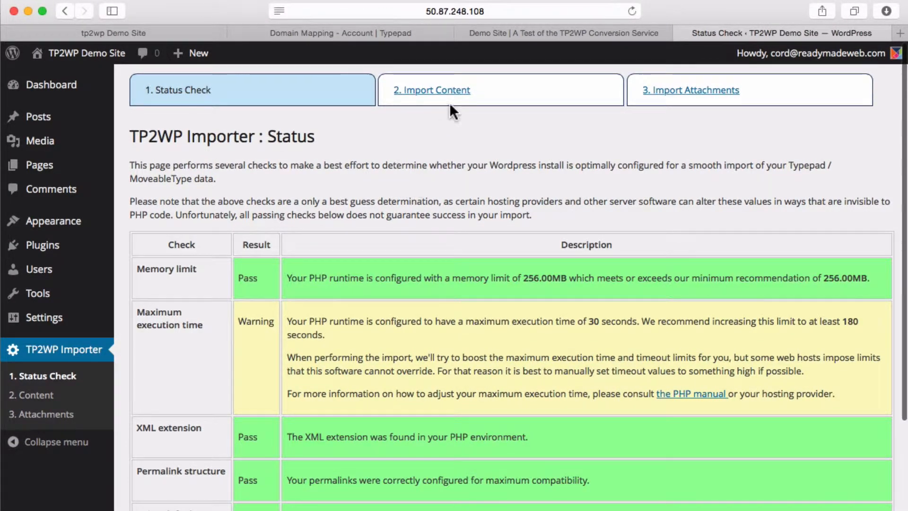
{"action": "mouse_move", "coordinate": [440, 96]}
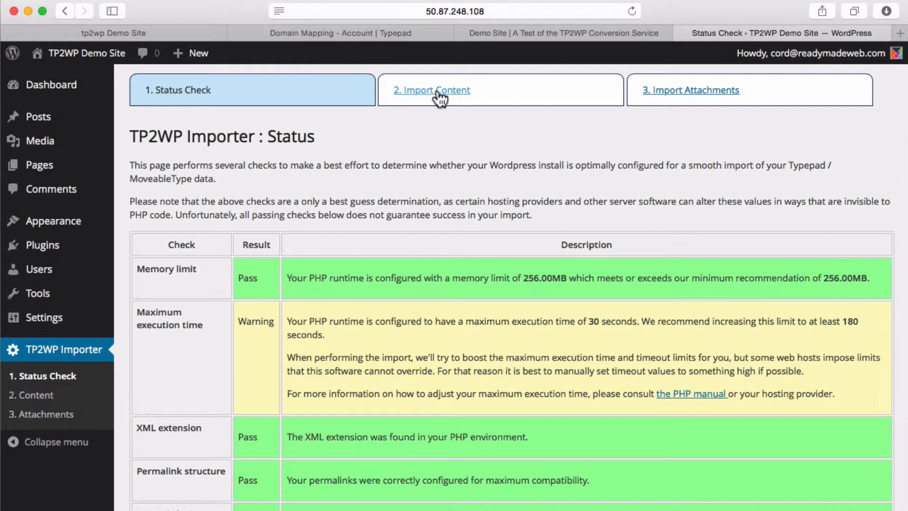
In Import Content, choose the converted Typepad .xml export from Downloads and upload it to import
{"action": "left_click", "coordinate": [432, 90]}
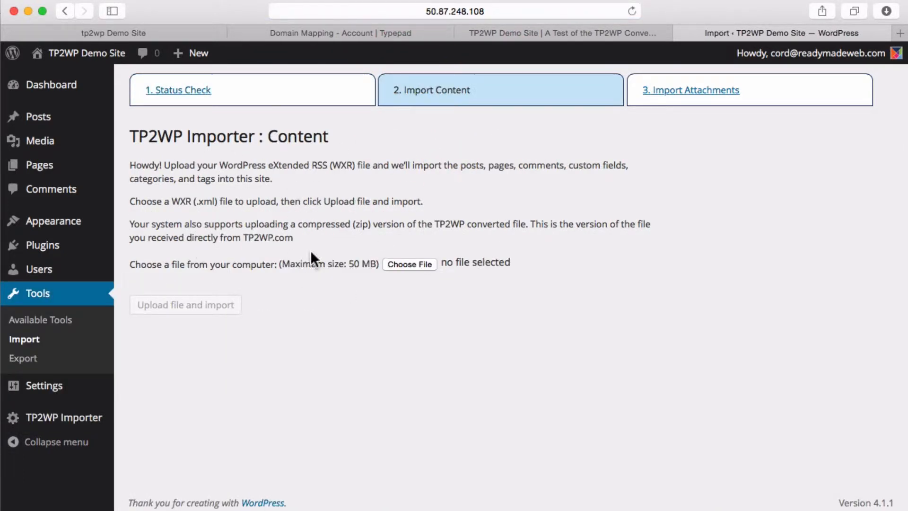
{"action": "mouse_move", "coordinate": [416, 269]}
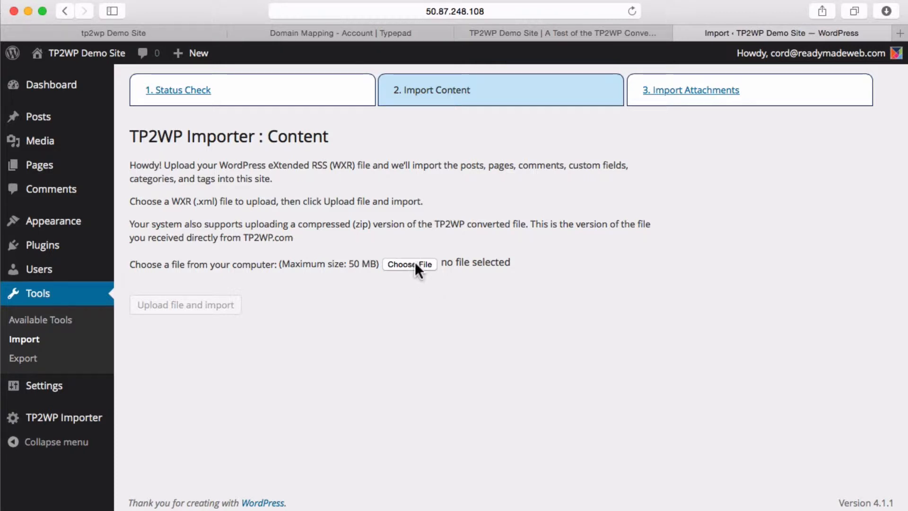
{"action": "left_click", "coordinate": [410, 264]}
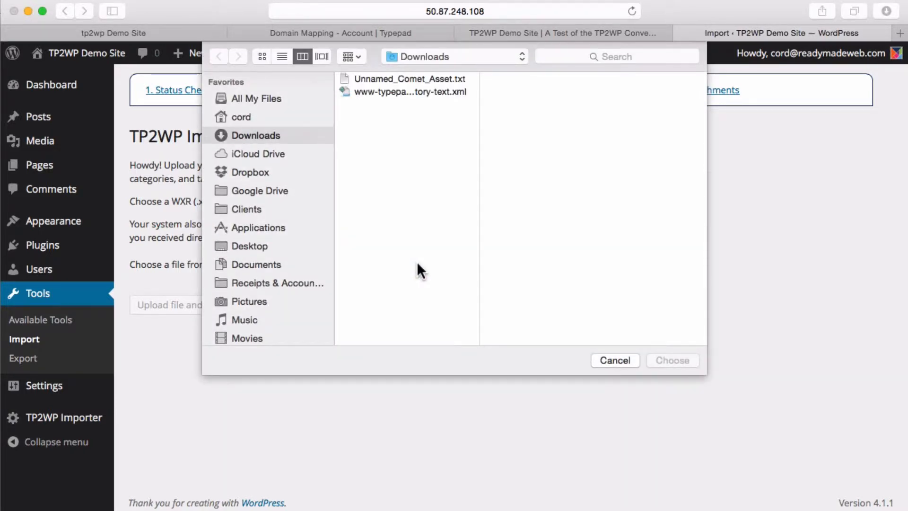
{"action": "left_click", "coordinate": [410, 92]}
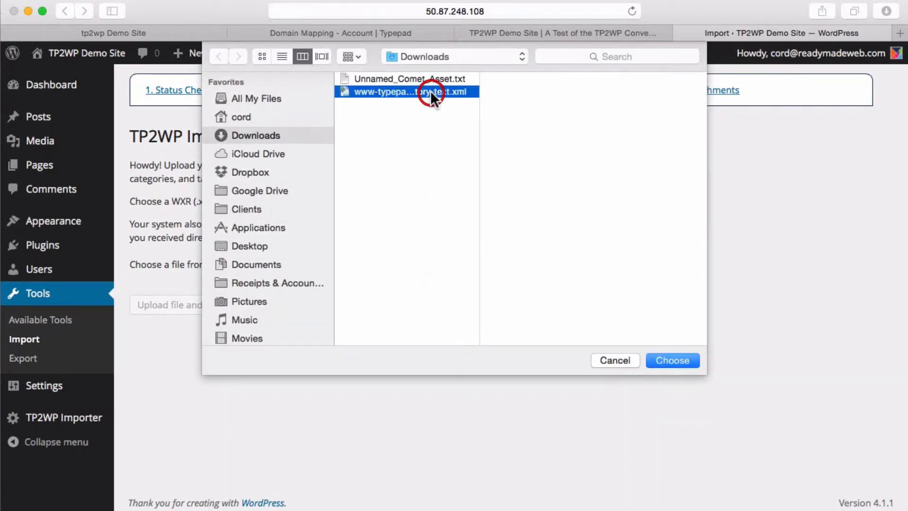
{"action": "left_click", "coordinate": [407, 92]}
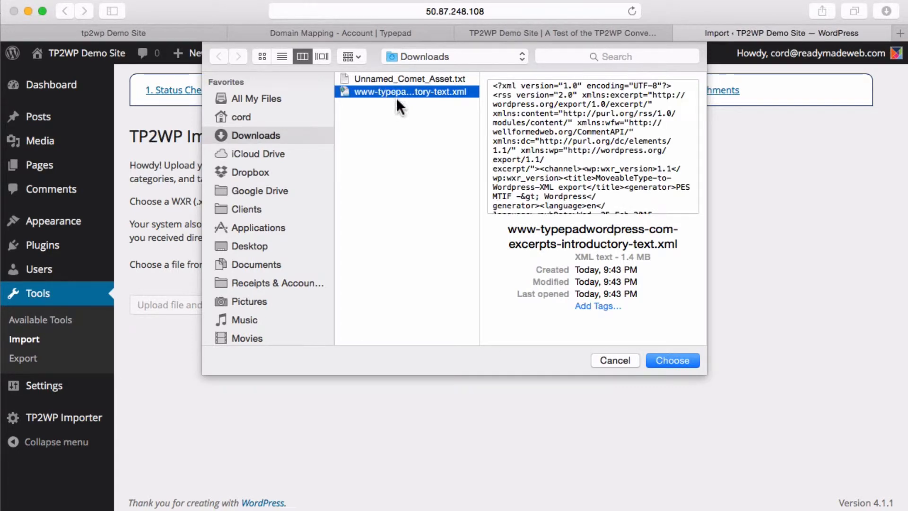
{"action": "mouse_move", "coordinate": [701, 374]}
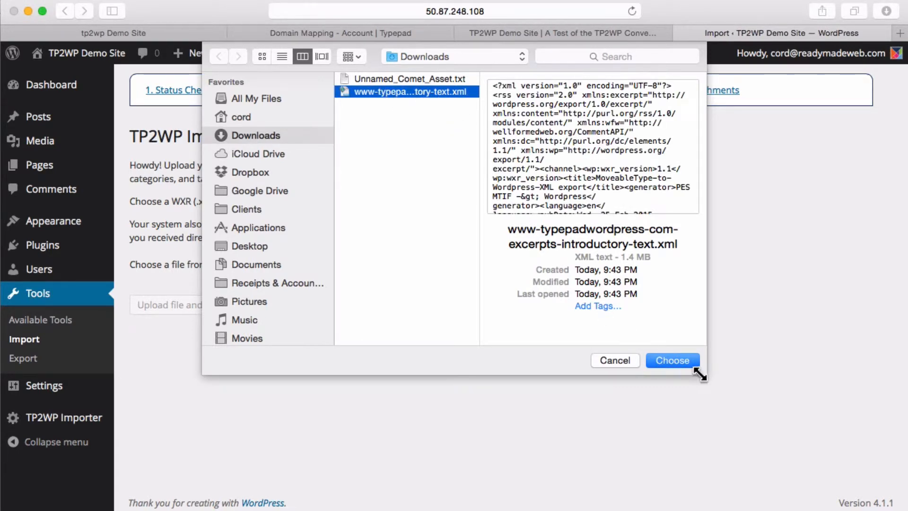
{"action": "left_click", "coordinate": [672, 360]}
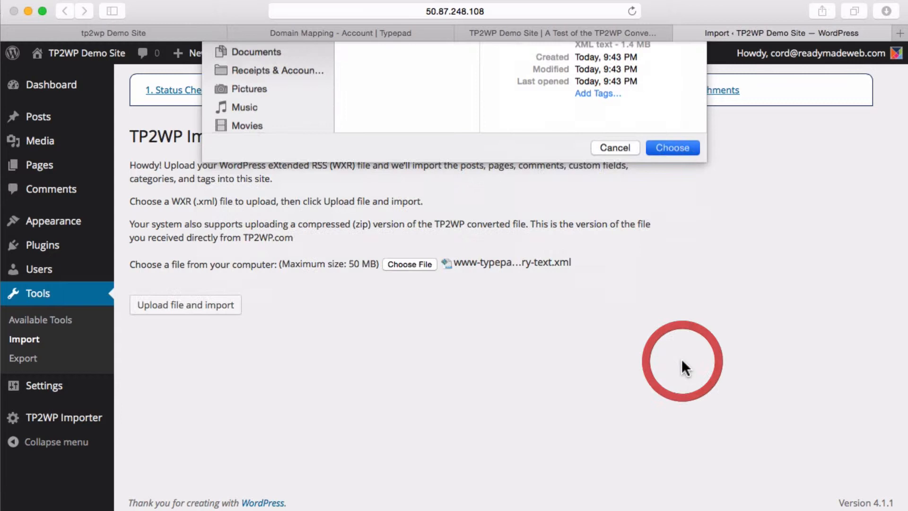
{"action": "left_click", "coordinate": [671, 148]}
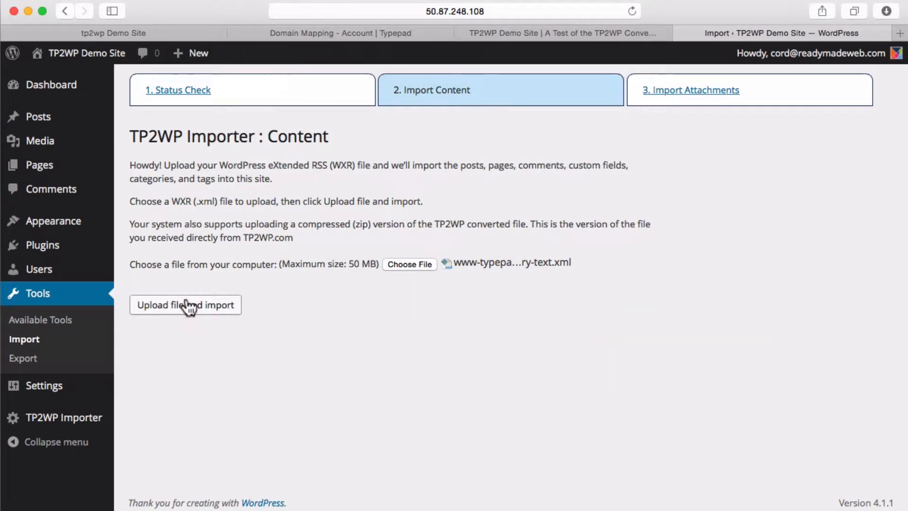
{"action": "left_click", "coordinate": [185, 304]}
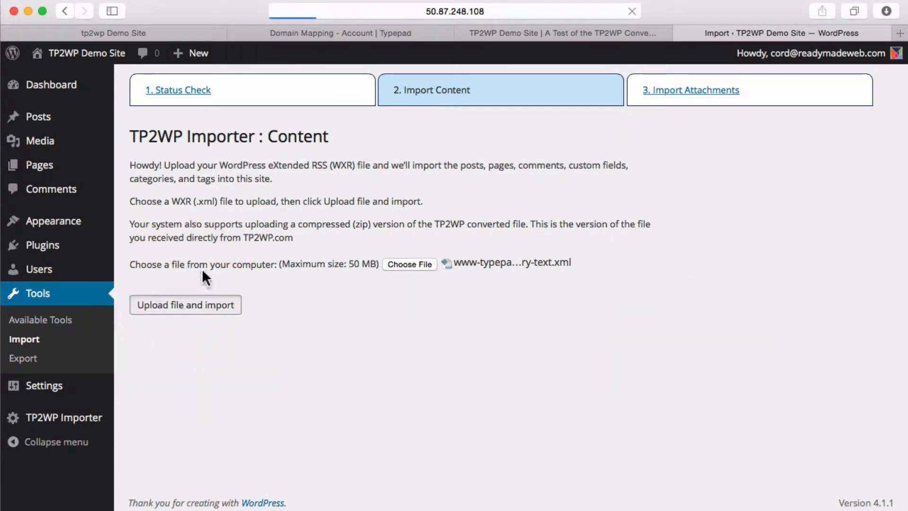
{"action": "left_click", "coordinate": [185, 304]}
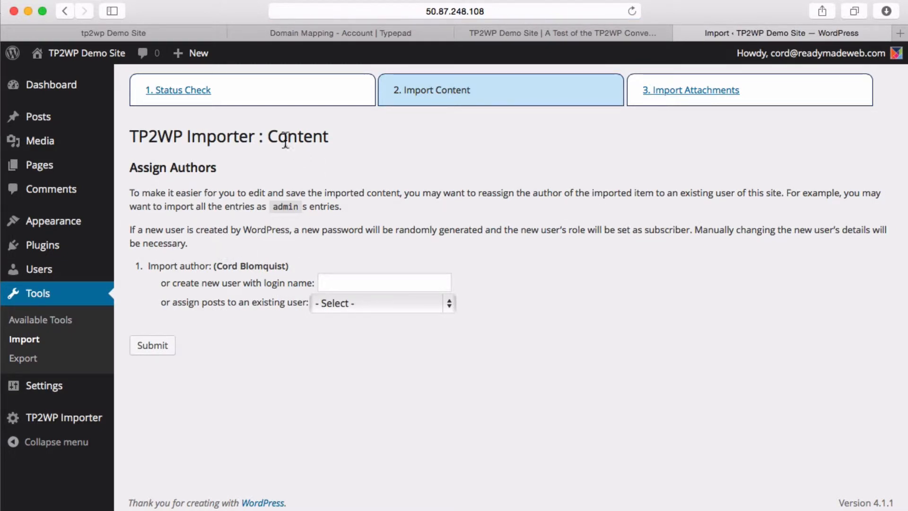
{"action": "mouse_move", "coordinate": [254, 208]}
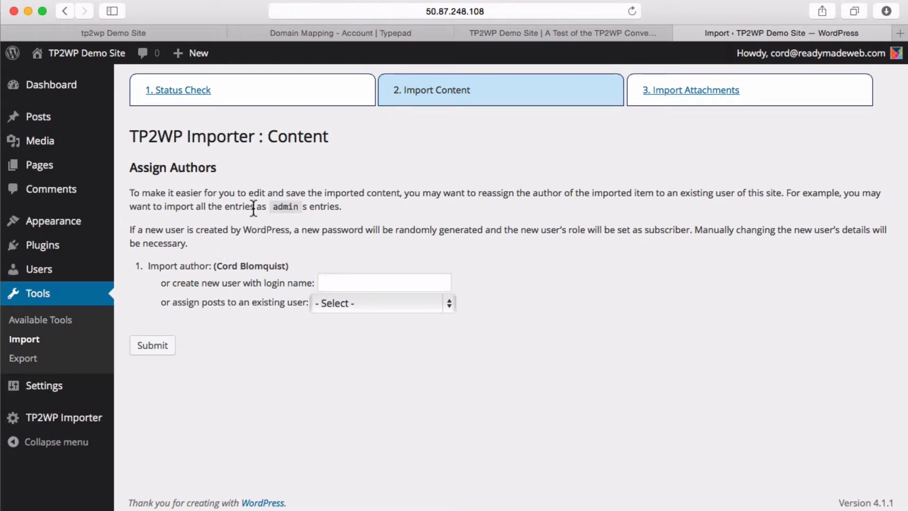
{"action": "mouse_move", "coordinate": [227, 249]}
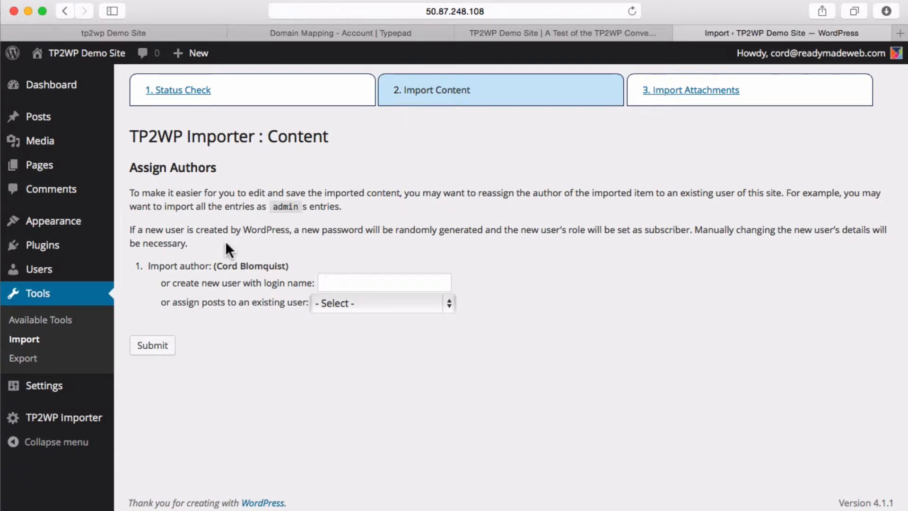
{"action": "mouse_move", "coordinate": [279, 269]}
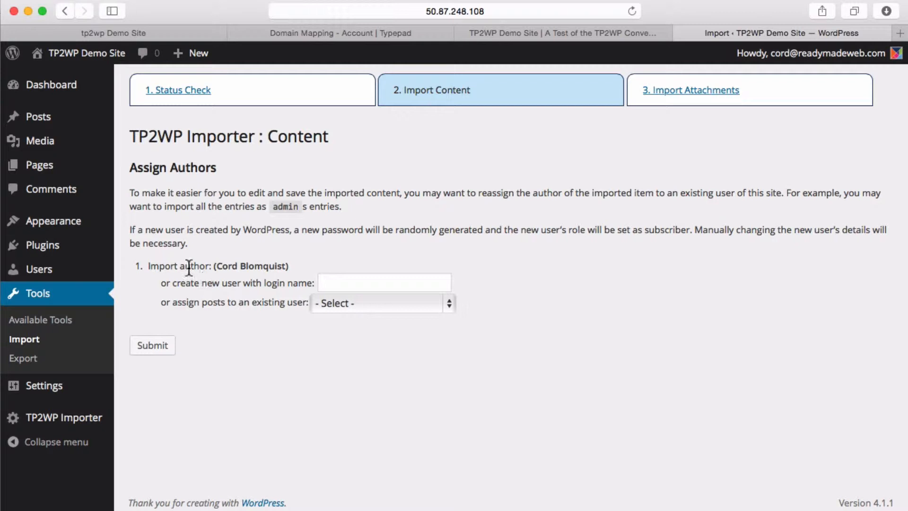
{"action": "mouse_move", "coordinate": [191, 284]}
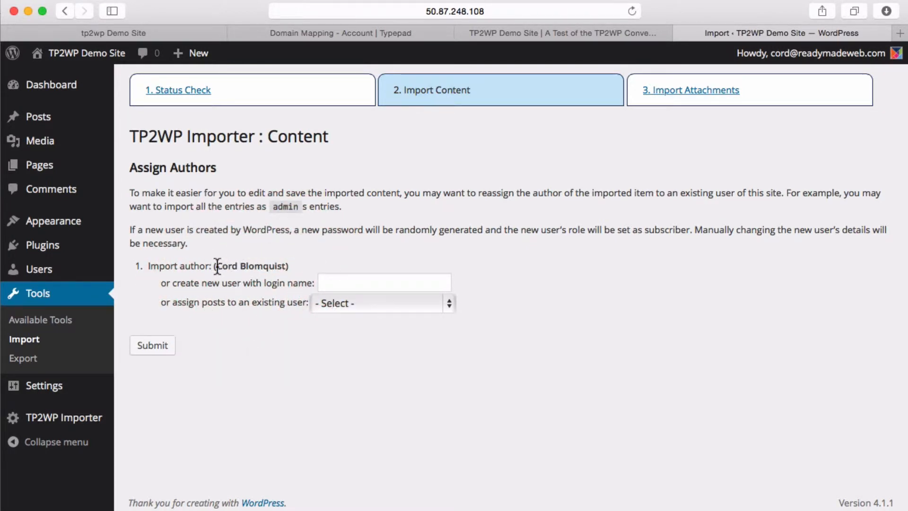
Leave the Assign Authors fields at their defaults and submit to run the import
{"action": "left_click", "coordinate": [384, 283]}
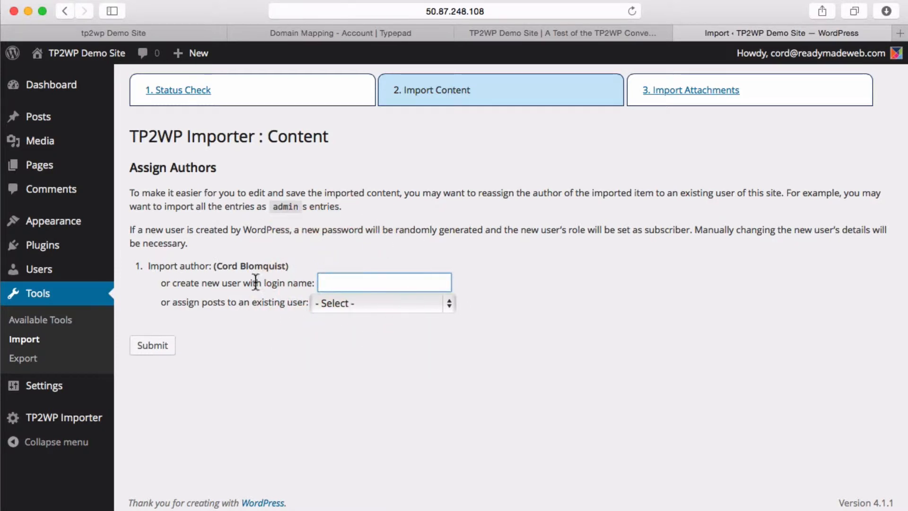
{"action": "left_click", "coordinate": [381, 302]}
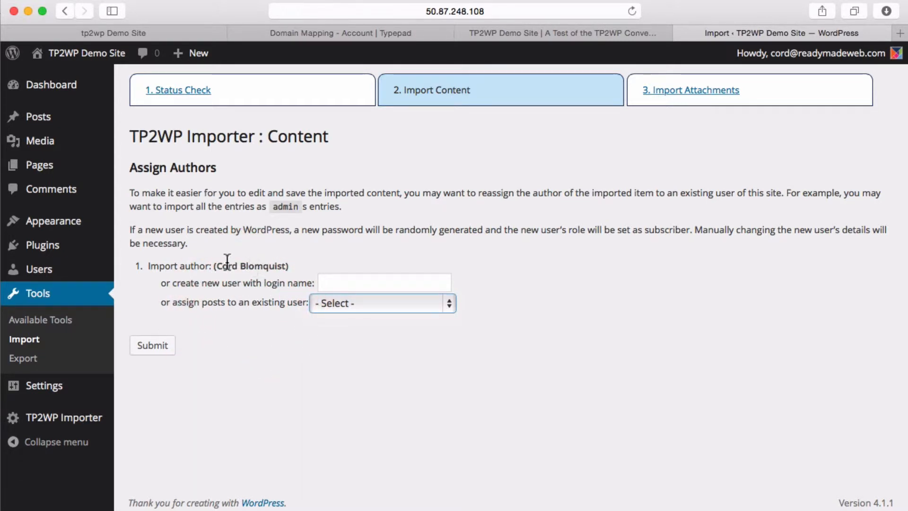
{"action": "mouse_move", "coordinate": [153, 346]}
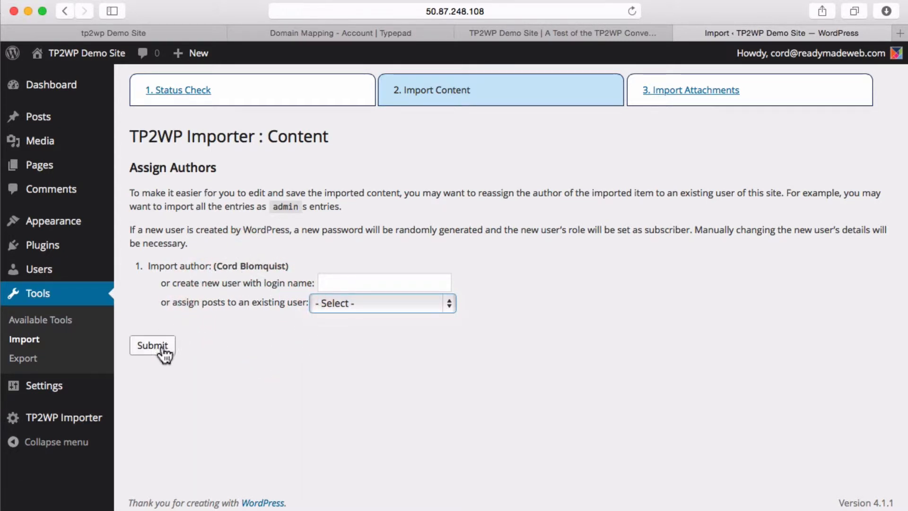
{"action": "left_click", "coordinate": [151, 345]}
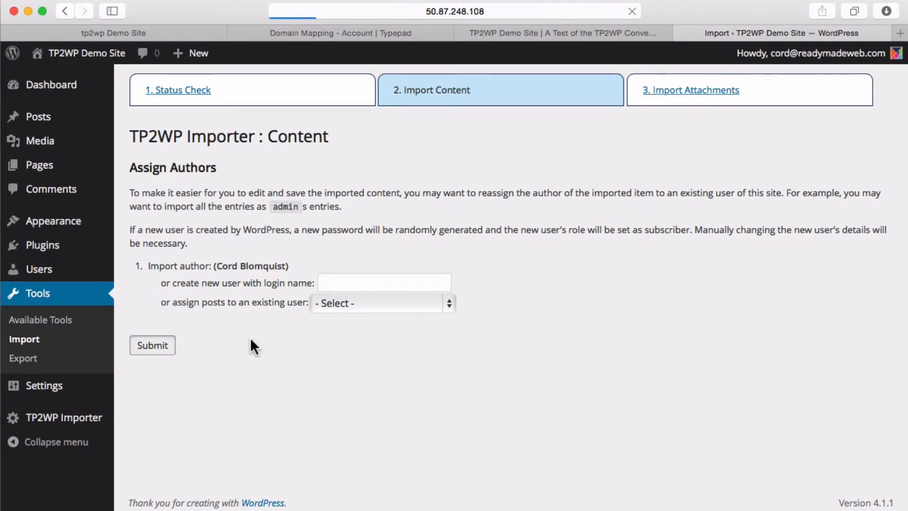
Scroll through the import report listing every post as already existing, then continue to Import Attachments
{"action": "left_click", "coordinate": [152, 345]}
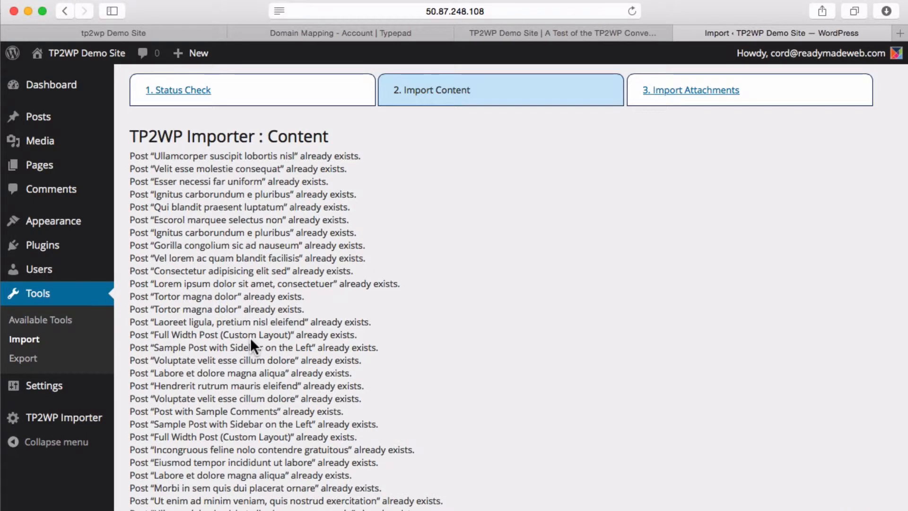
{"action": "scroll", "scroll_direction": "down", "scroll_amount": 3}
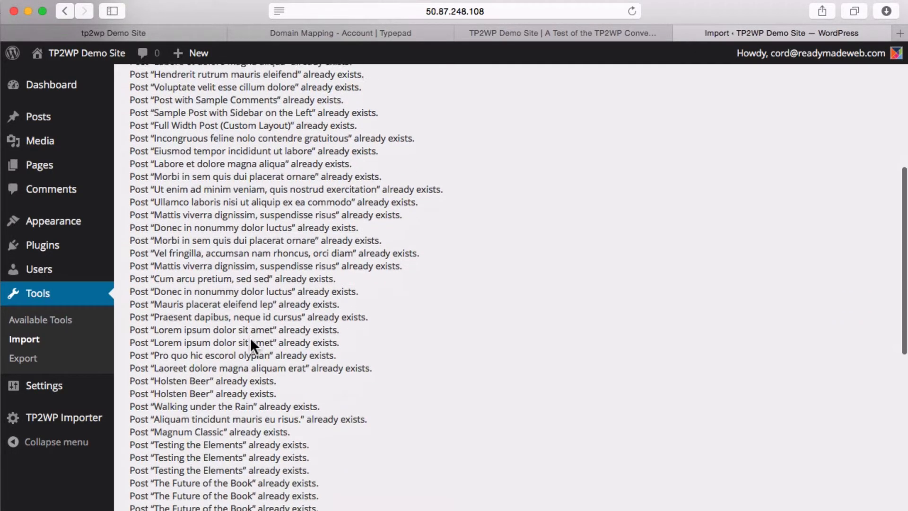
{"action": "scroll", "scroll_direction": "down", "scroll_amount": 3}
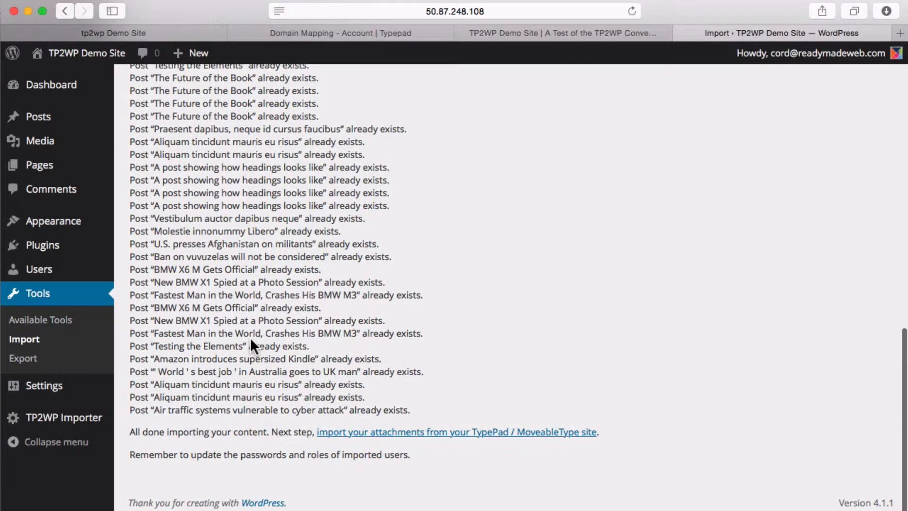
{"action": "scroll", "scroll_direction": "up", "scroll_amount": 3}
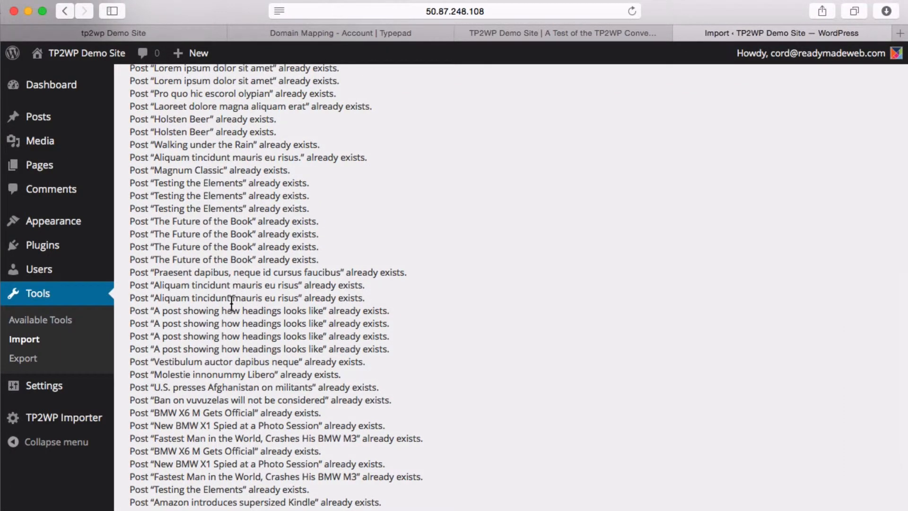
{"action": "mouse_move", "coordinate": [232, 324]}
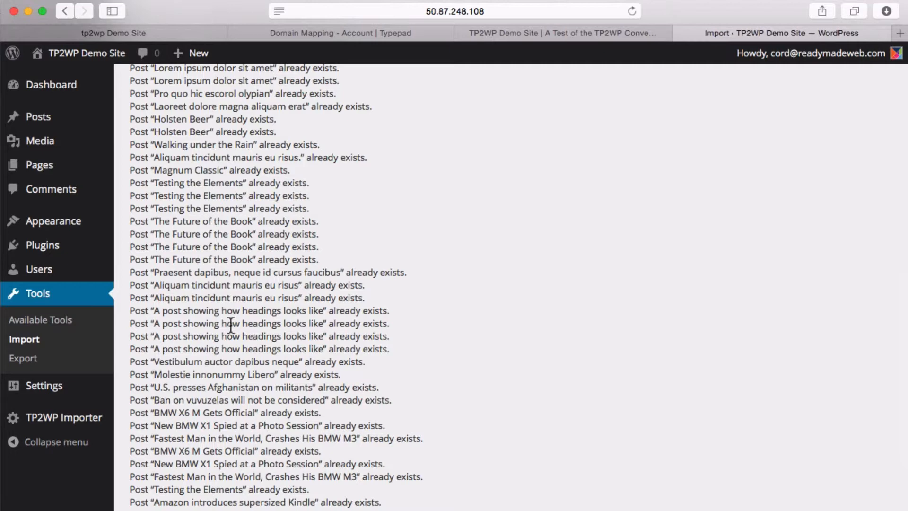
{"action": "scroll", "scroll_direction": "up", "scroll_amount": 3}
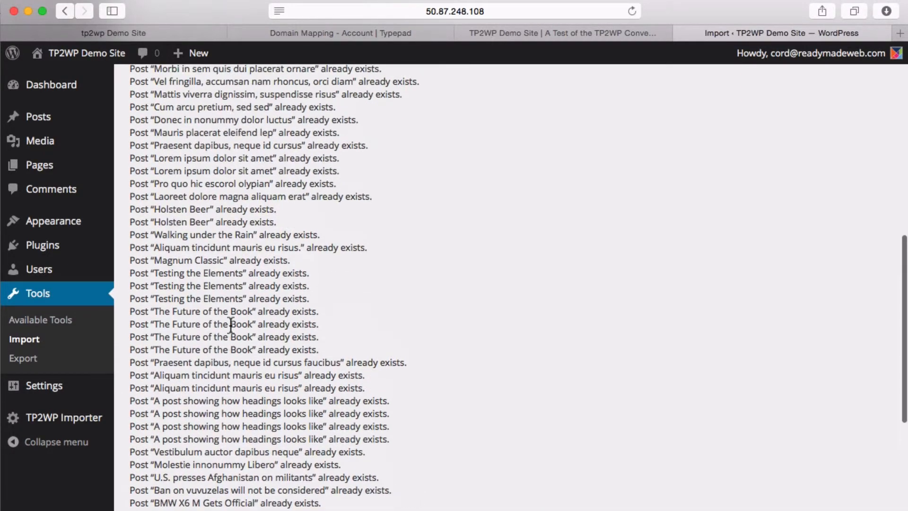
{"action": "scroll", "scroll_direction": "up", "scroll_amount": 3}
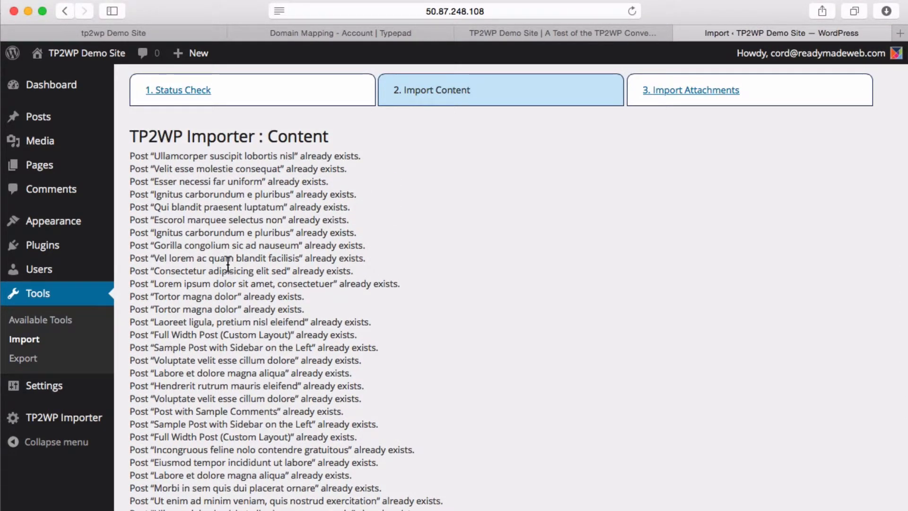
{"action": "scroll", "scroll_direction": "down", "scroll_amount": 3}
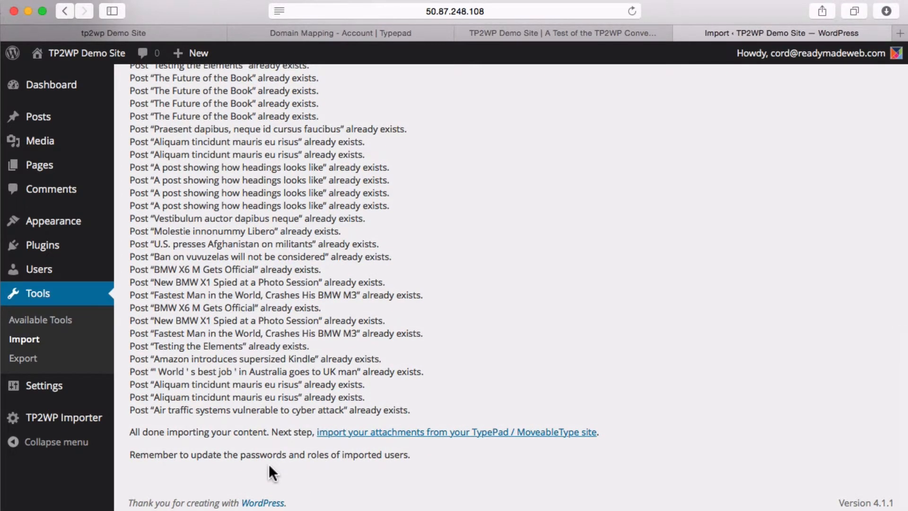
{"action": "mouse_move", "coordinate": [386, 460]}
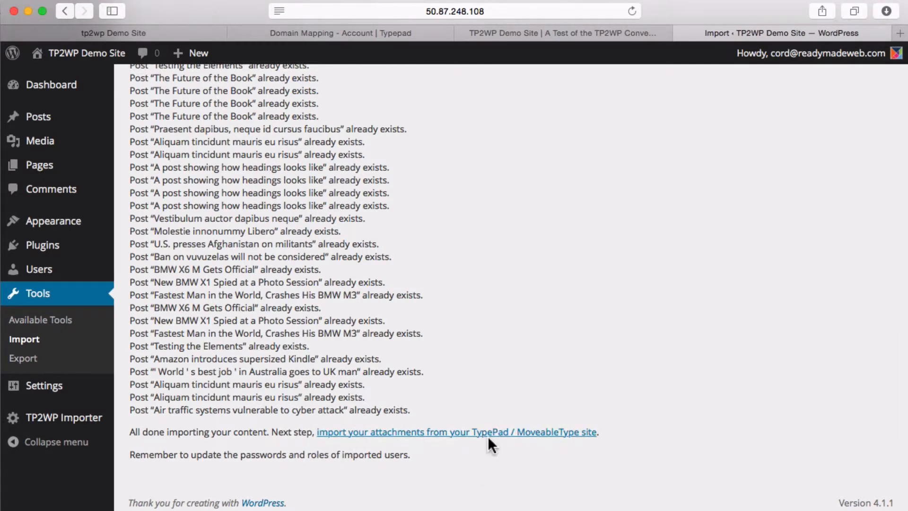
{"action": "left_click", "coordinate": [458, 432]}
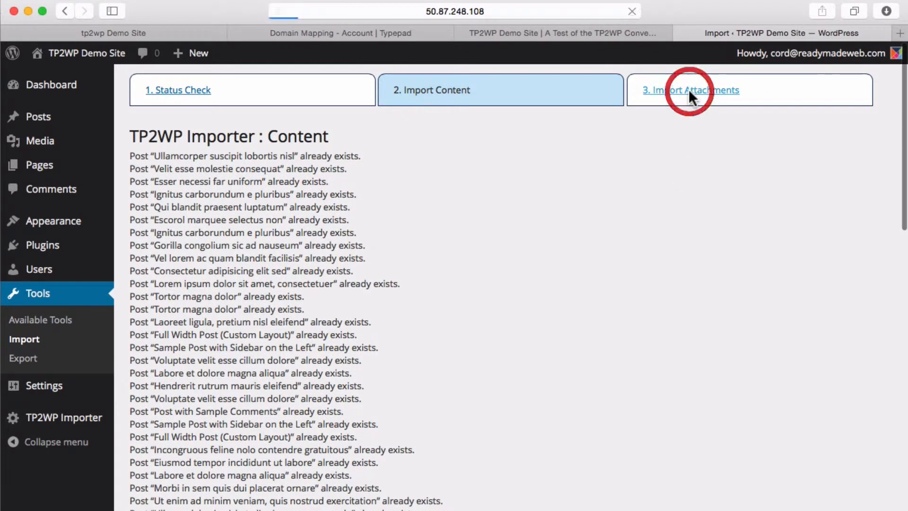
Go to the Attachments step showing 0 imported, 193 posts remaining and no watched domains
{"action": "left_click", "coordinate": [690, 90]}
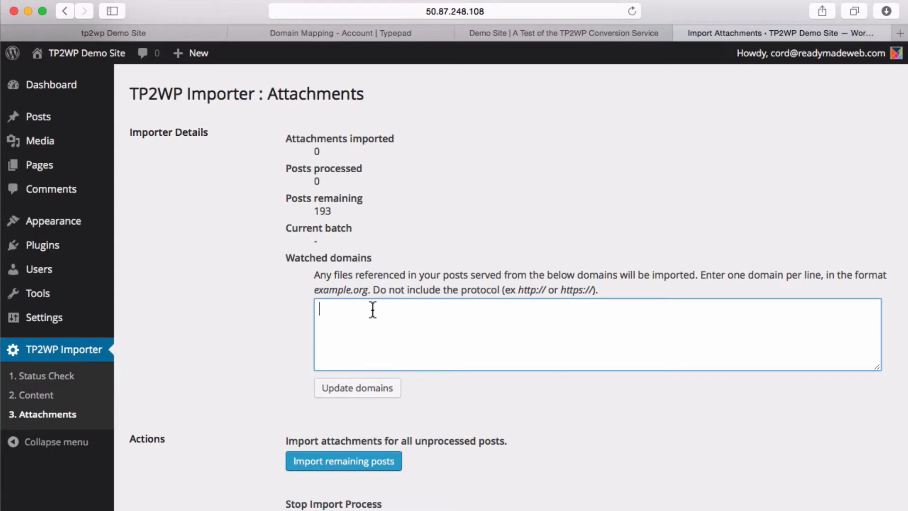
{"action": "mouse_move", "coordinate": [404, 198]}
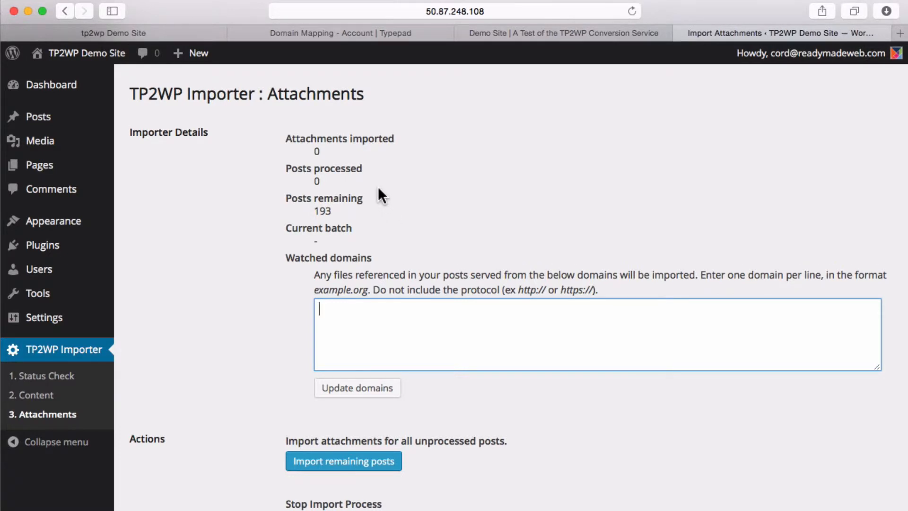
{"action": "mouse_move", "coordinate": [335, 52]}
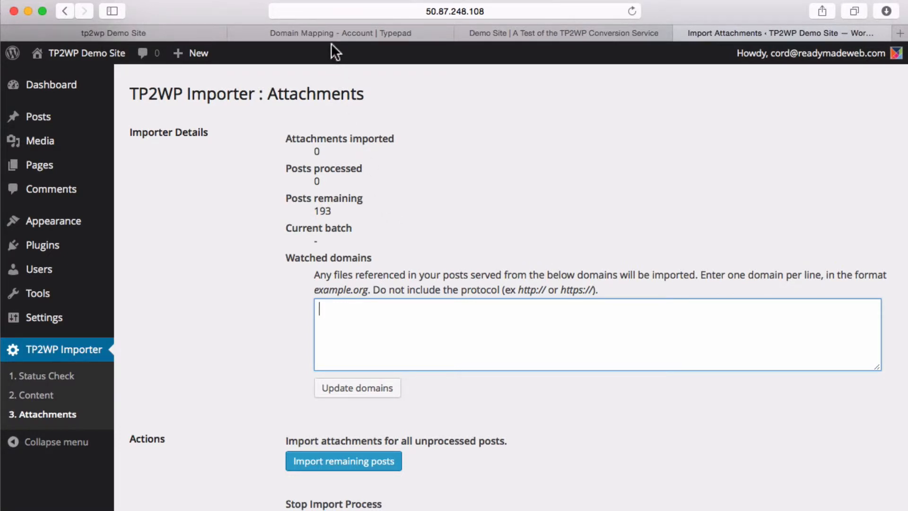
{"action": "mouse_move", "coordinate": [339, 32]}
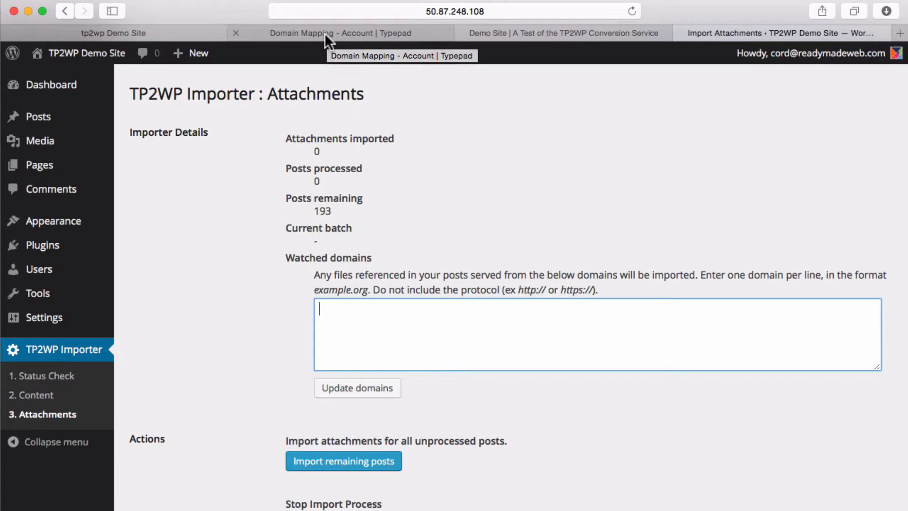
{"action": "left_click", "coordinate": [339, 33]}
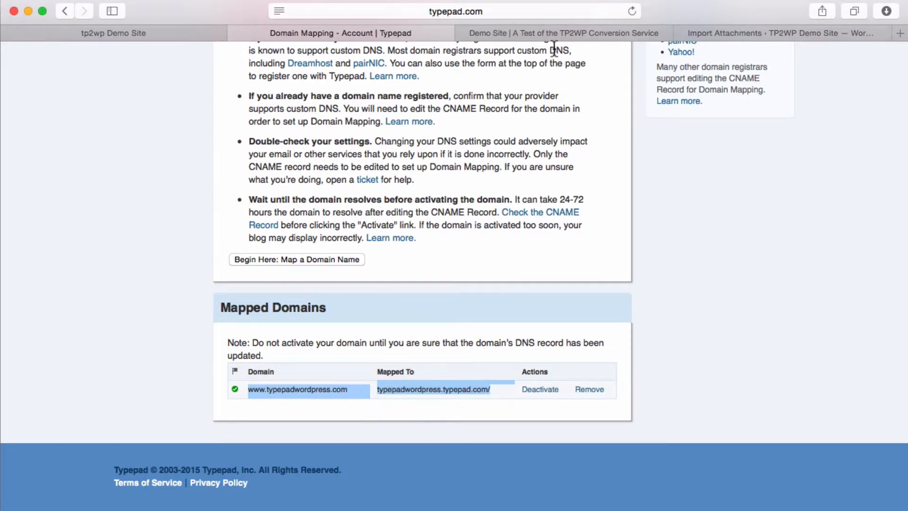
{"action": "mouse_move", "coordinate": [728, 41]}
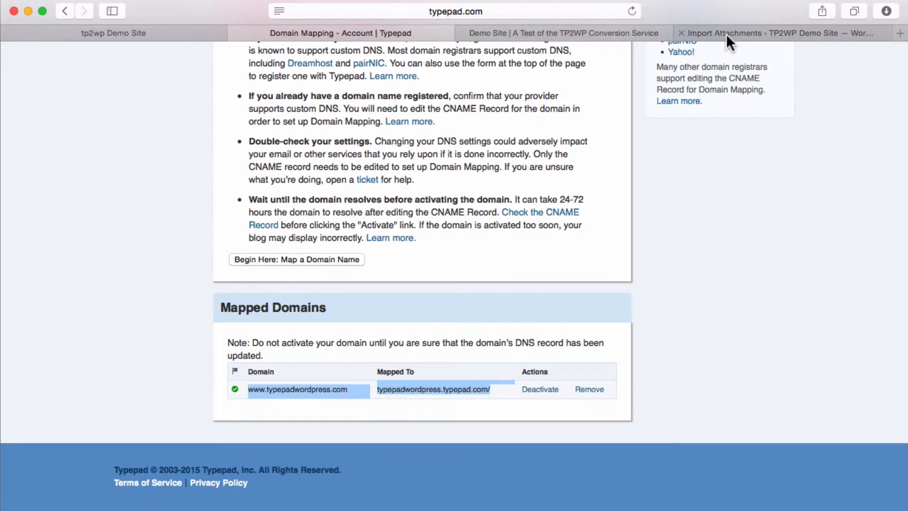
{"action": "left_click", "coordinate": [775, 33]}
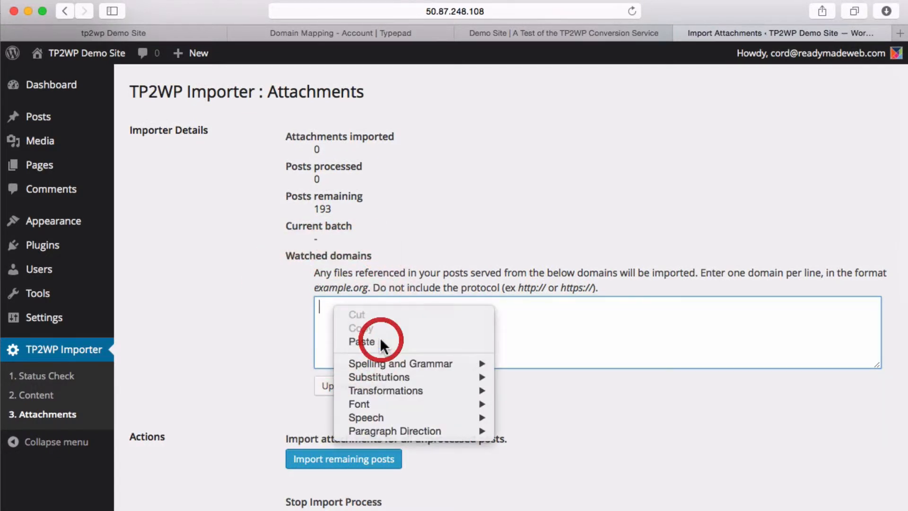
{"action": "left_click", "coordinate": [362, 342]}
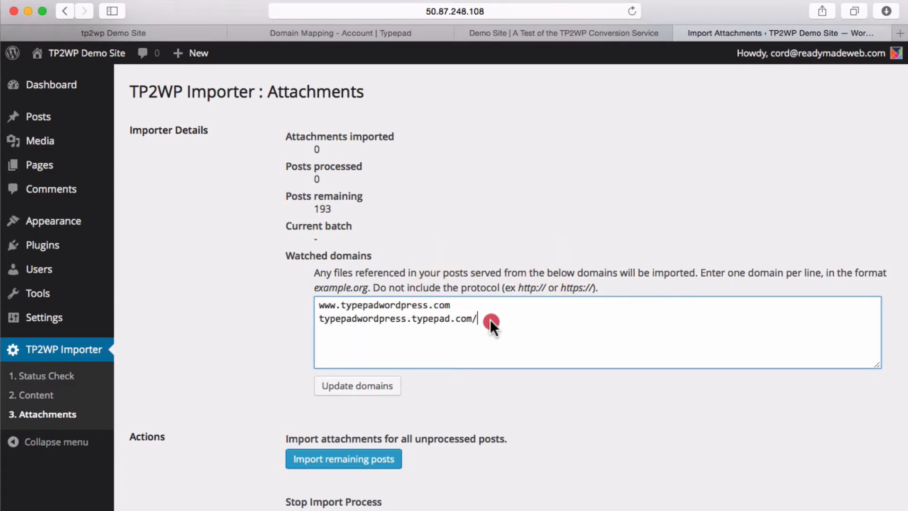
{"action": "key", "text": "Backspace"}
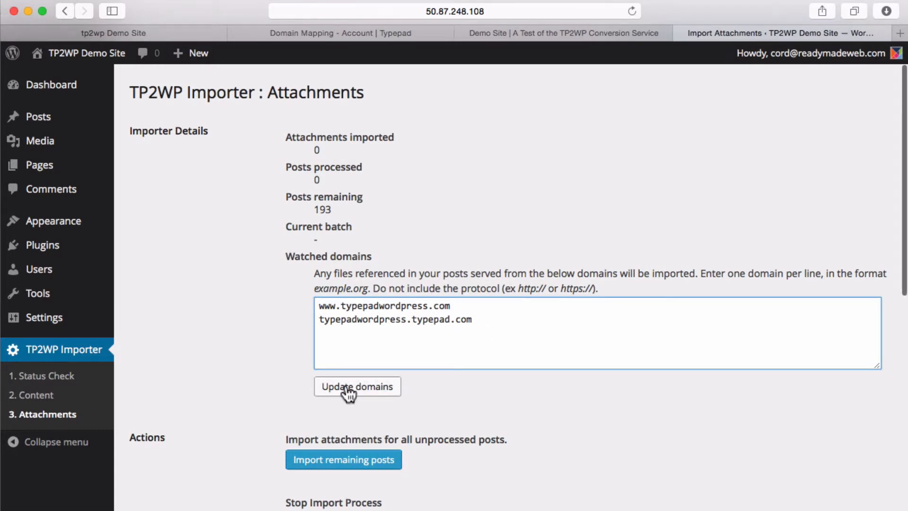
{"action": "left_click", "coordinate": [358, 386]}
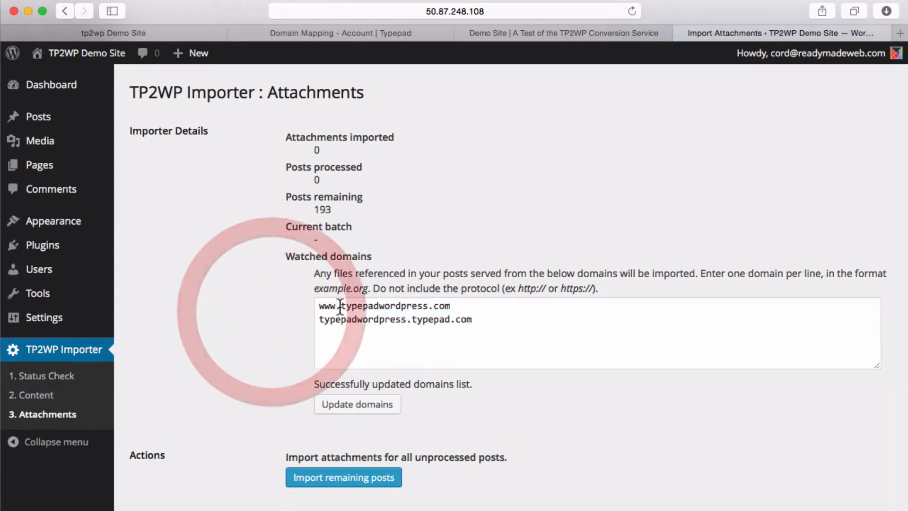
{"action": "scroll", "scroll_direction": "down", "scroll_amount": 3}
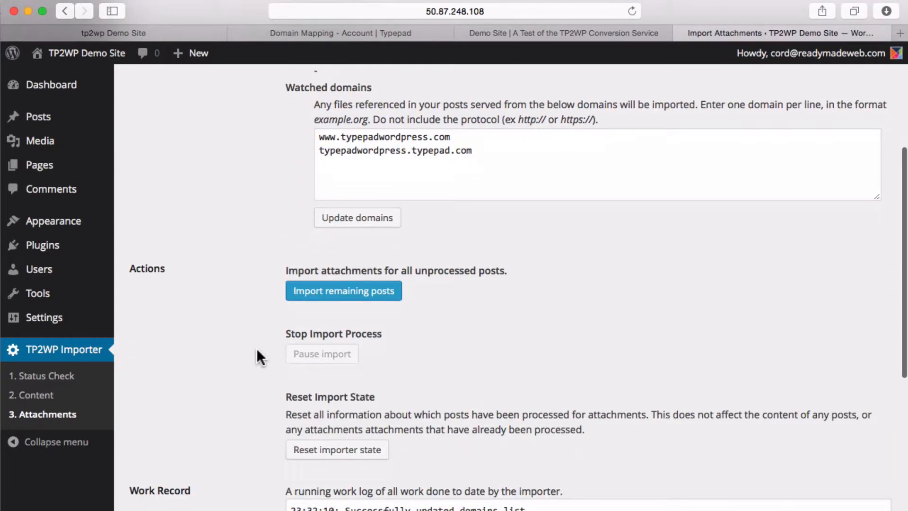
{"action": "scroll", "scroll_direction": "down", "scroll_amount": 3}
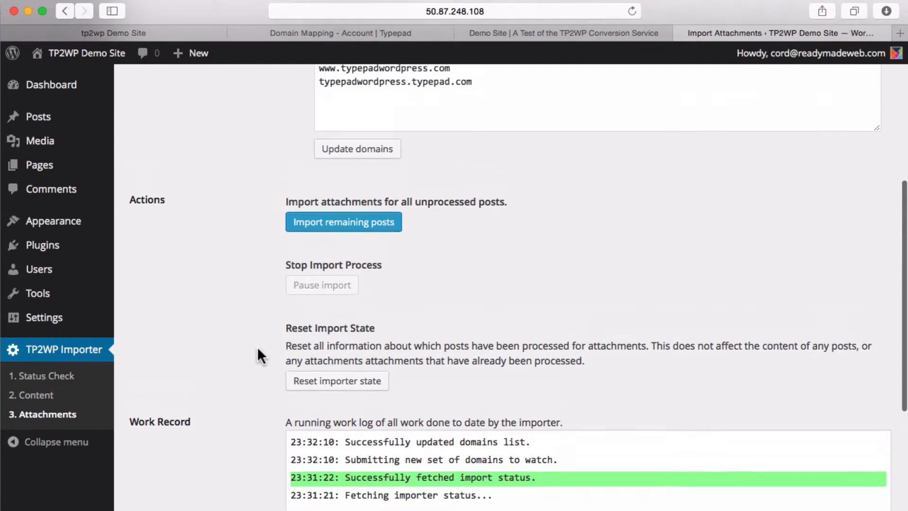
{"action": "scroll", "scroll_direction": "up", "scroll_amount": 3}
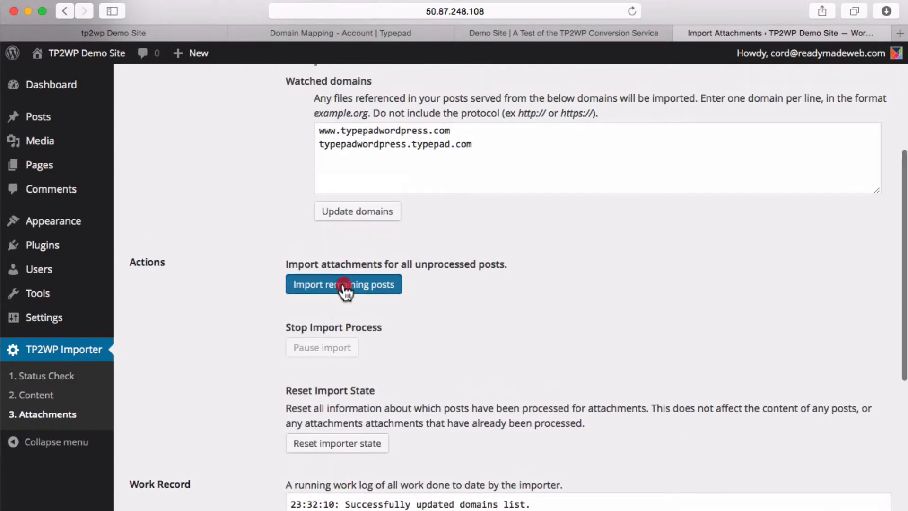
{"action": "left_click", "coordinate": [342, 284]}
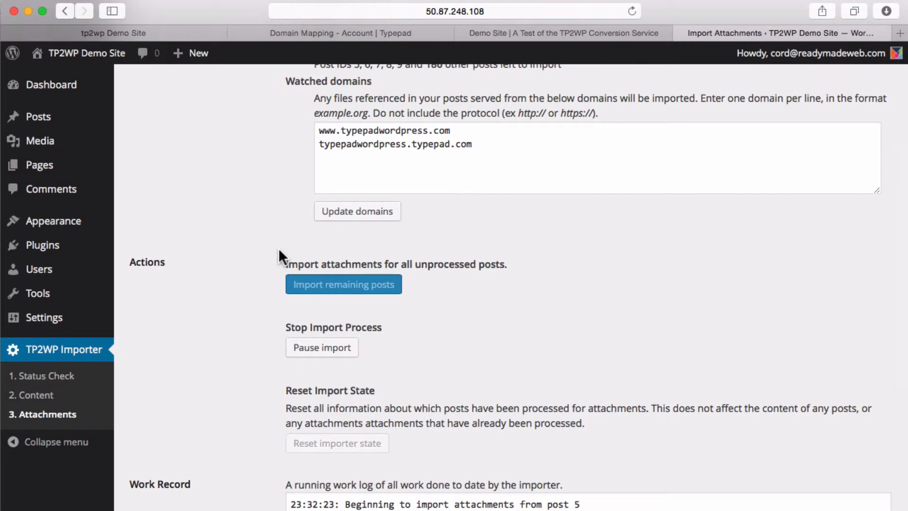
{"action": "scroll", "scroll_direction": "down", "scroll_amount": 3}
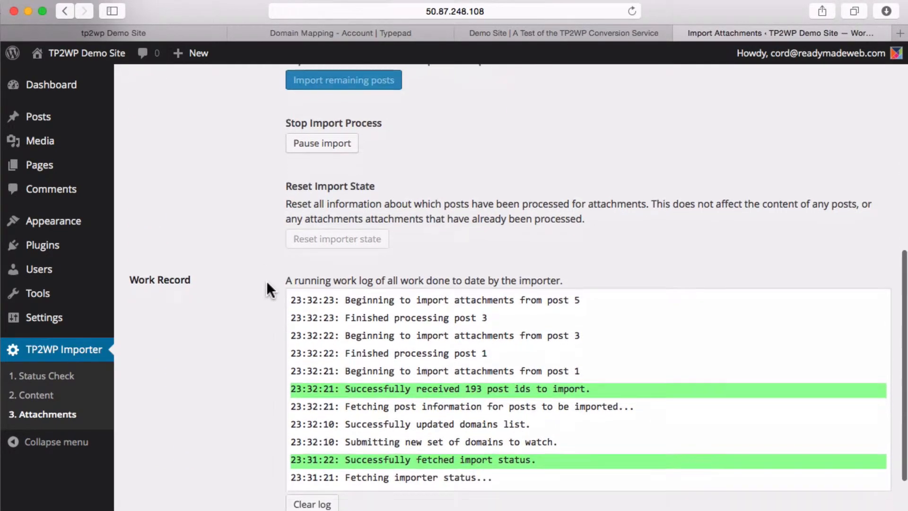
{"action": "scroll", "scroll_direction": "down", "scroll_amount": 3}
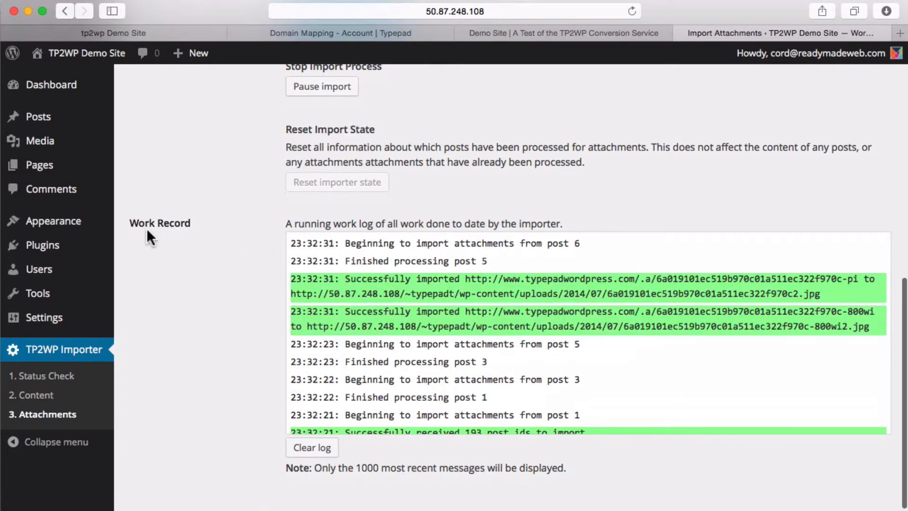
{"action": "mouse_move", "coordinate": [262, 362]}
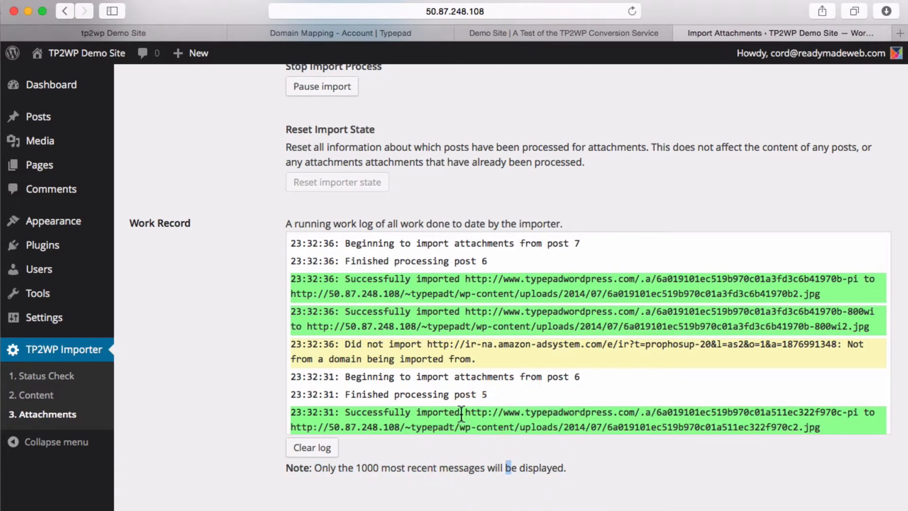
{"action": "mouse_move", "coordinate": [399, 354]}
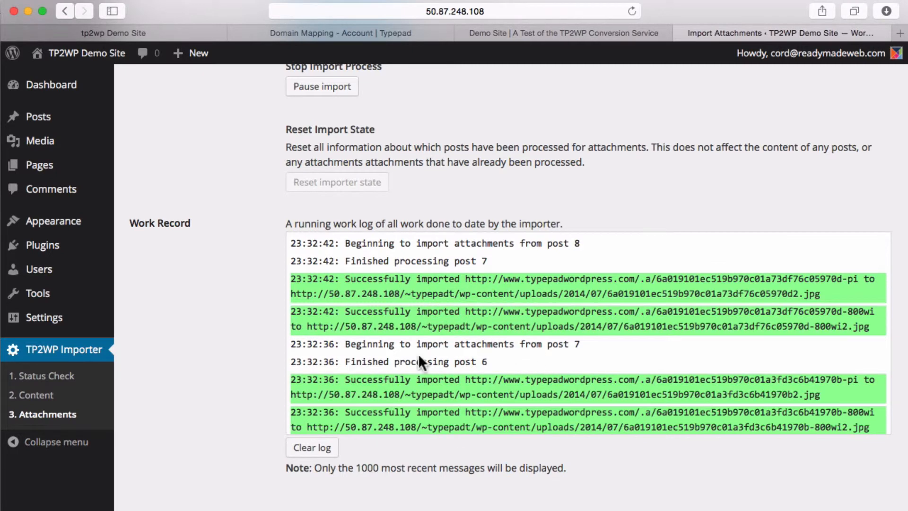
{"action": "mouse_move", "coordinate": [258, 345]}
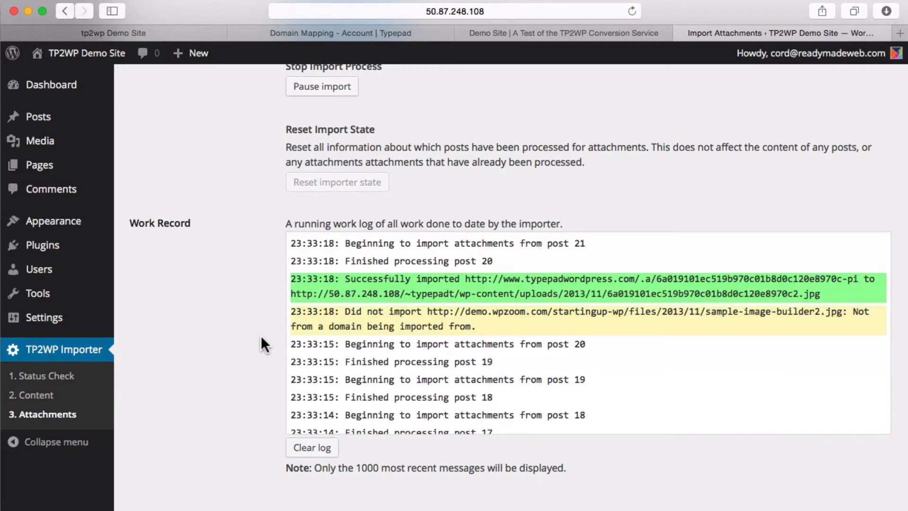
{"action": "scroll", "scroll_direction": "up", "scroll_amount": 3}
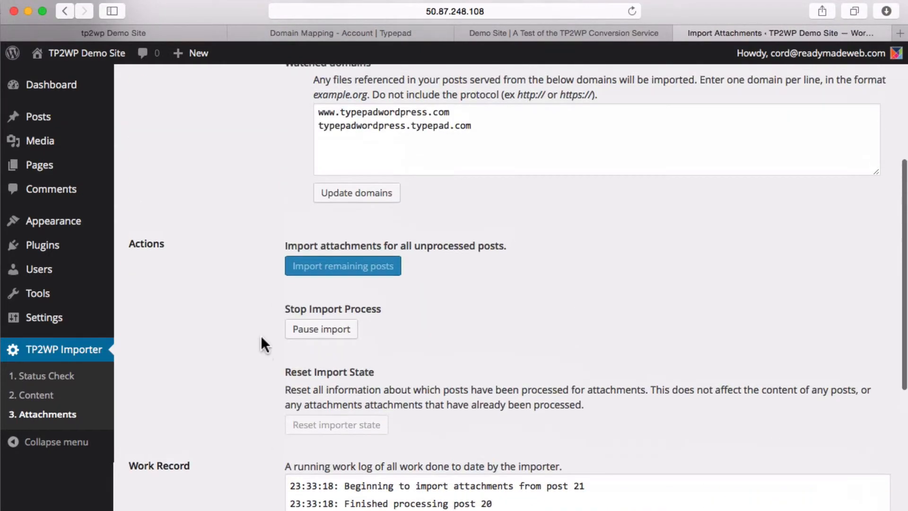
{"action": "scroll", "scroll_direction": "up", "scroll_amount": 3}
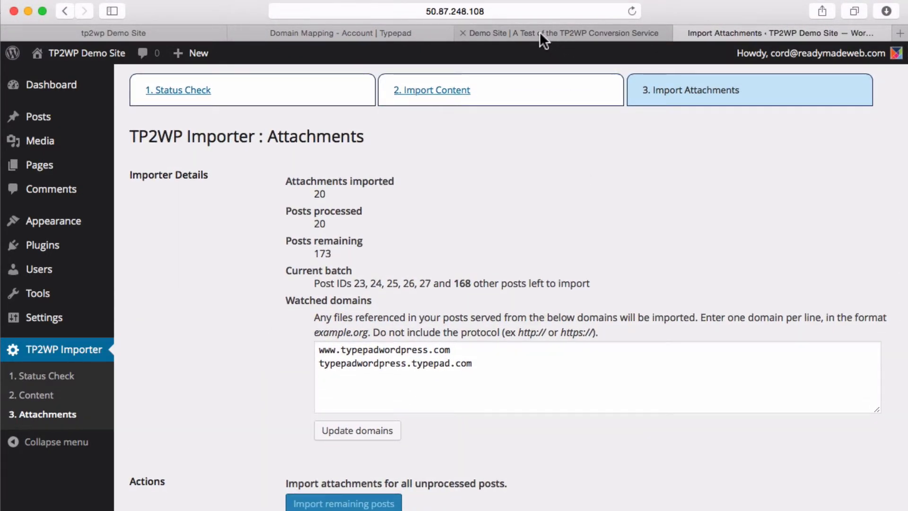
{"action": "mouse_move", "coordinate": [541, 34]}
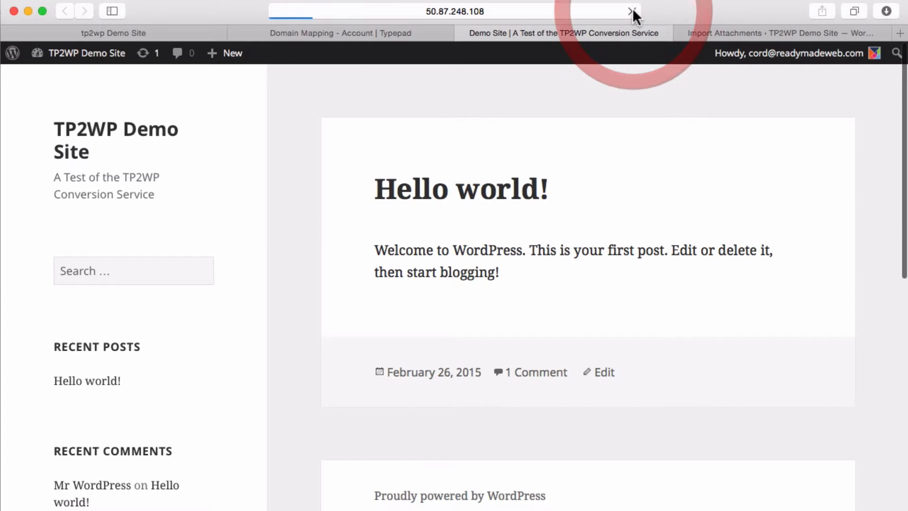
Reload the demo site and browse the imported posts with images down to Vintage Mugshots
{"action": "left_click", "coordinate": [631, 12]}
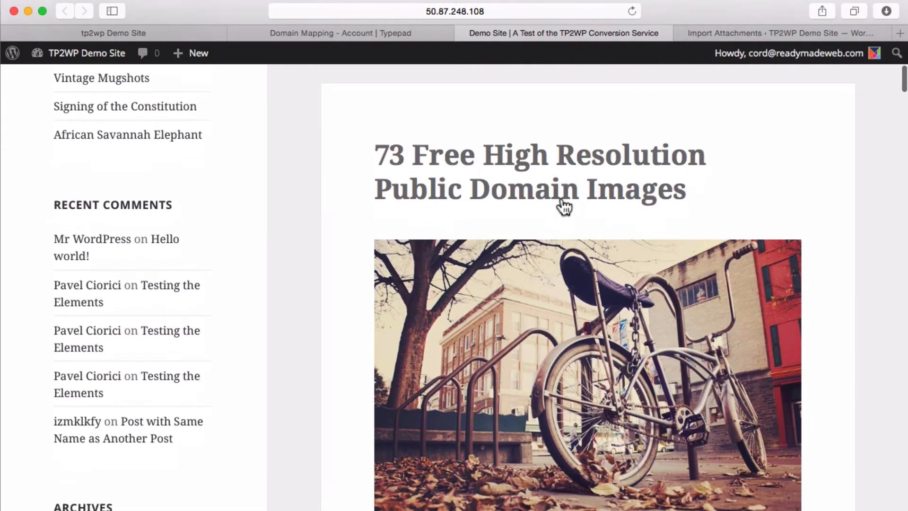
{"action": "scroll", "scroll_direction": "down", "scroll_amount": 3}
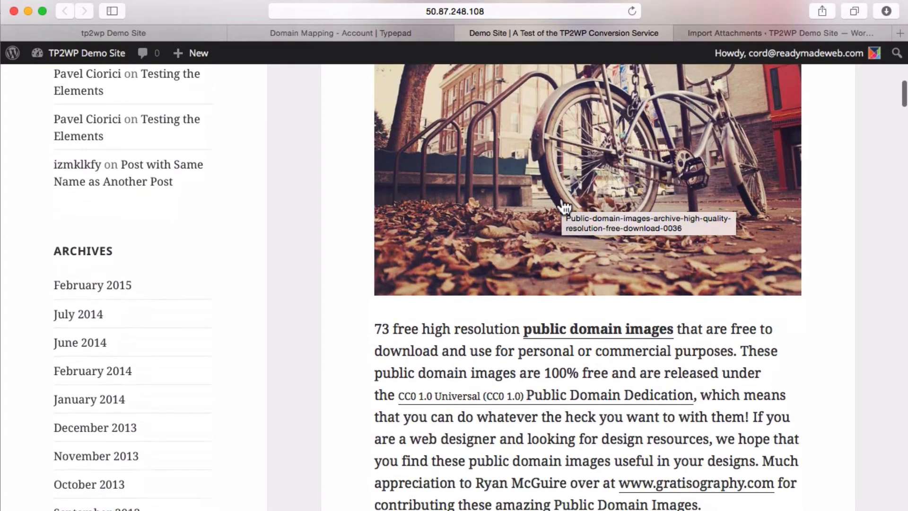
{"action": "scroll", "scroll_direction": "down", "scroll_amount": 3}
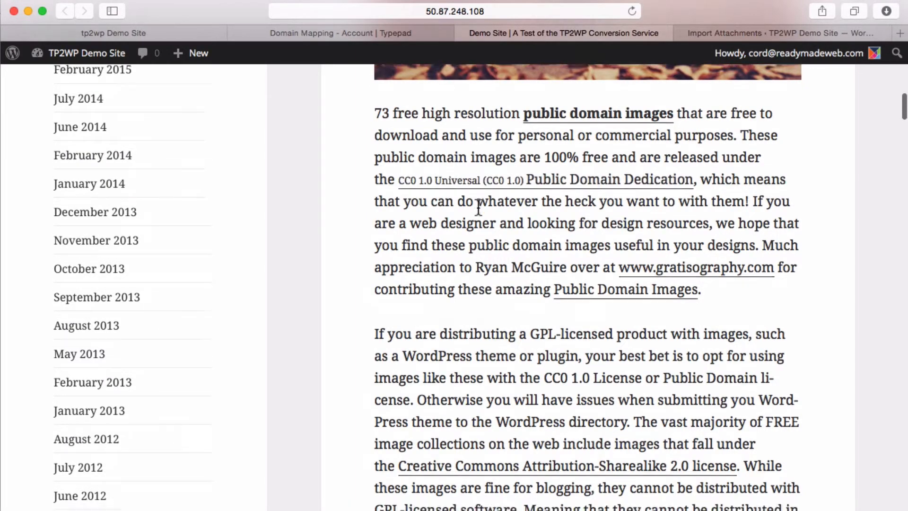
{"action": "scroll", "scroll_direction": "down", "scroll_amount": 3}
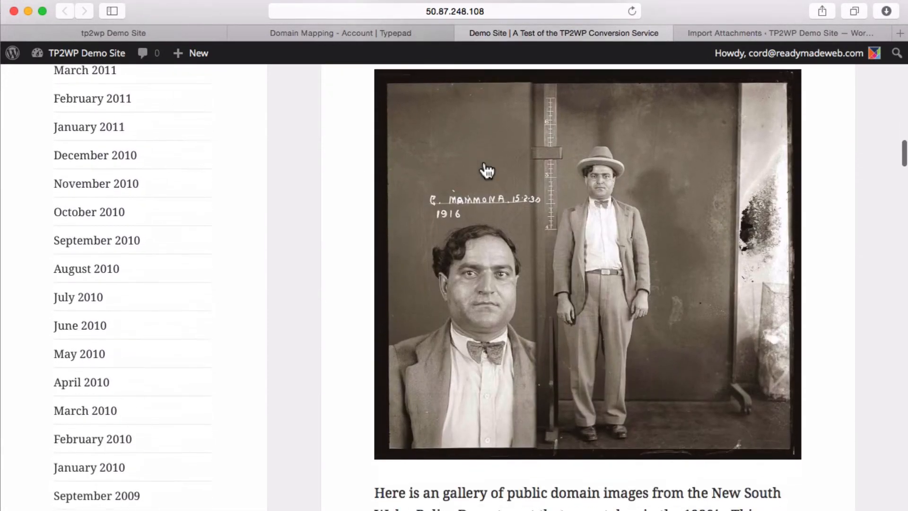
{"action": "scroll", "scroll_direction": "down", "scroll_amount": 3}
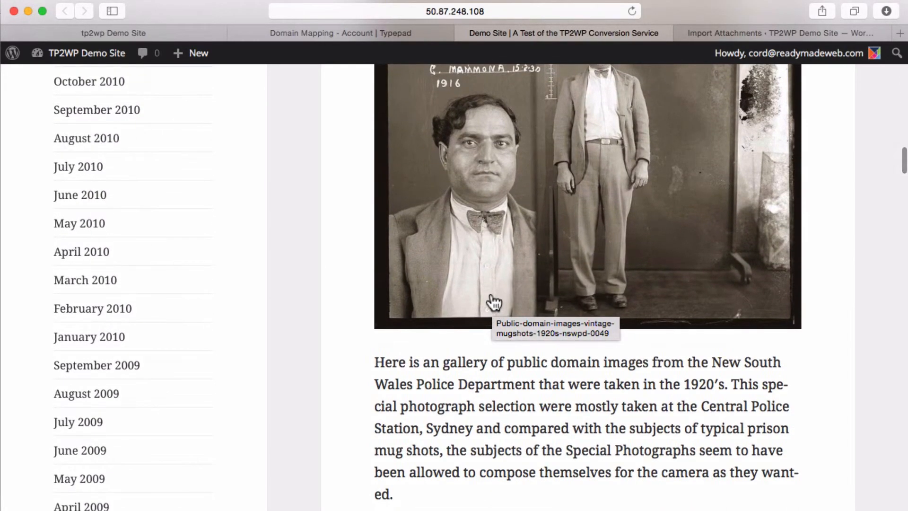
{"action": "scroll", "scroll_direction": "up", "scroll_amount": 3}
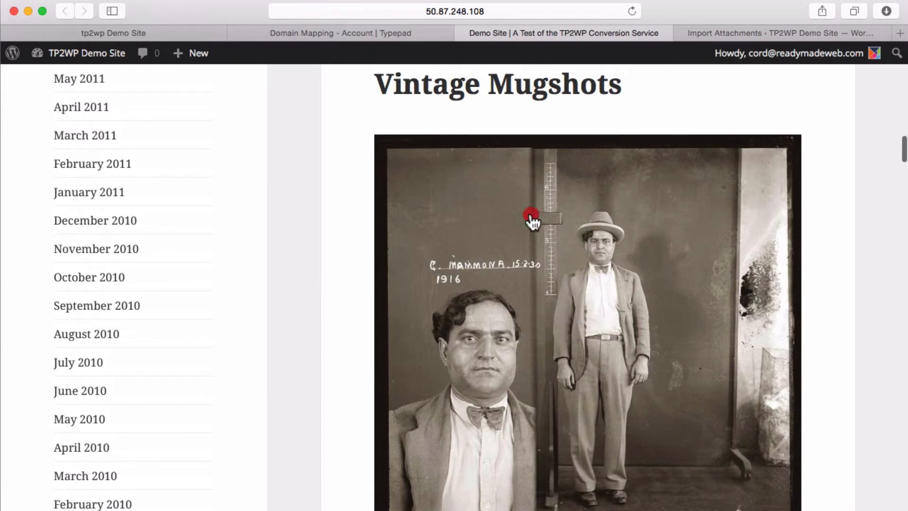
View the mugshot image on its own to confirm it loads from the site's uploads, then continue through the posts
{"action": "right_click", "coordinate": [530, 215]}
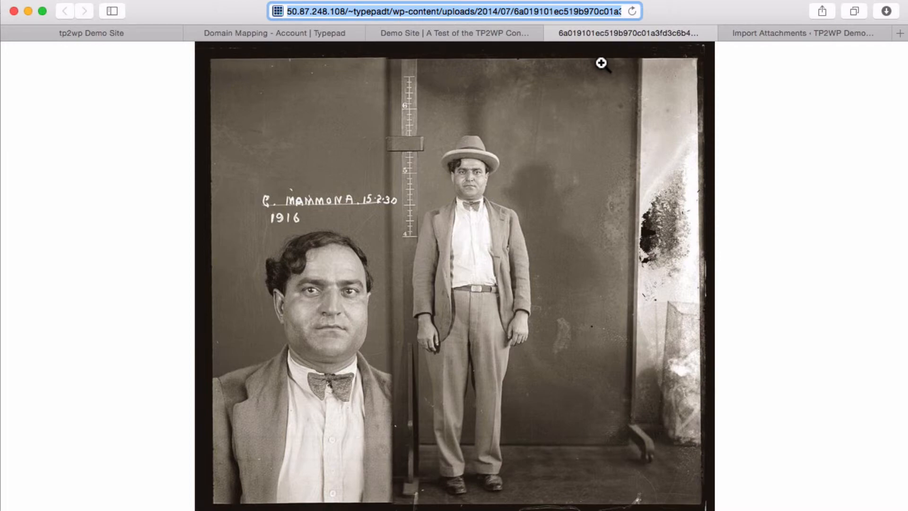
{"action": "mouse_move", "coordinate": [489, 37]}
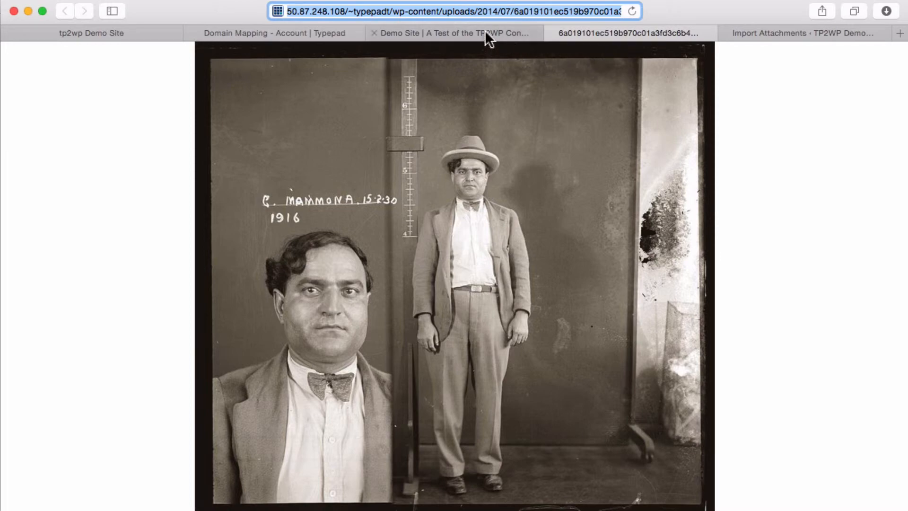
{"action": "left_click", "coordinate": [453, 33]}
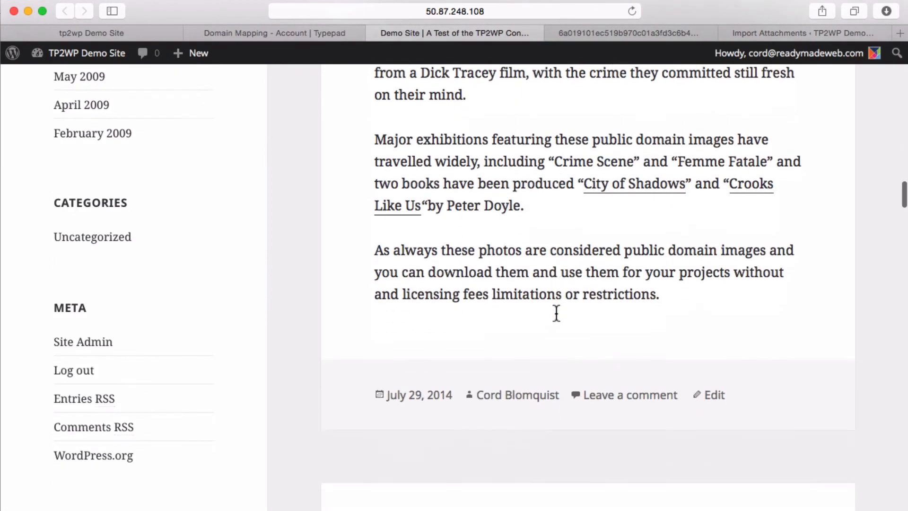
{"action": "scroll", "scroll_direction": "down", "scroll_amount": 3}
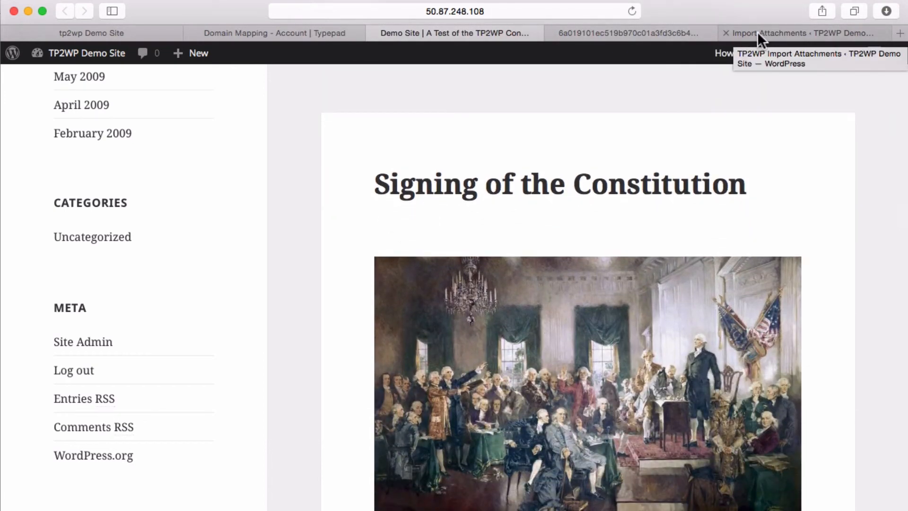
Watch the Importer Details counters climb to 95 attachments imported, 130 posts processed, 63 remaining
{"action": "left_click", "coordinate": [800, 33]}
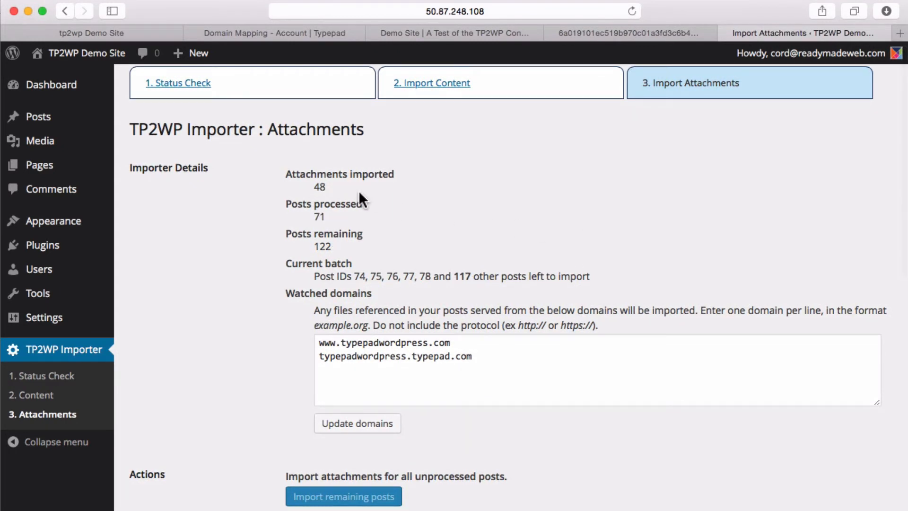
{"action": "mouse_move", "coordinate": [451, 211]}
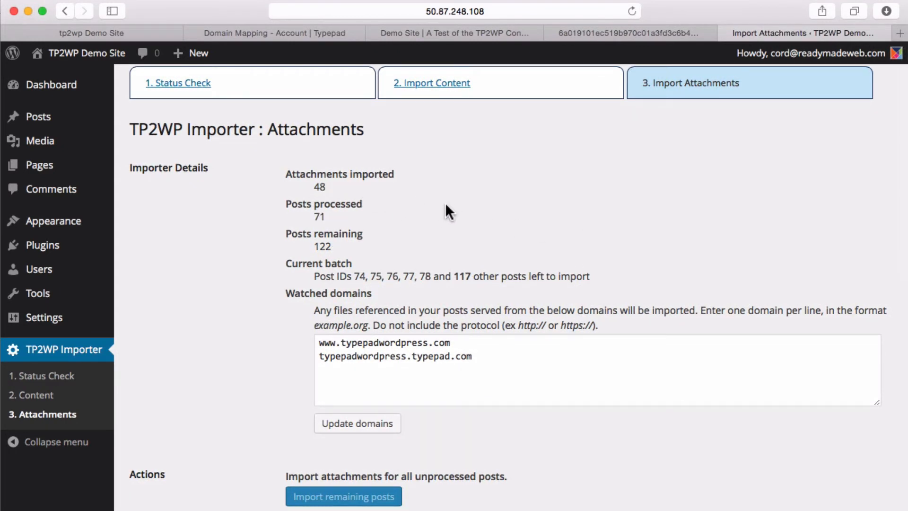
{"action": "left_click", "coordinate": [343, 497]}
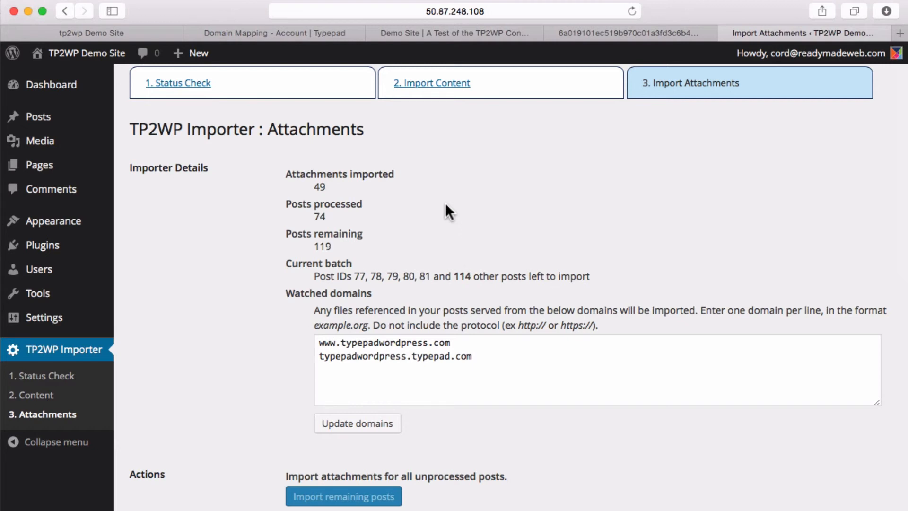
{"action": "left_click", "coordinate": [342, 496]}
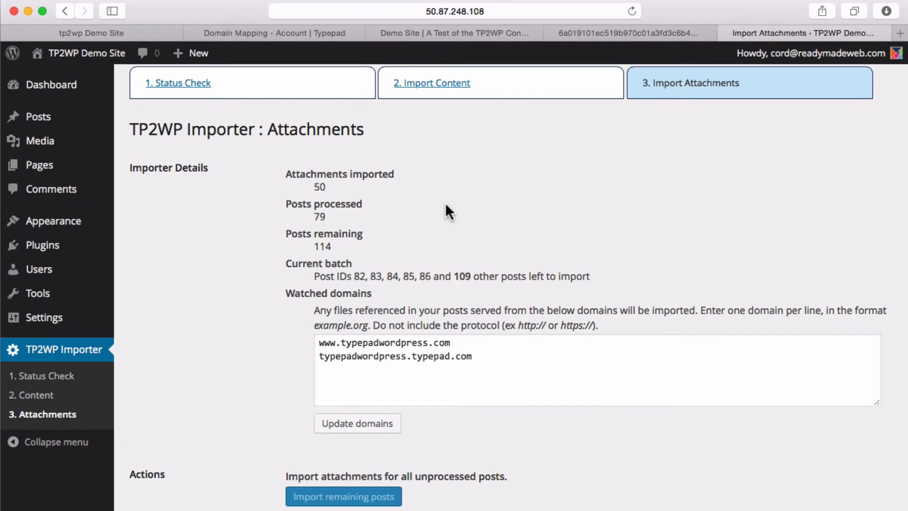
{"action": "left_click", "coordinate": [343, 496]}
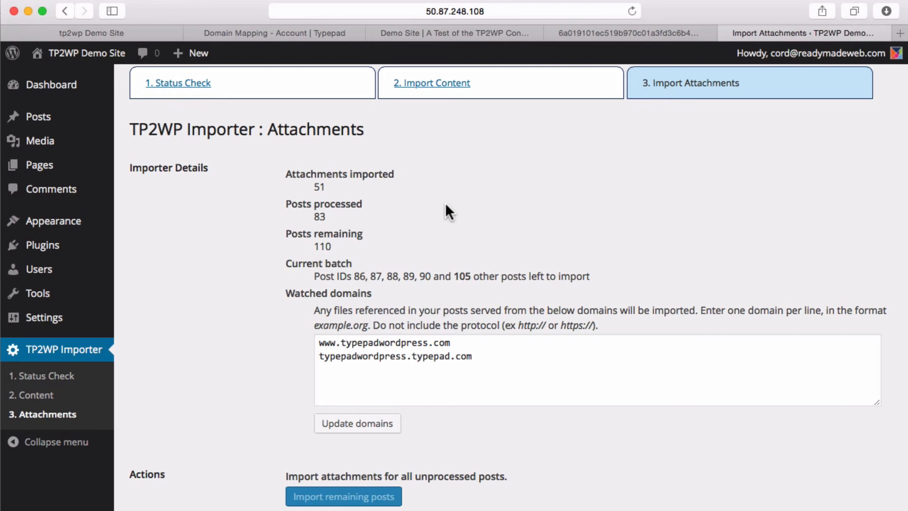
{"action": "left_click", "coordinate": [343, 496]}
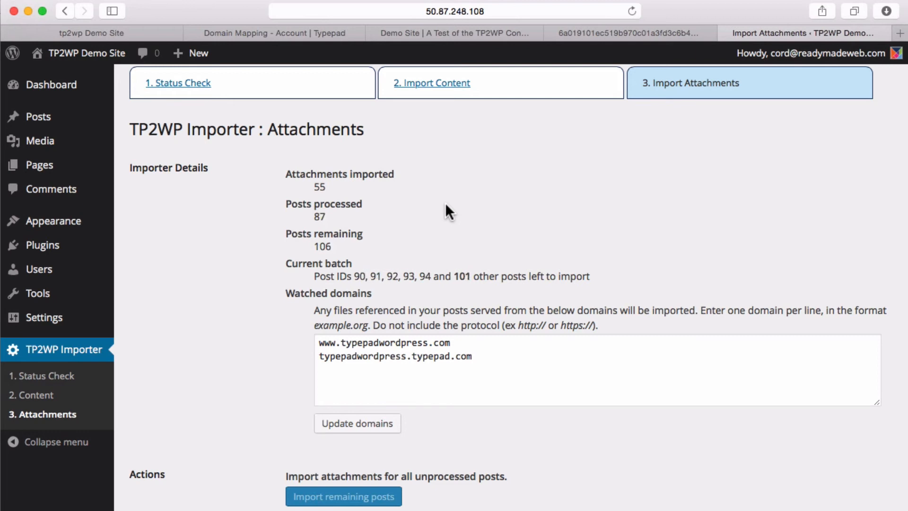
{"action": "left_click", "coordinate": [344, 496]}
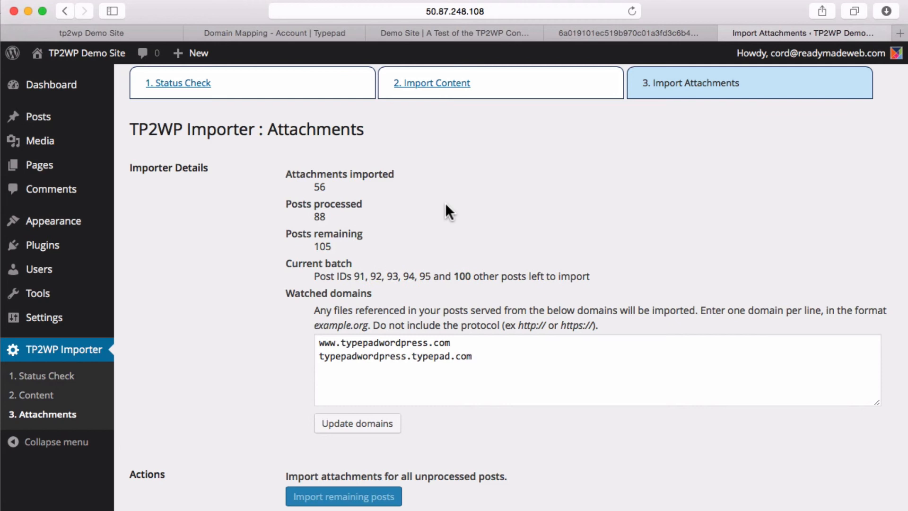
{"action": "left_click", "coordinate": [343, 496]}
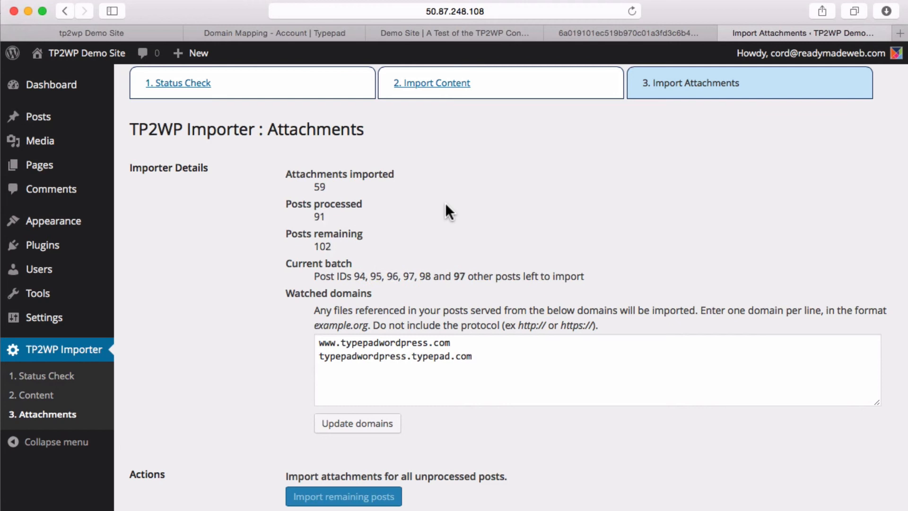
{"action": "left_click", "coordinate": [342, 497]}
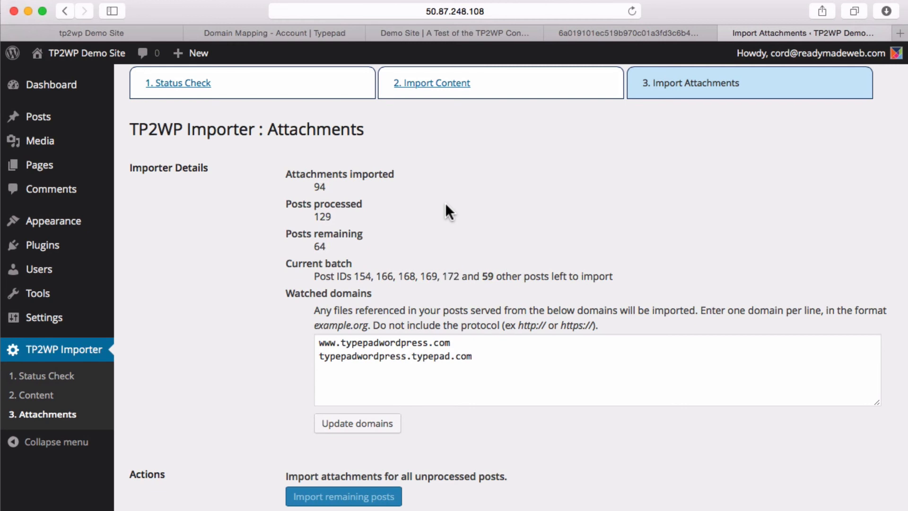
{"action": "left_click", "coordinate": [342, 497]}
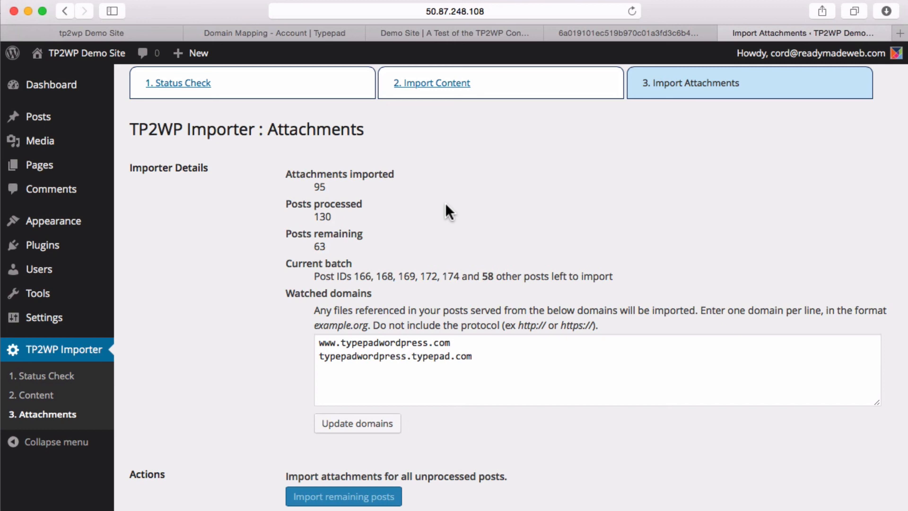